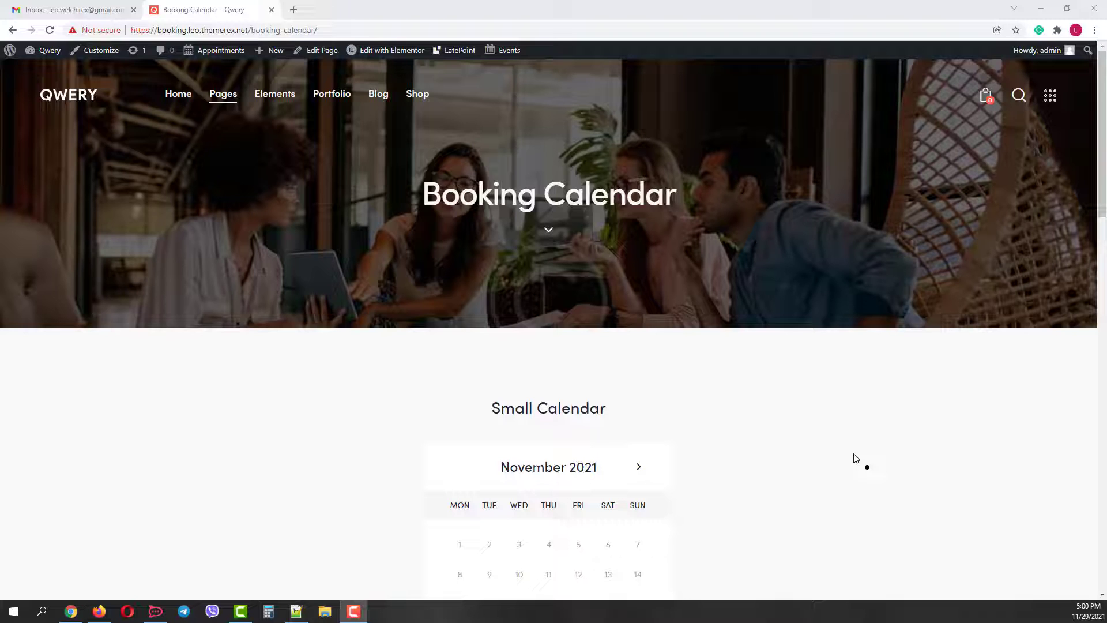
Preview December 1 slots, opening then closing the 10:00–11:00 am request form.
scroll("down", 3)
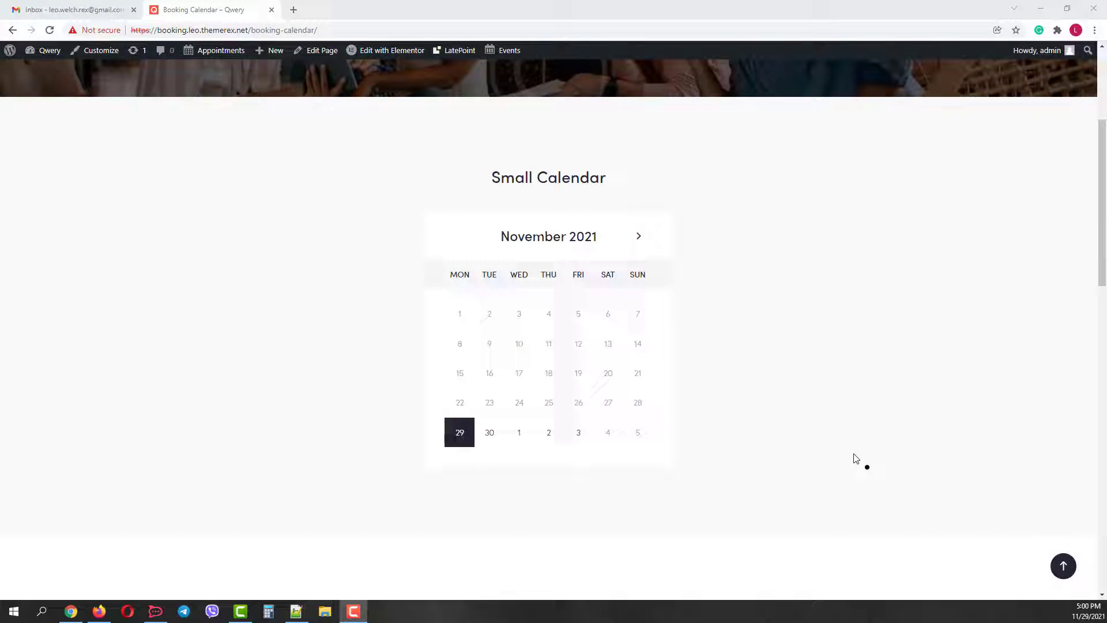
left_click(519, 375)
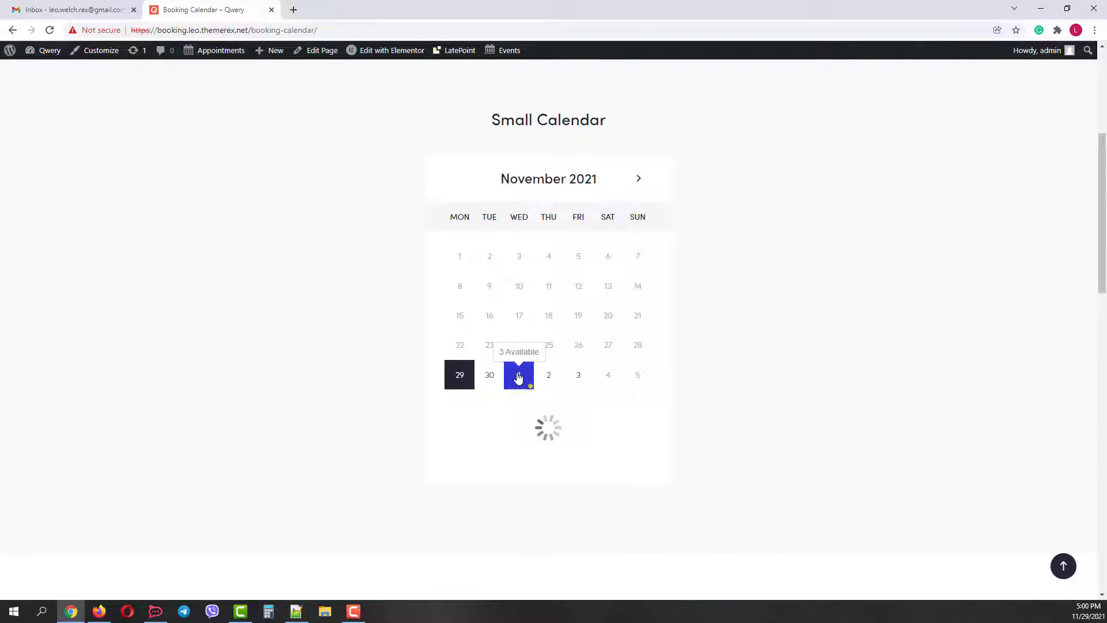
left_click(518, 374)
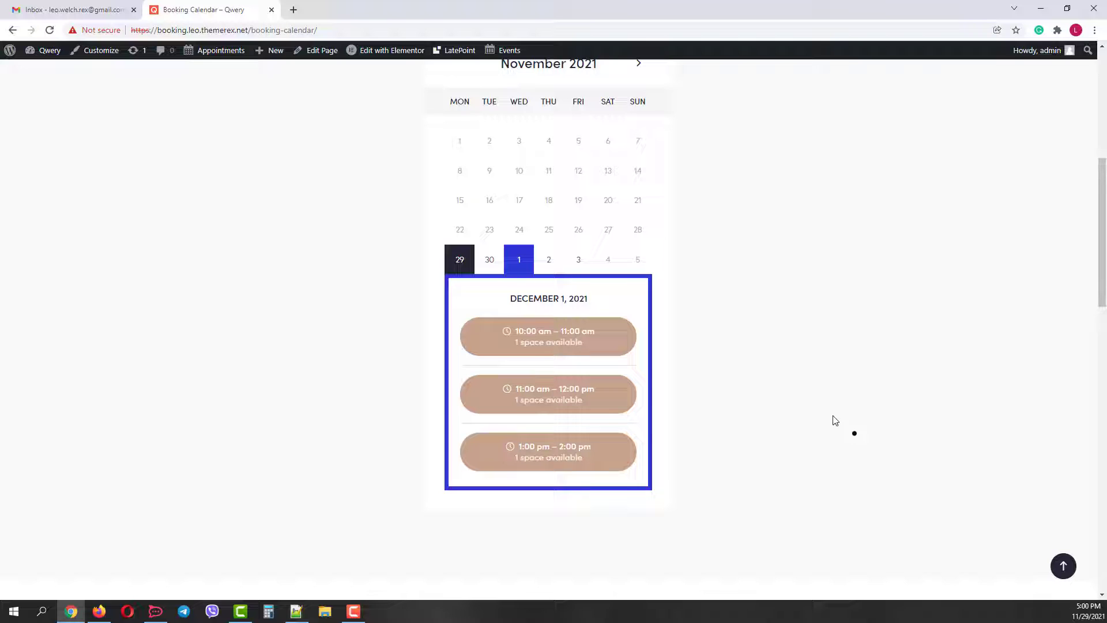
left_click(549, 336)
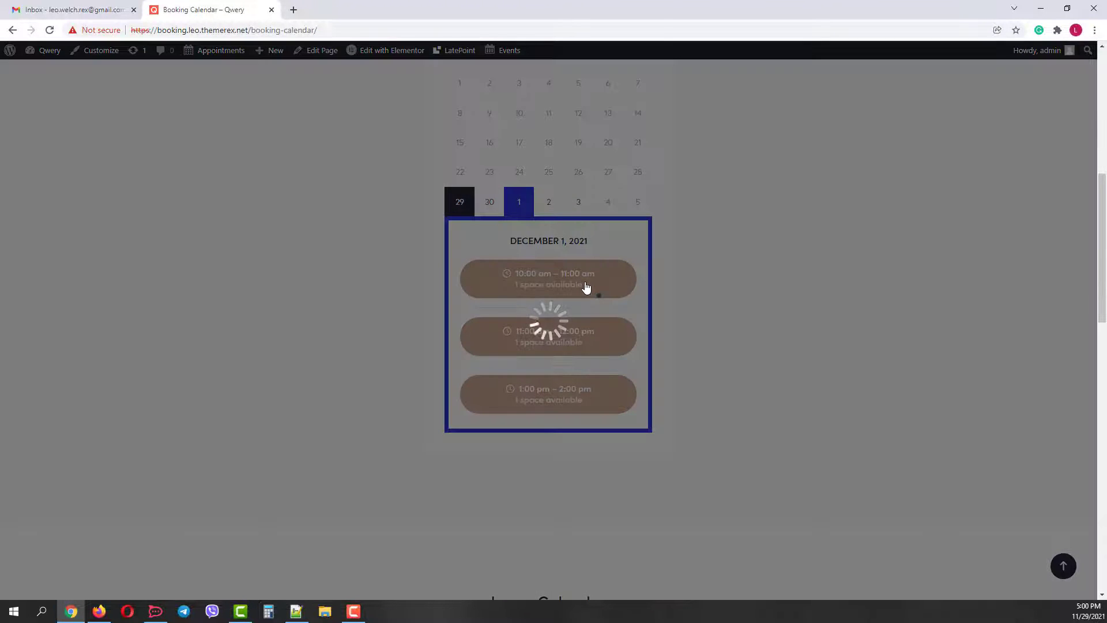
left_click(549, 279)
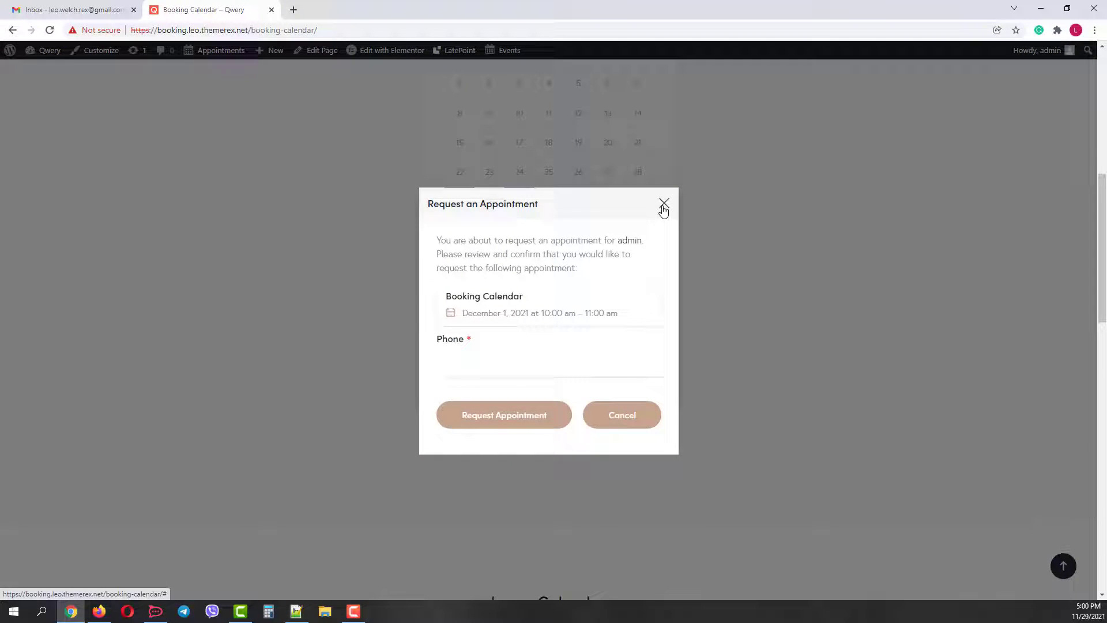
left_click(664, 204)
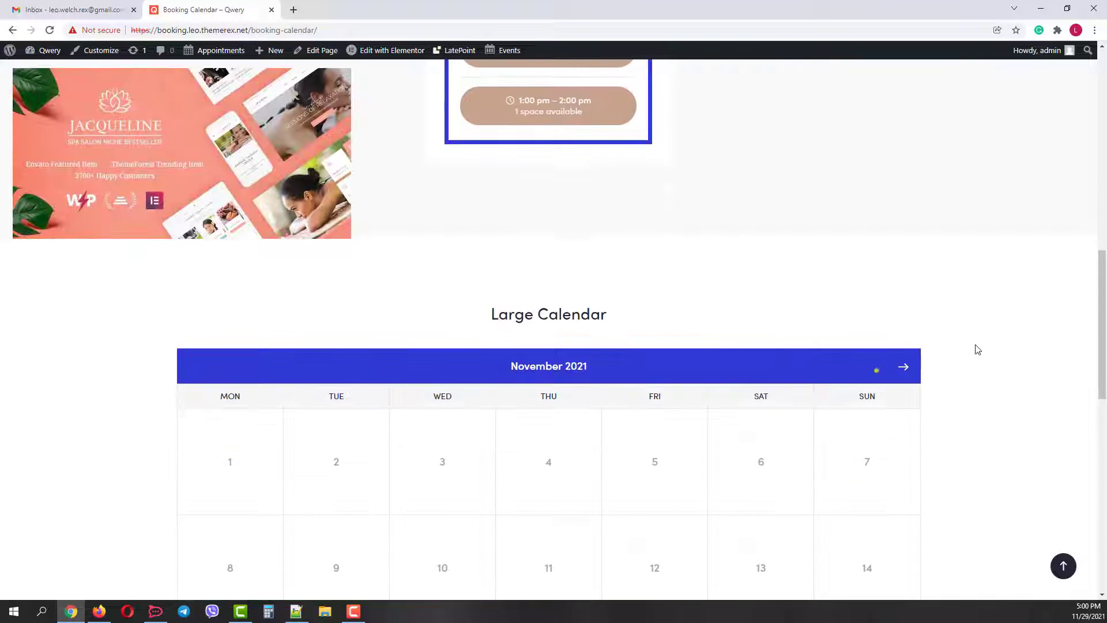
scroll("down", 3)
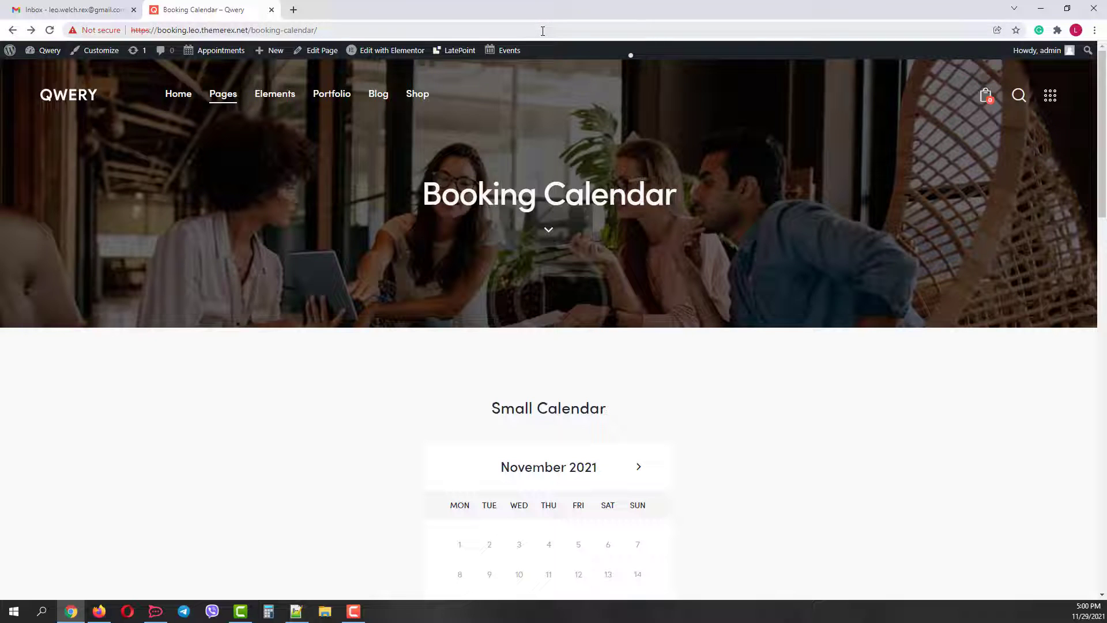
In an incognito window, show November 30 slots and open the 10:00 am booking form.
right_click(222, 29)
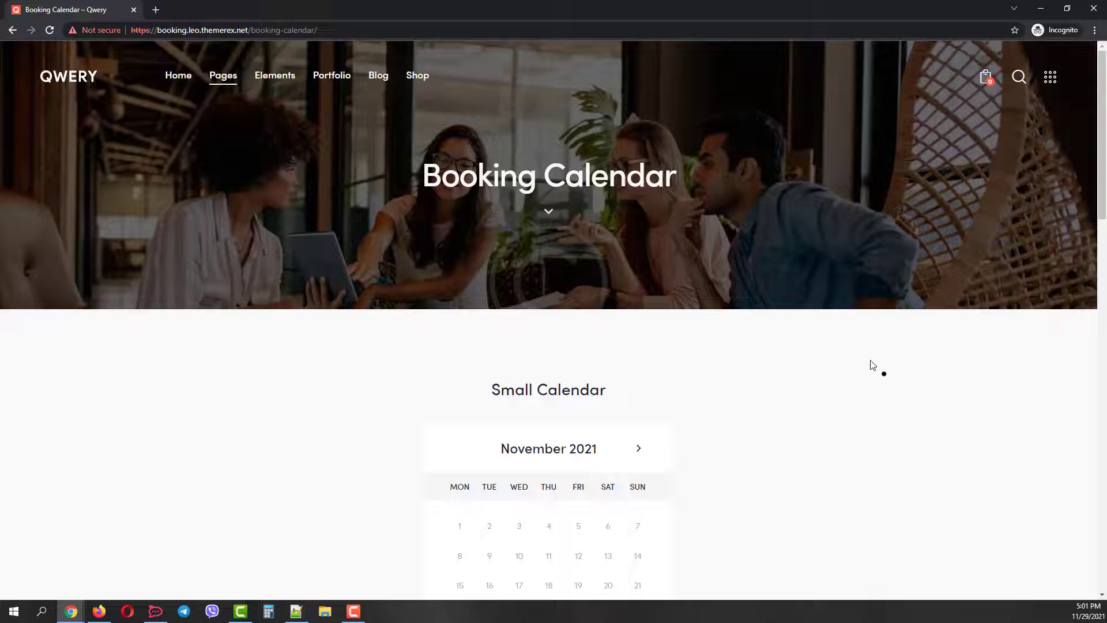
scroll("down", 3)
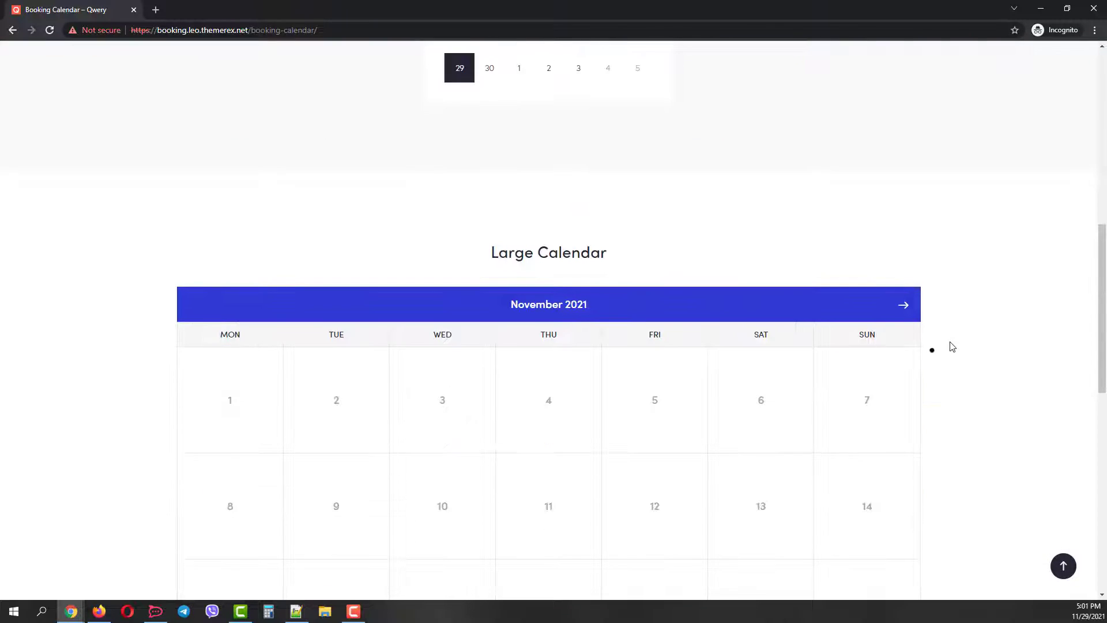
scroll("down", 3)
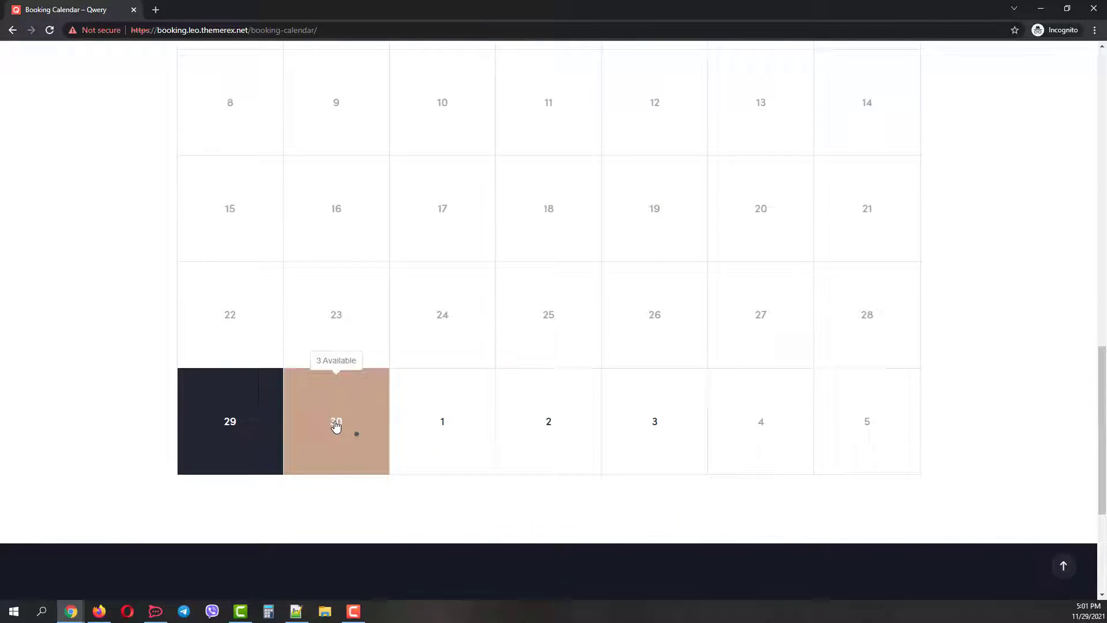
left_click(335, 421)
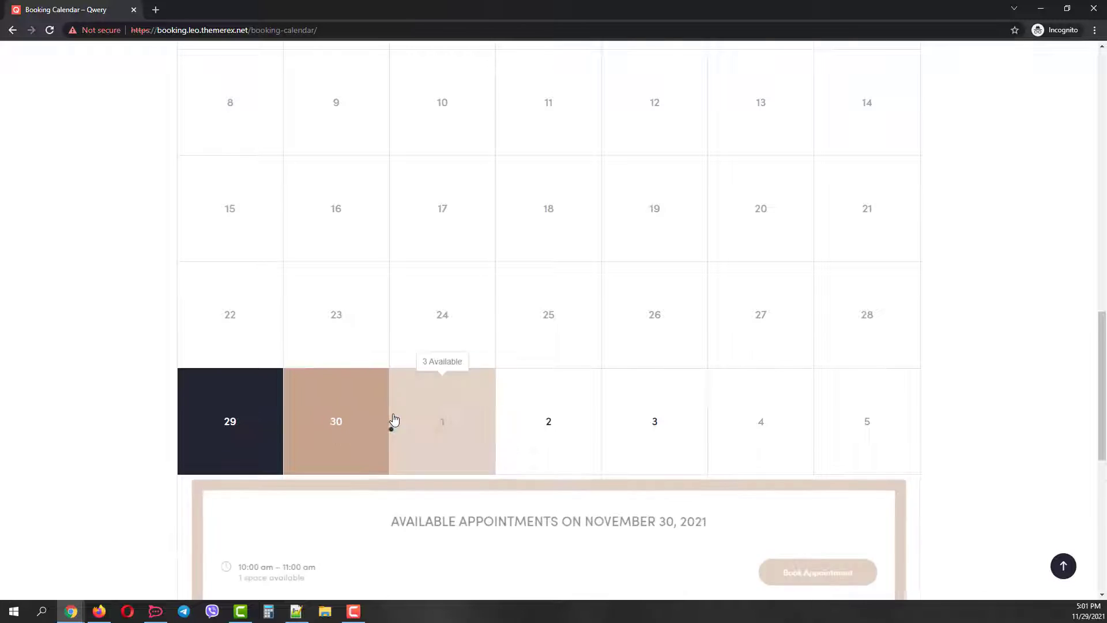
scroll("down", 3)
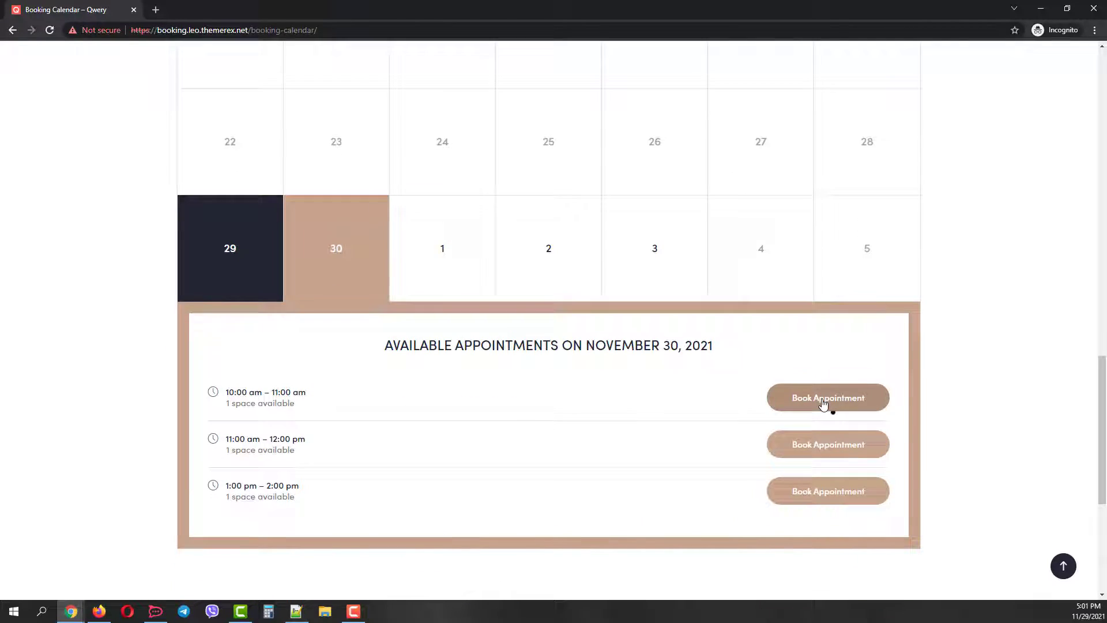
left_click(827, 398)
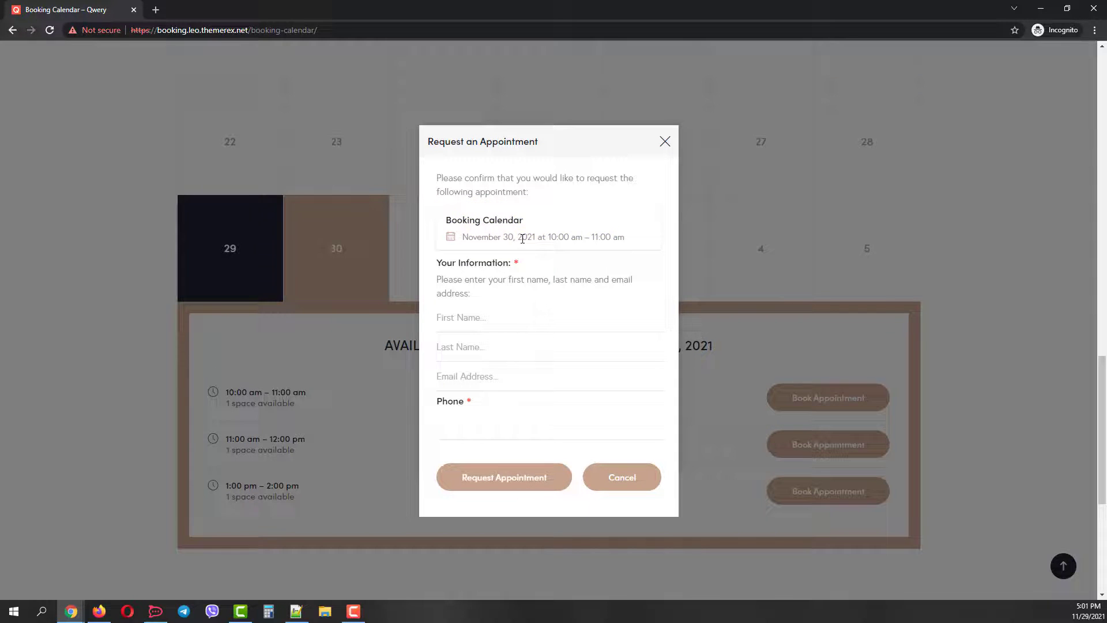
left_click(473, 317)
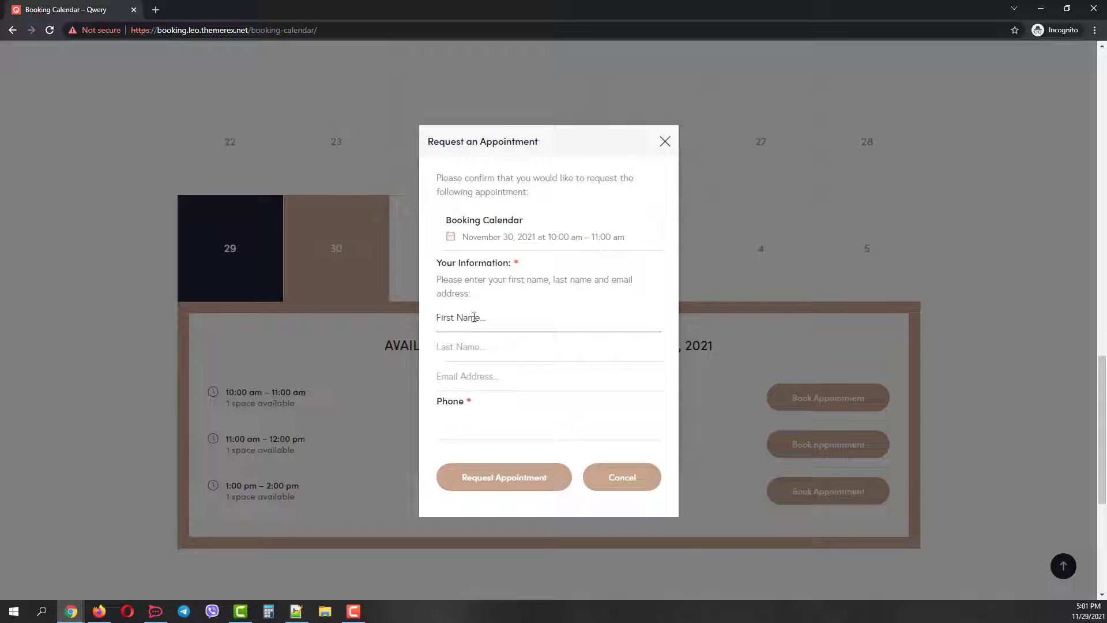
type("welch")
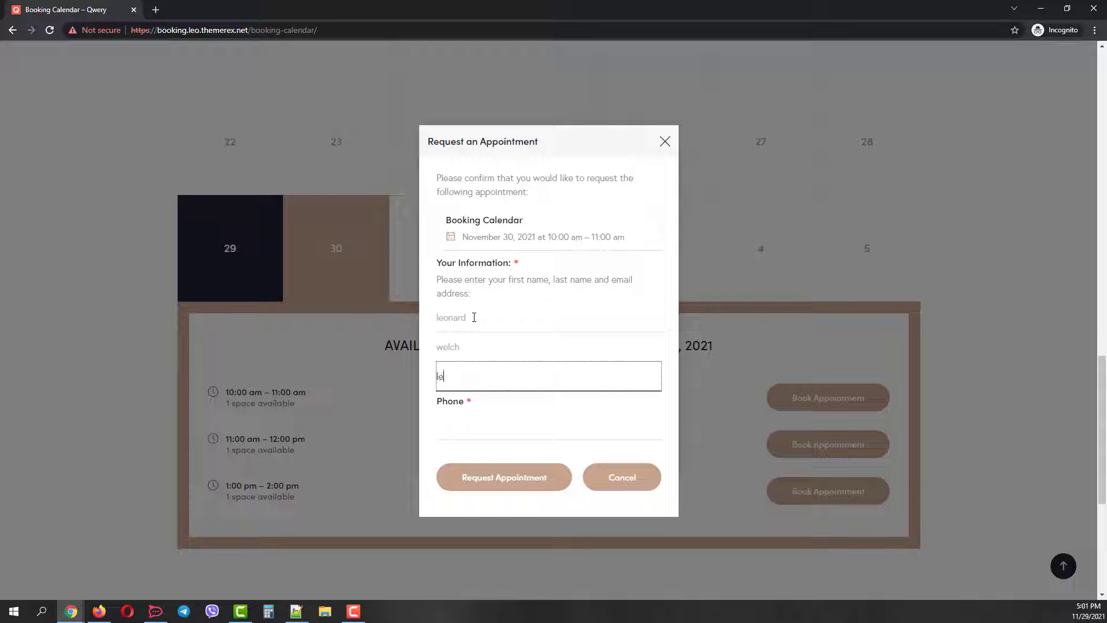
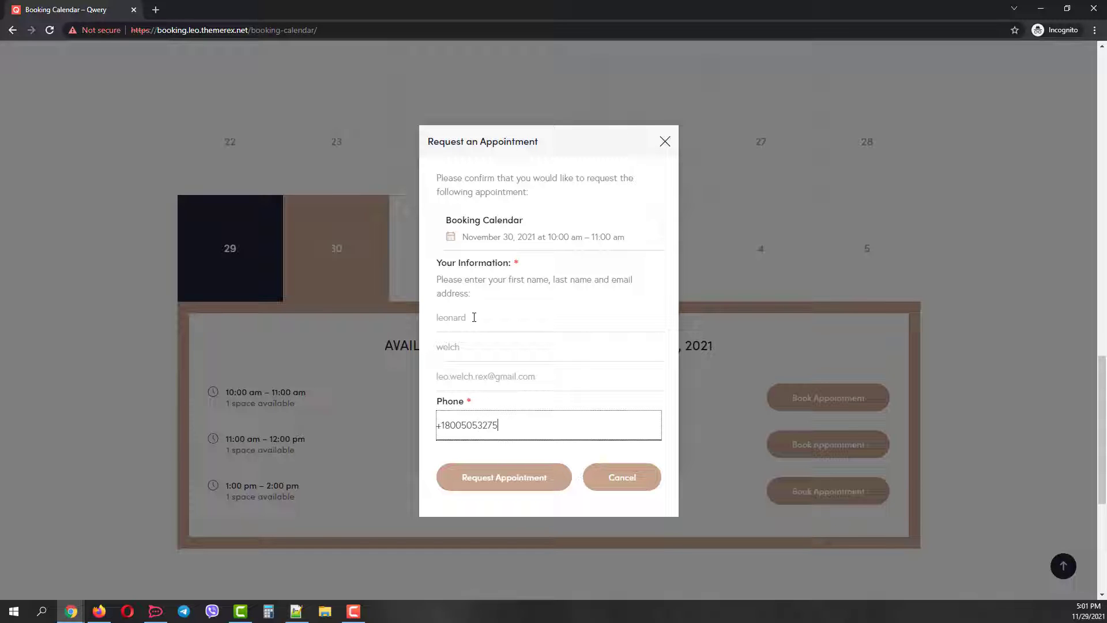
left_click(504, 476)
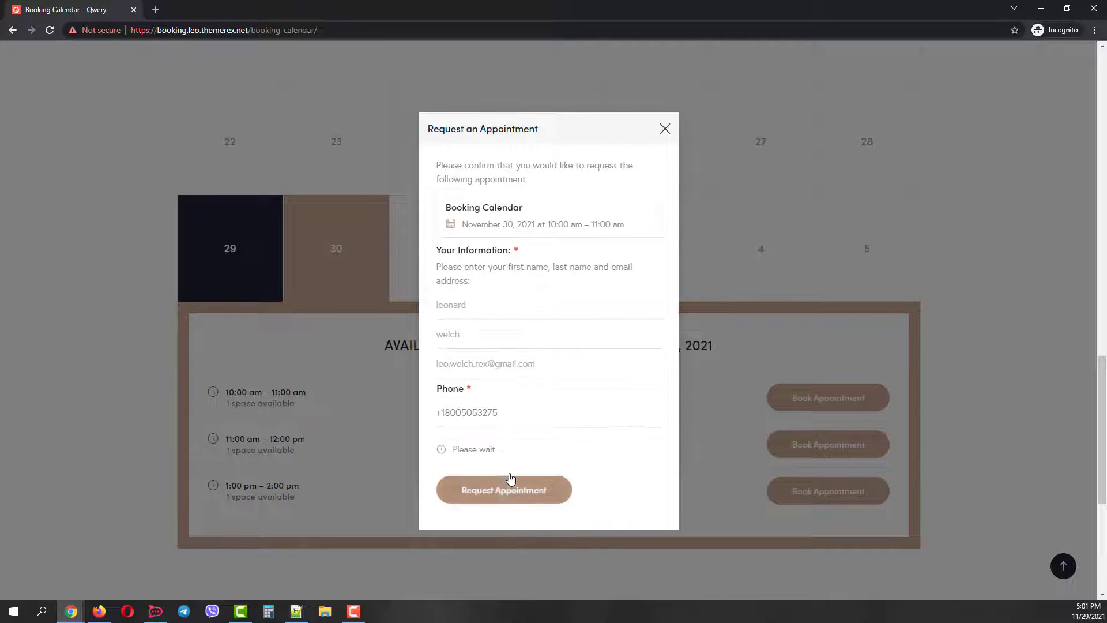
left_click(504, 489)
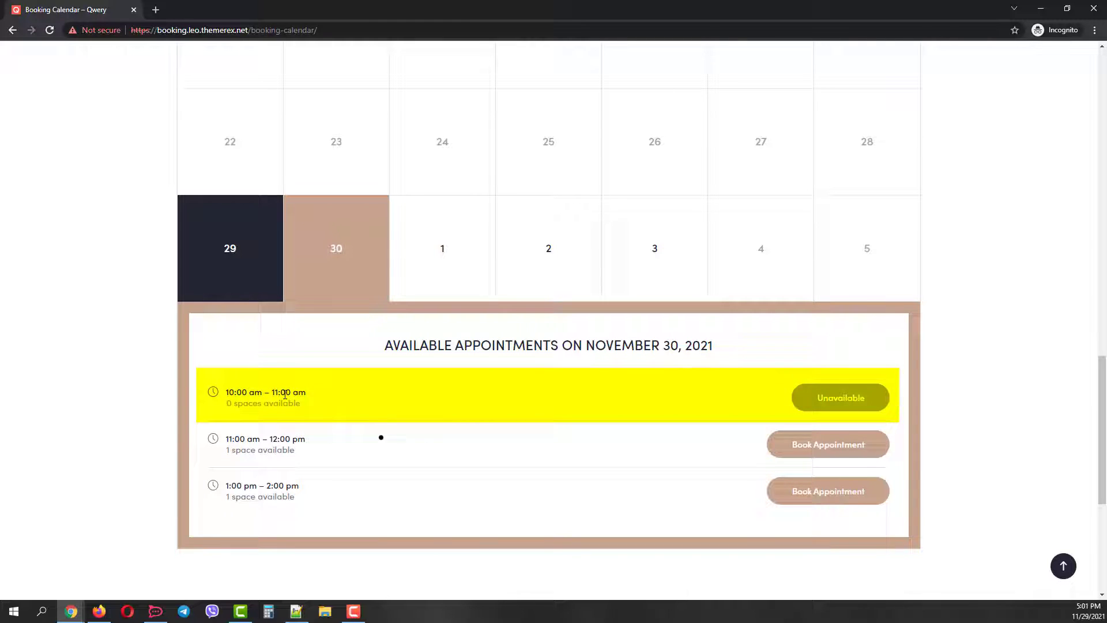
mouse_move(643, 417)
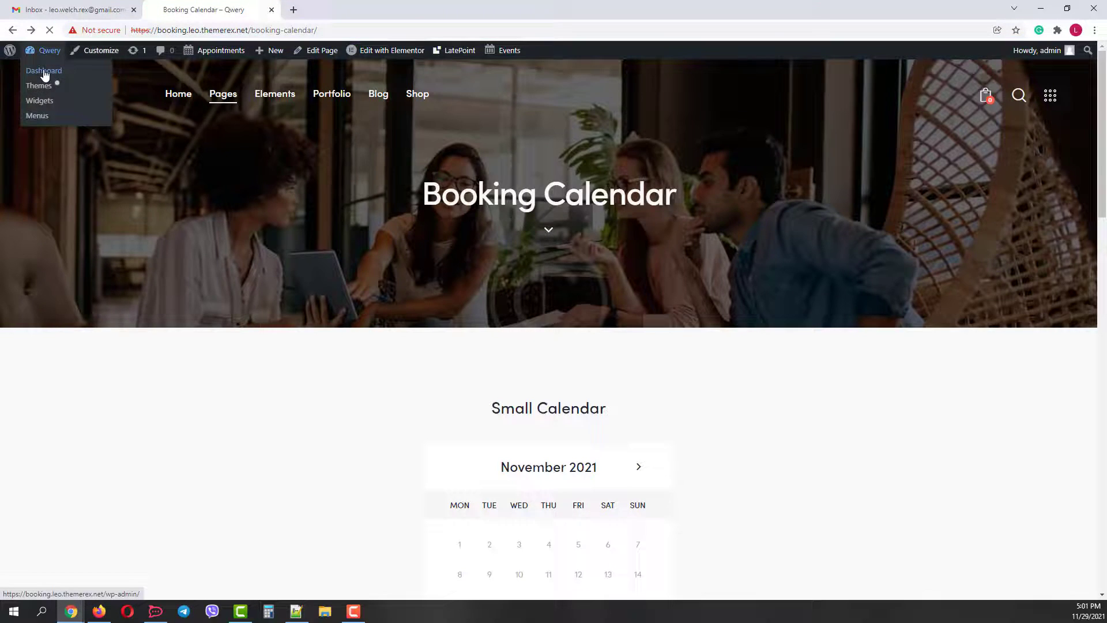
From the dashboard, open Appointments and view November 30's Booking Calendar appointments.
left_click(43, 71)
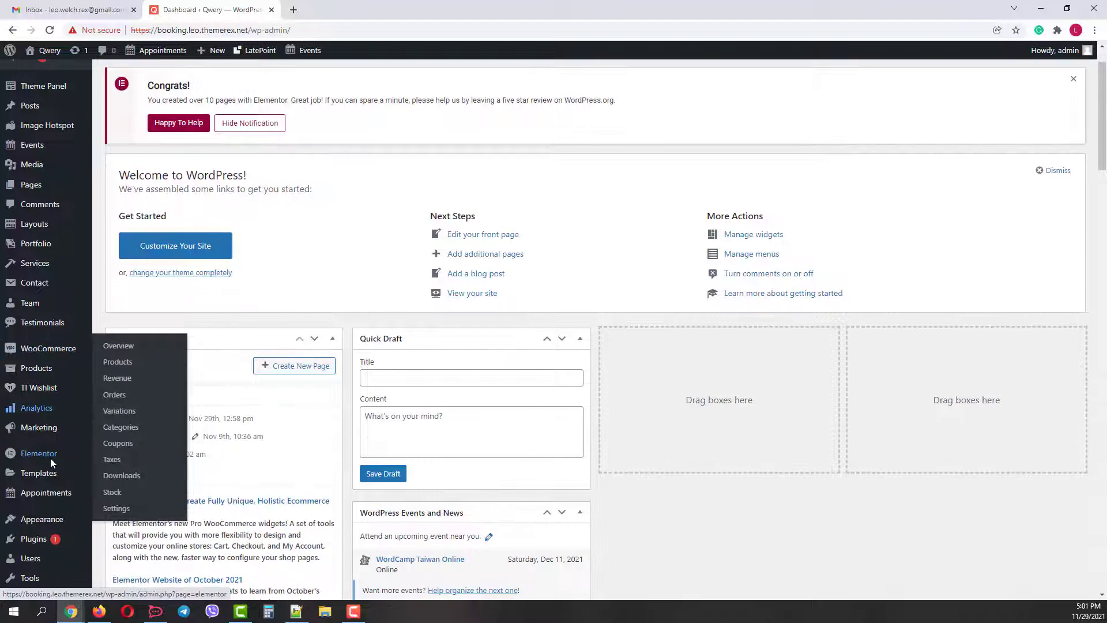
left_click(45, 492)
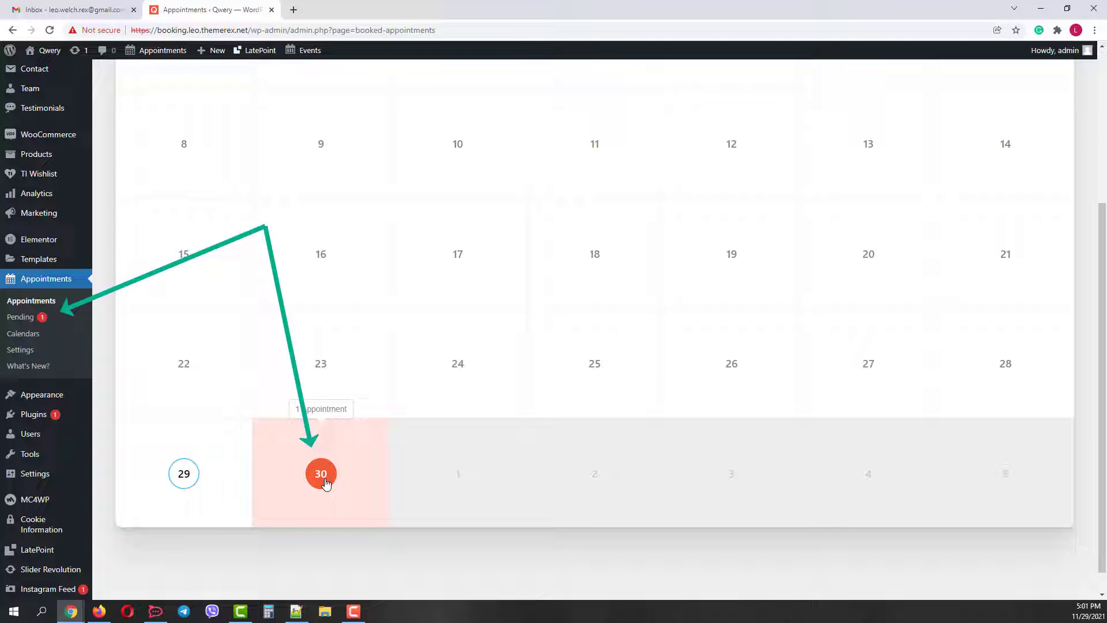
left_click(321, 474)
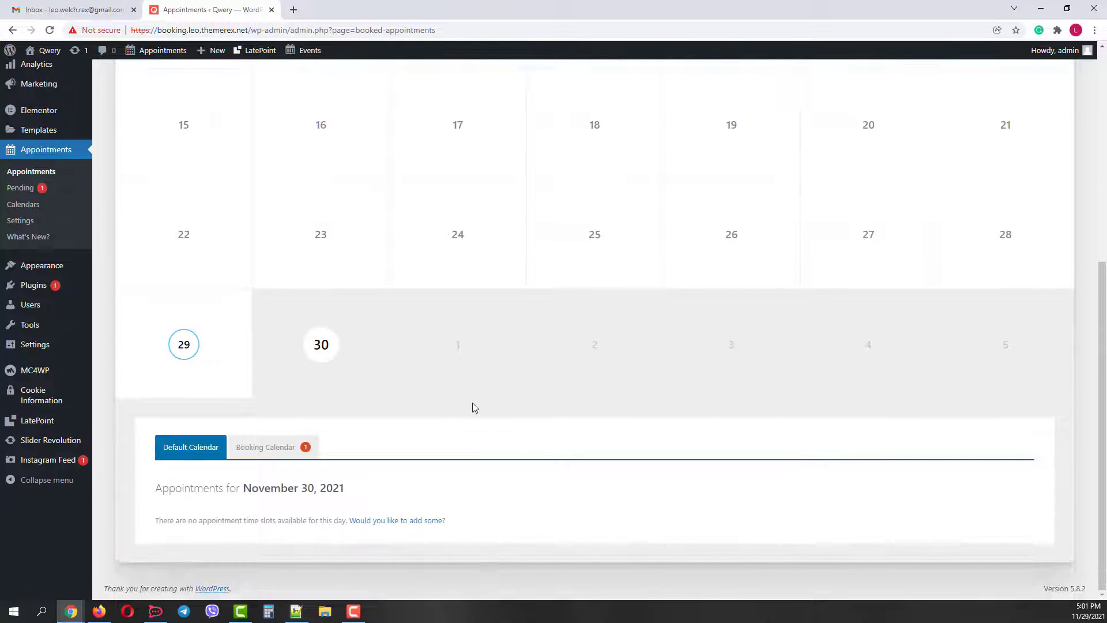
left_click(265, 447)
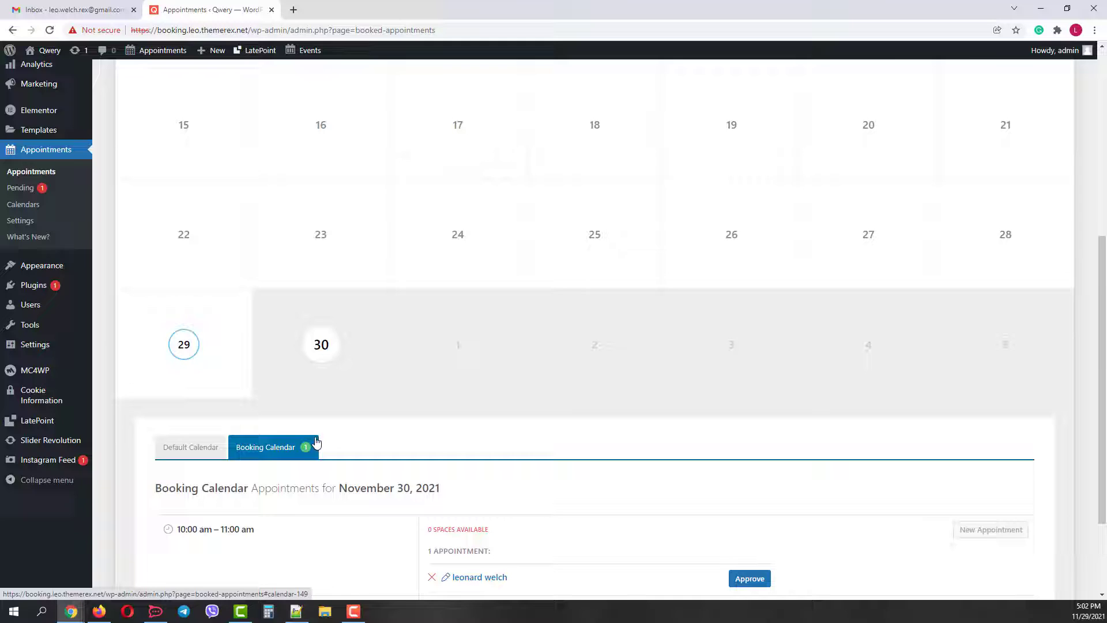
scroll("down", 3)
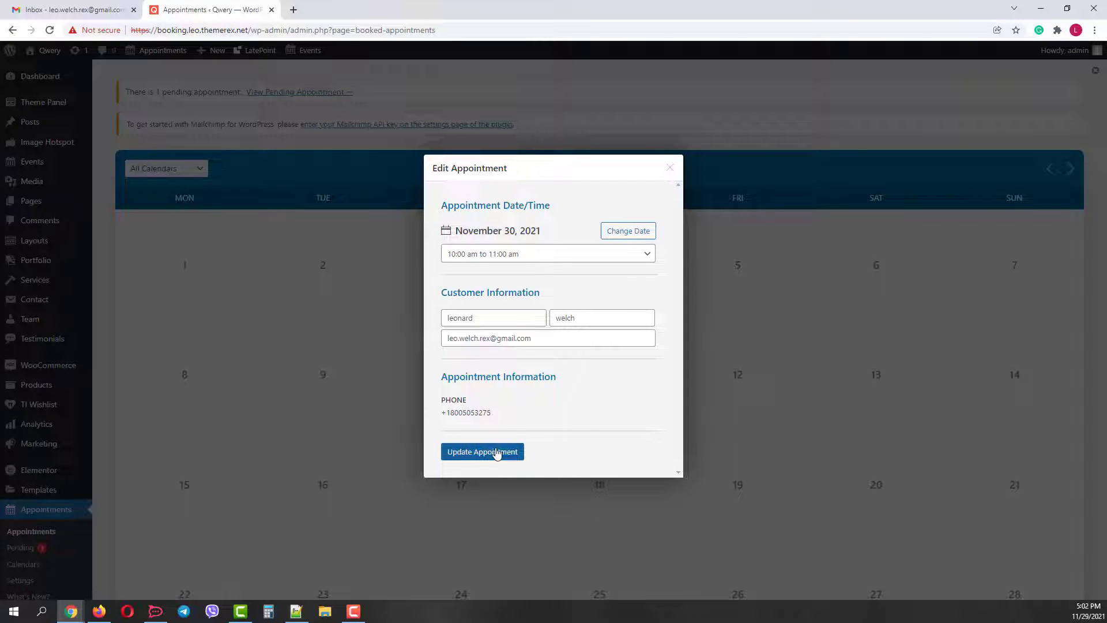
left_click(482, 452)
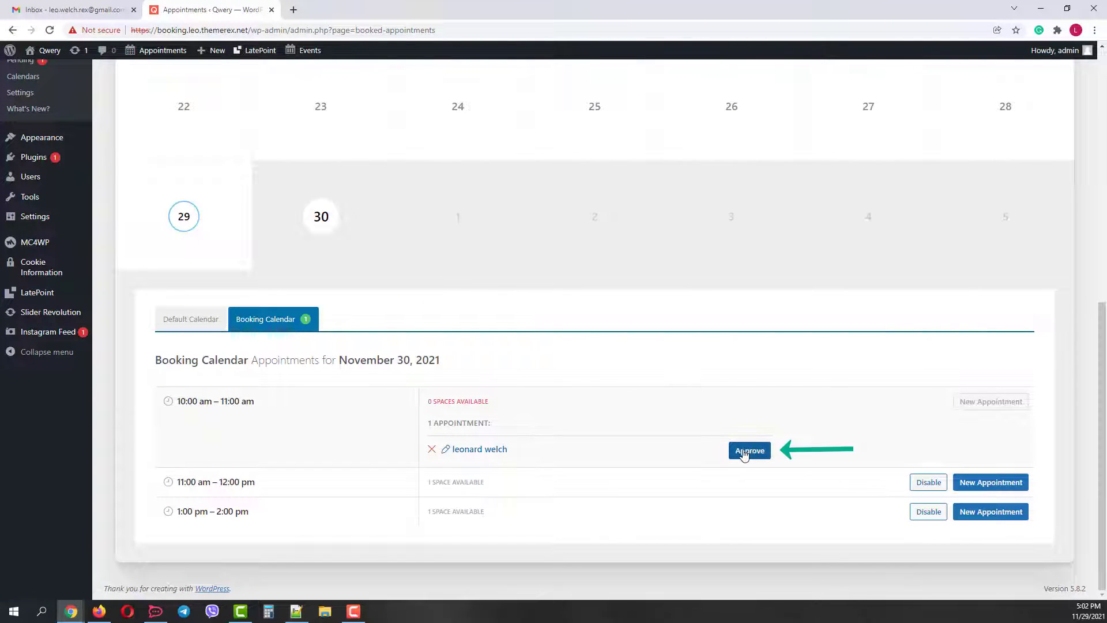
left_click(749, 450)
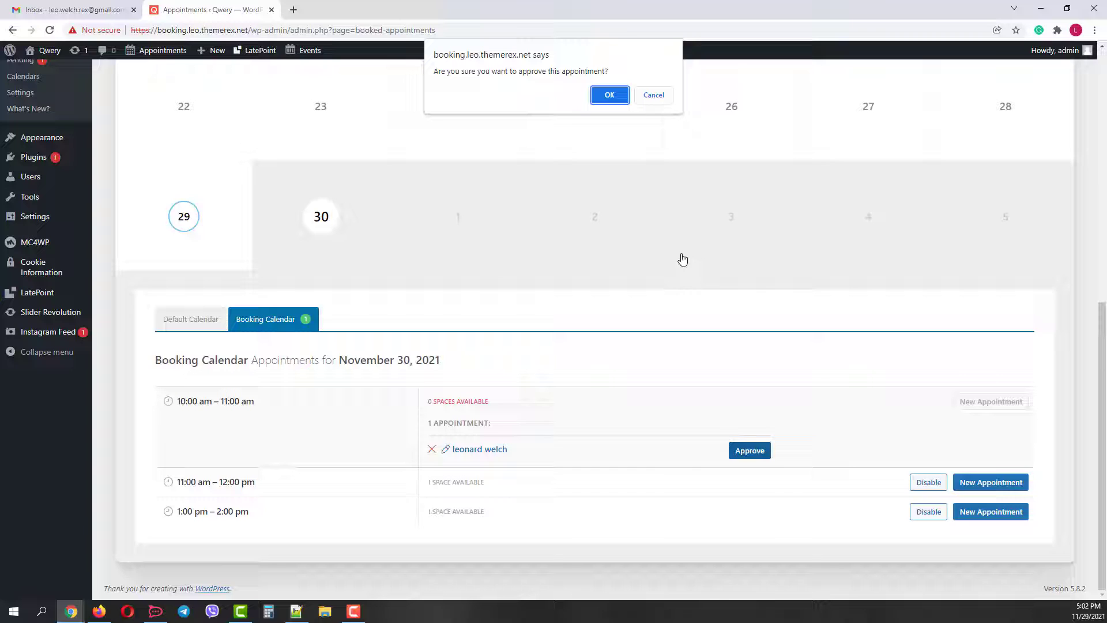
left_click(610, 94)
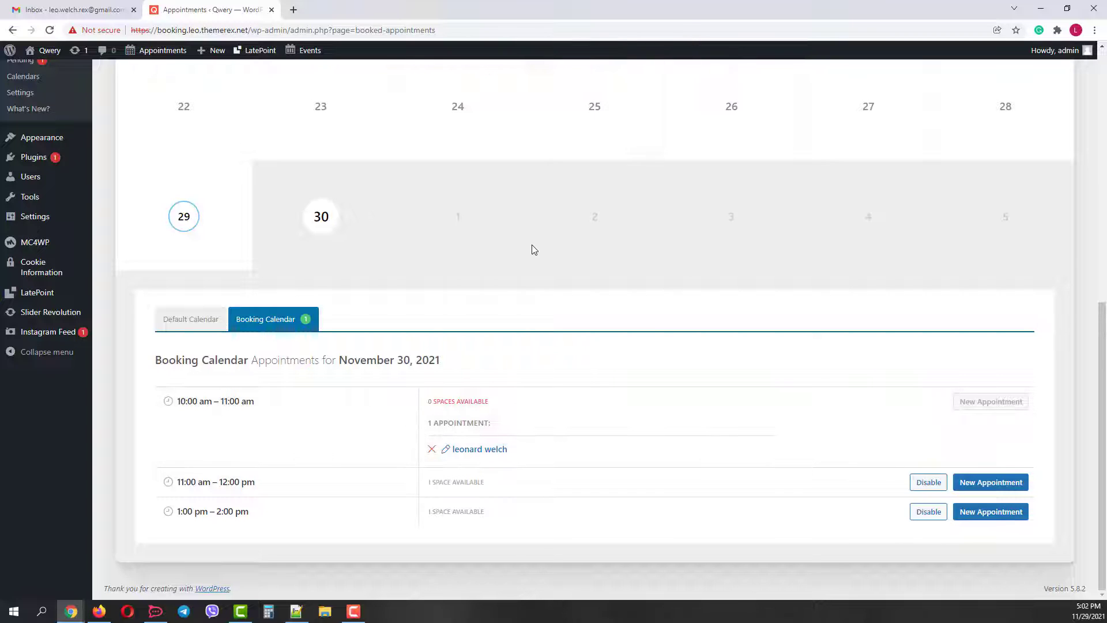
mouse_move(536, 242)
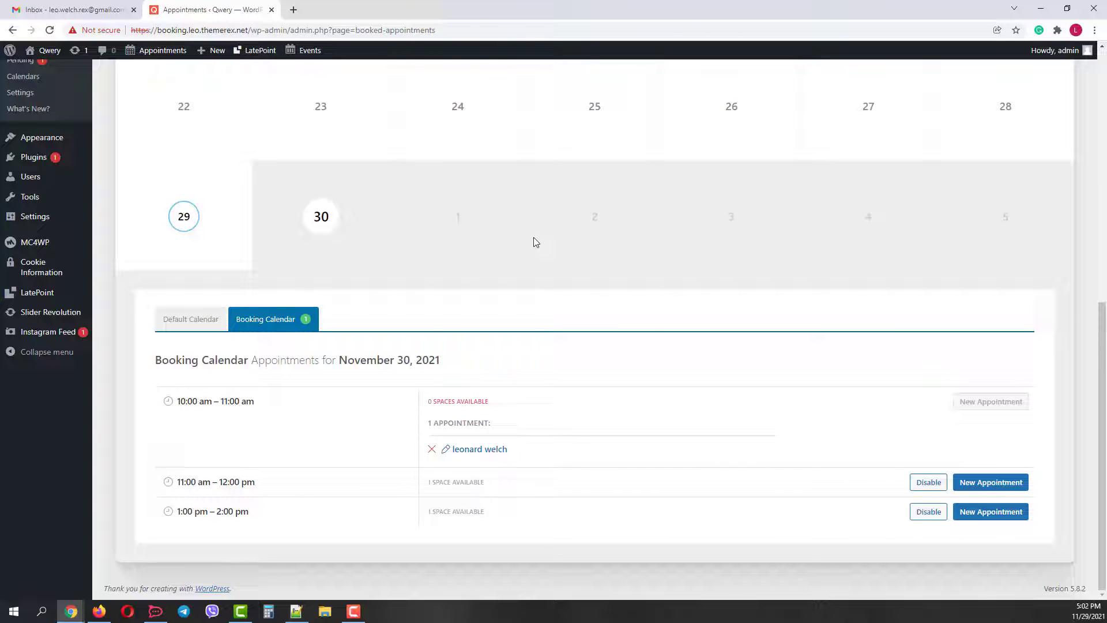
mouse_move(397, 426)
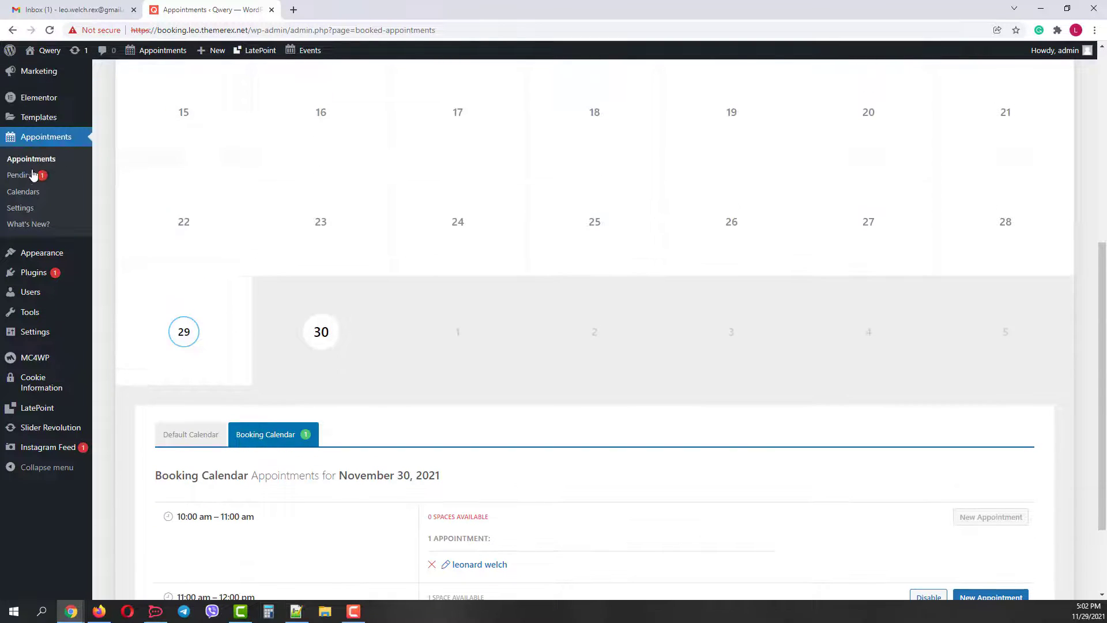
left_click(18, 174)
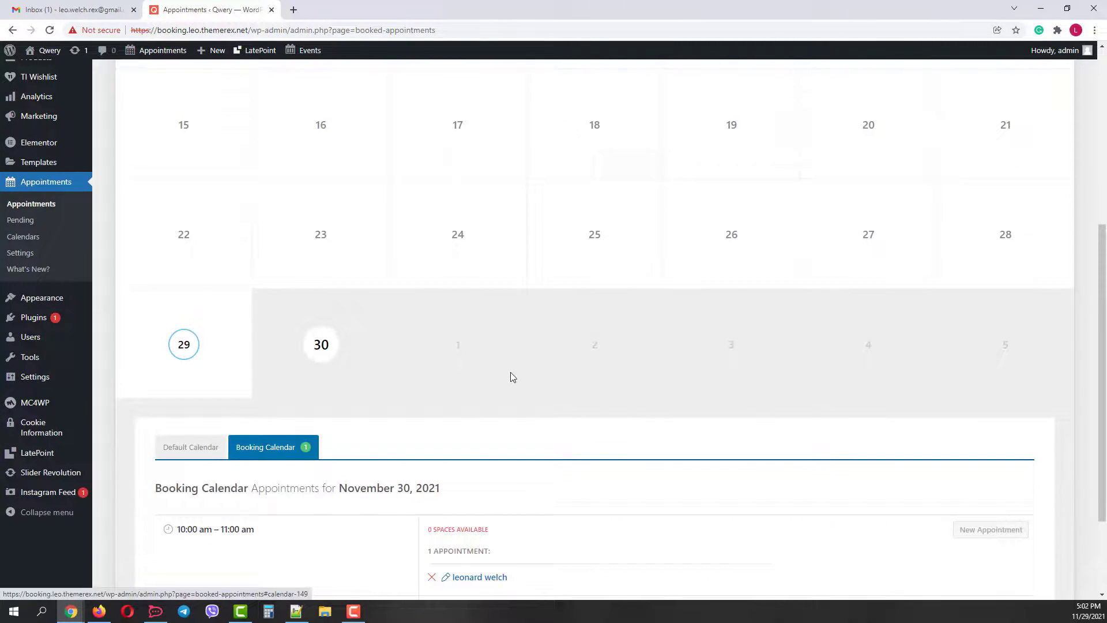
scroll("down", 3)
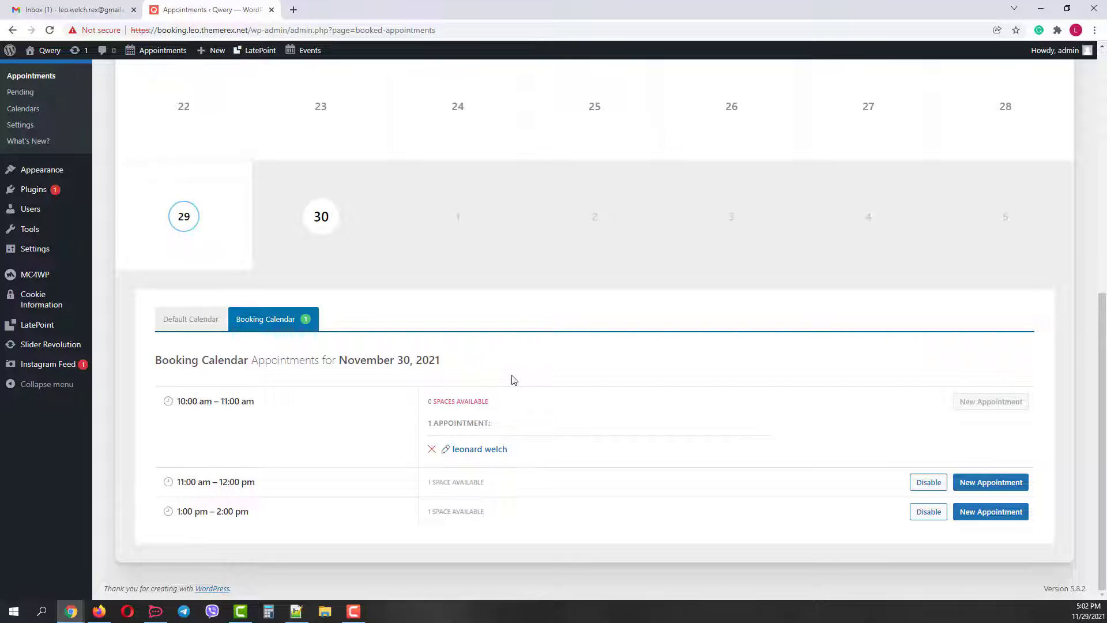
Read the 'Your appointment has been approved!' email in Gmail and return to WordPress.
left_click(57, 12)
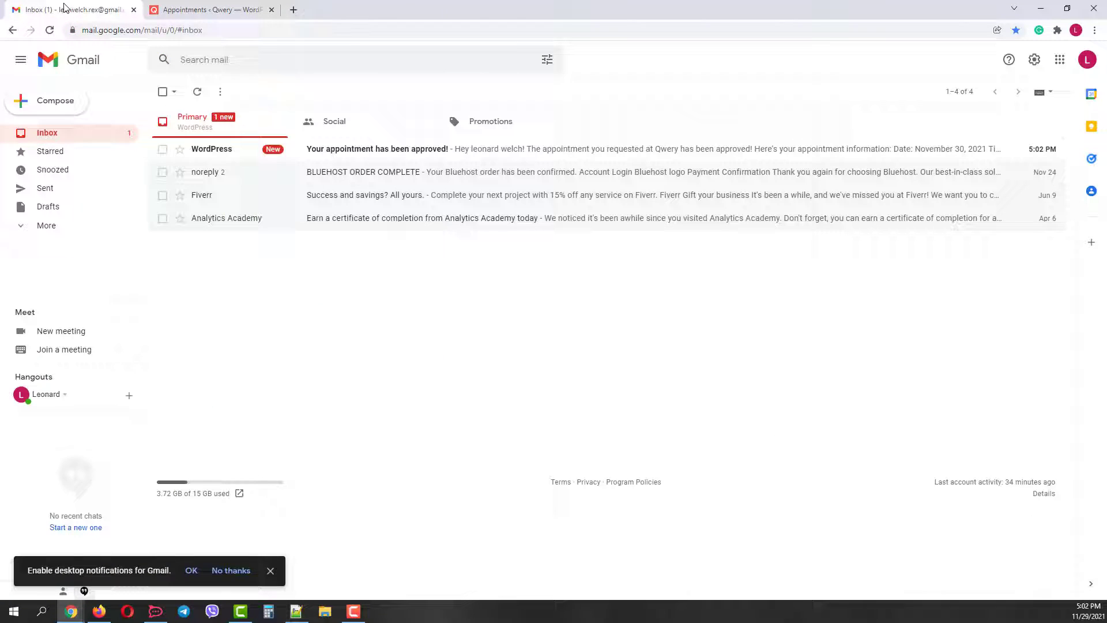
left_click(376, 149)
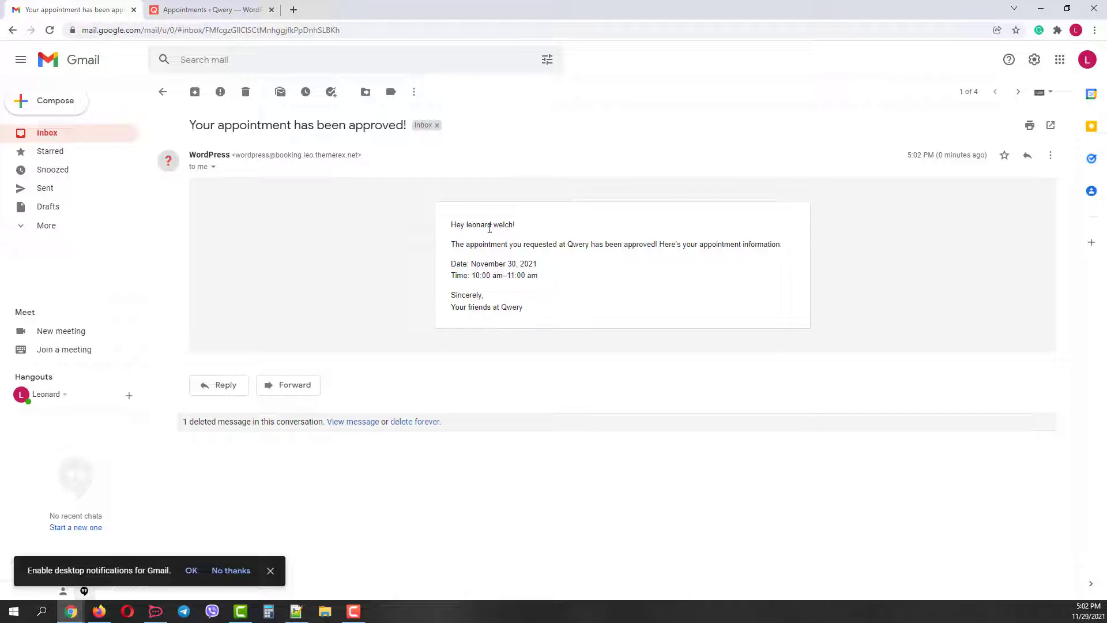
mouse_move(699, 280)
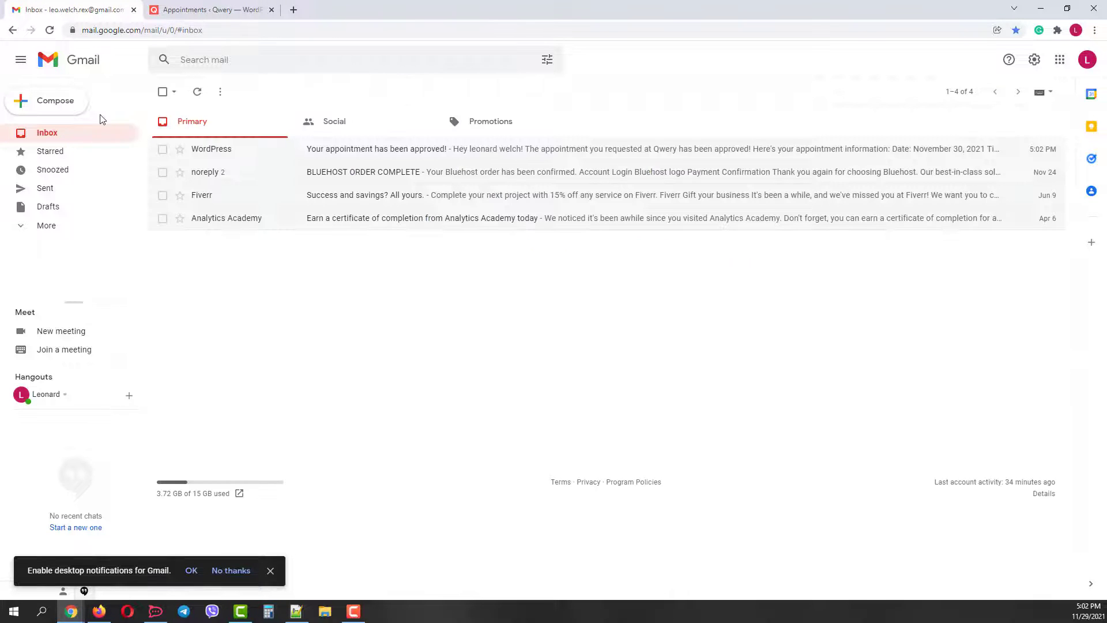
left_click(202, 10)
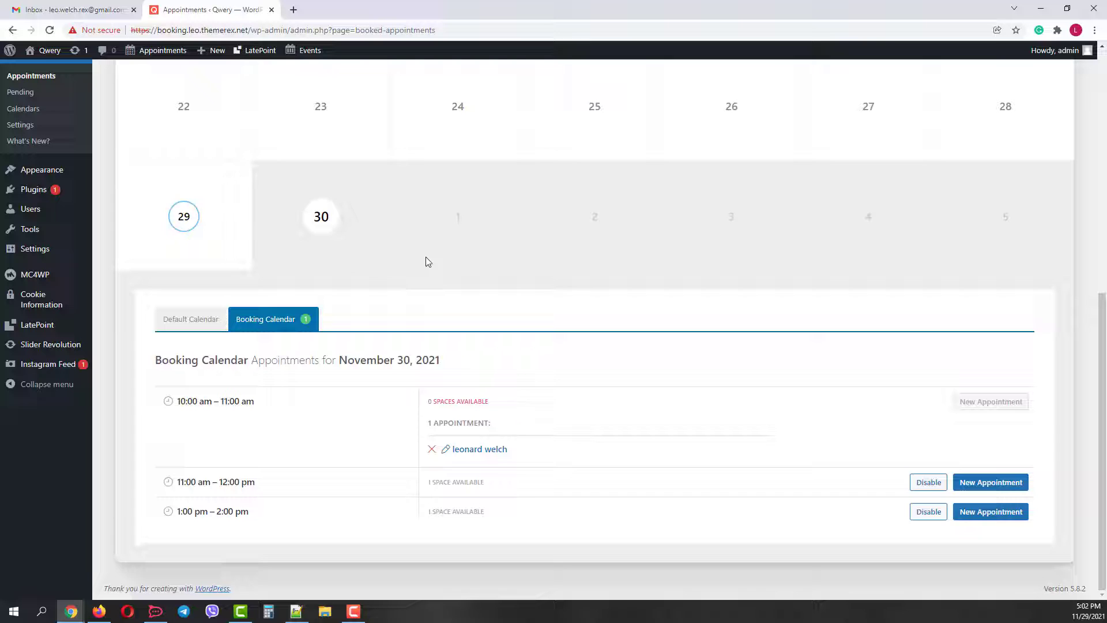
mouse_move(320, 223)
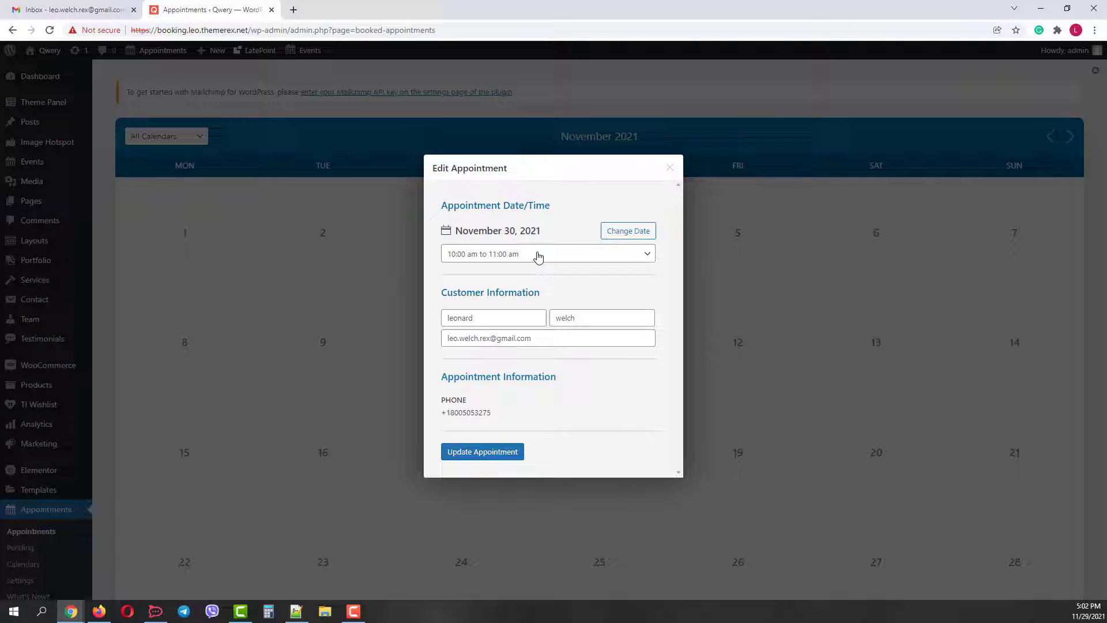
Move the November 30 booking to 11:00 am–12:00 pm, then cancel it.
left_click(548, 254)
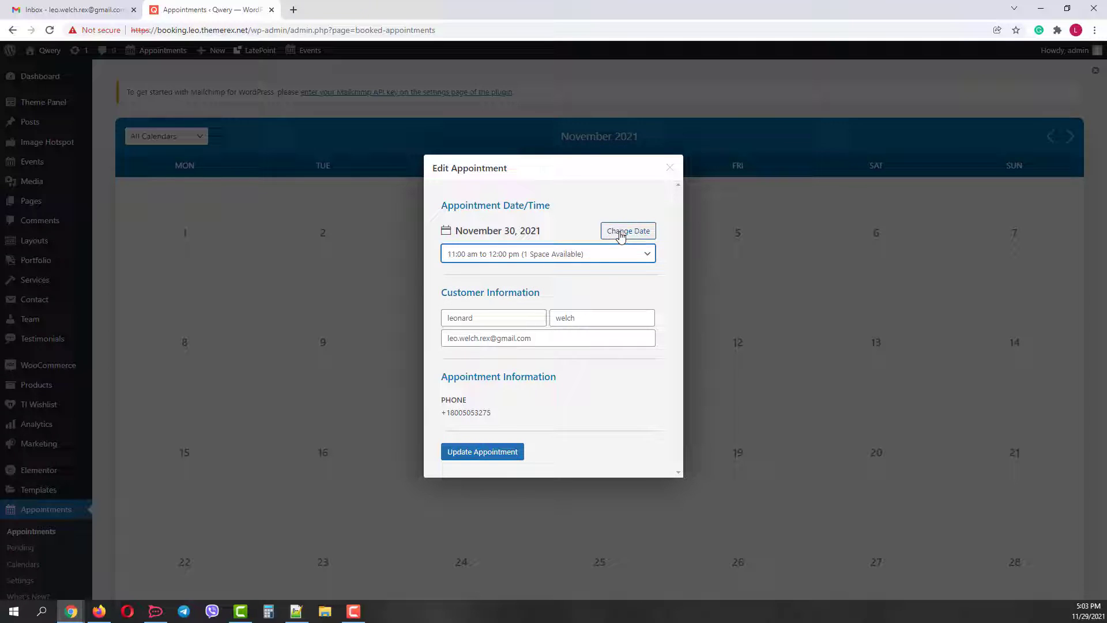
left_click(628, 231)
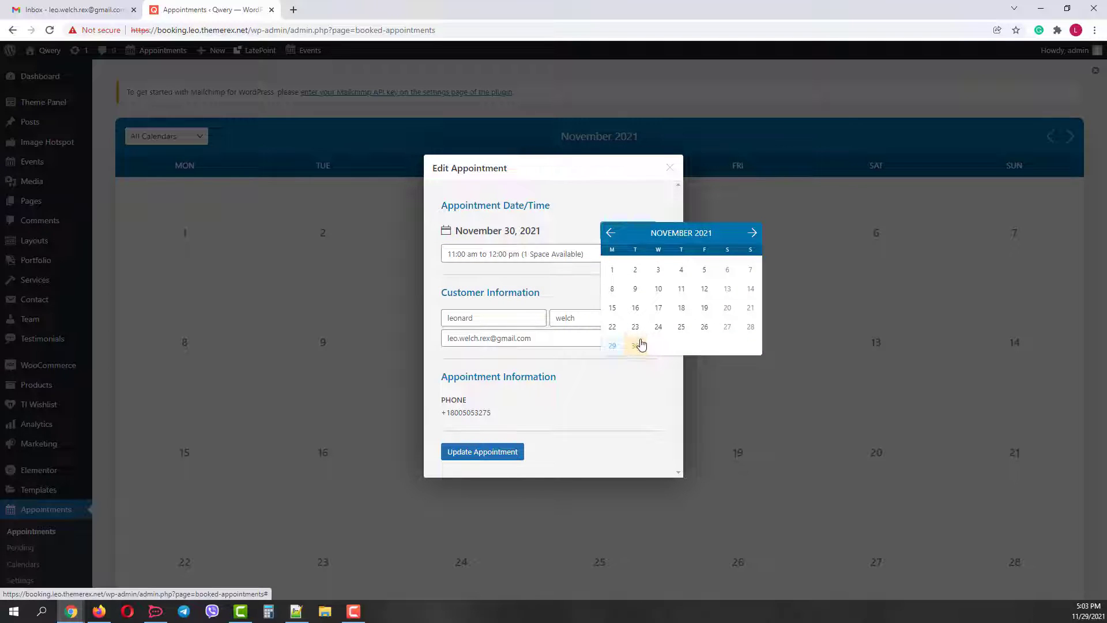
left_click(635, 345)
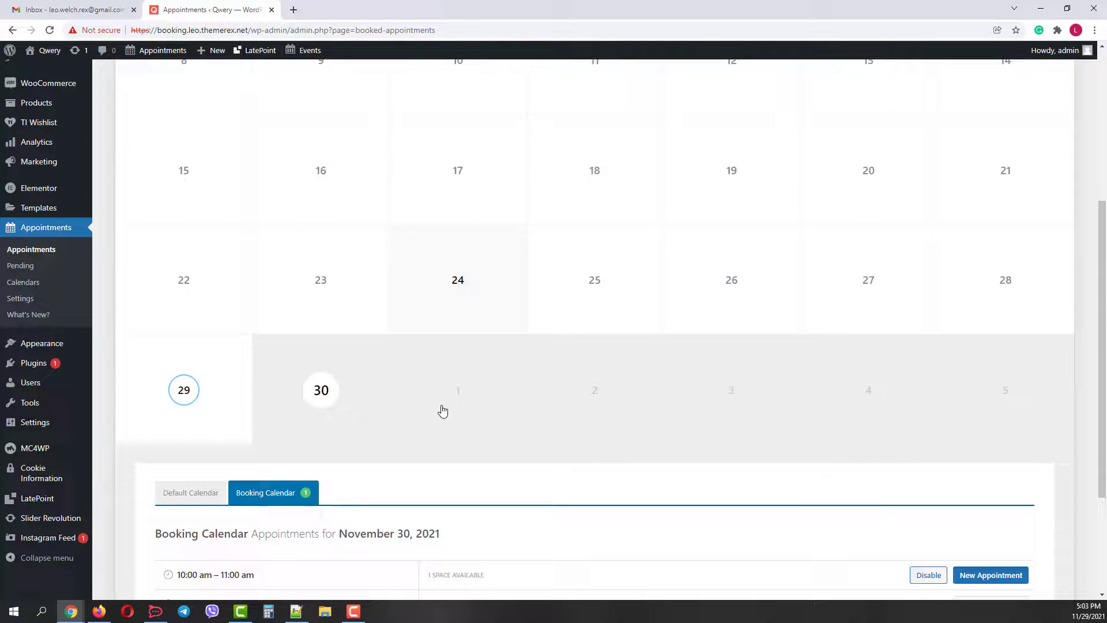
scroll("down", 3)
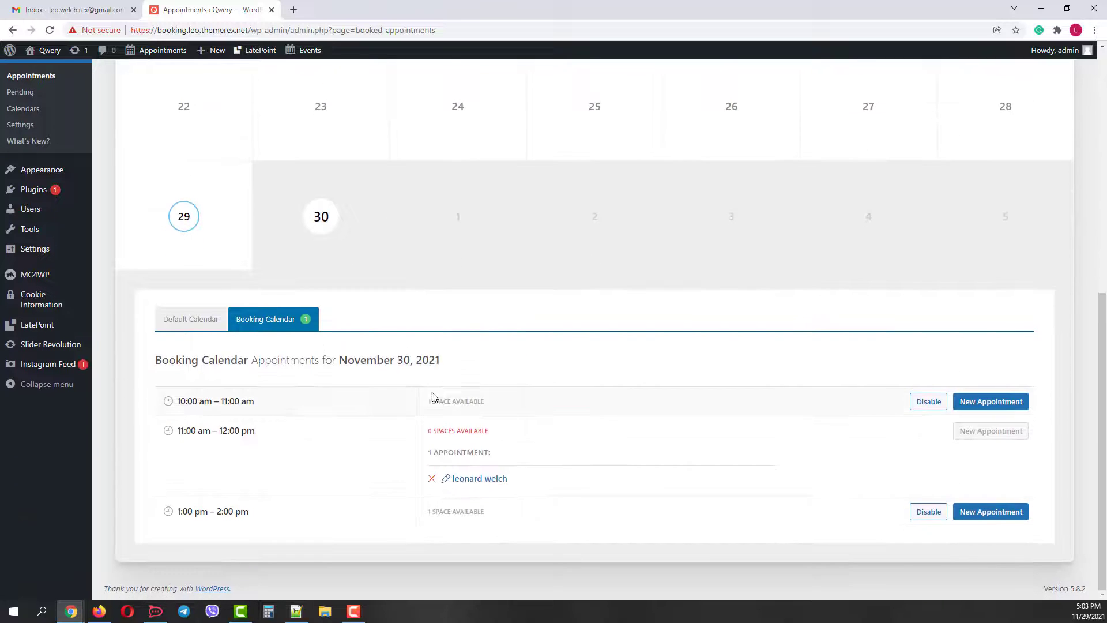
left_click(432, 479)
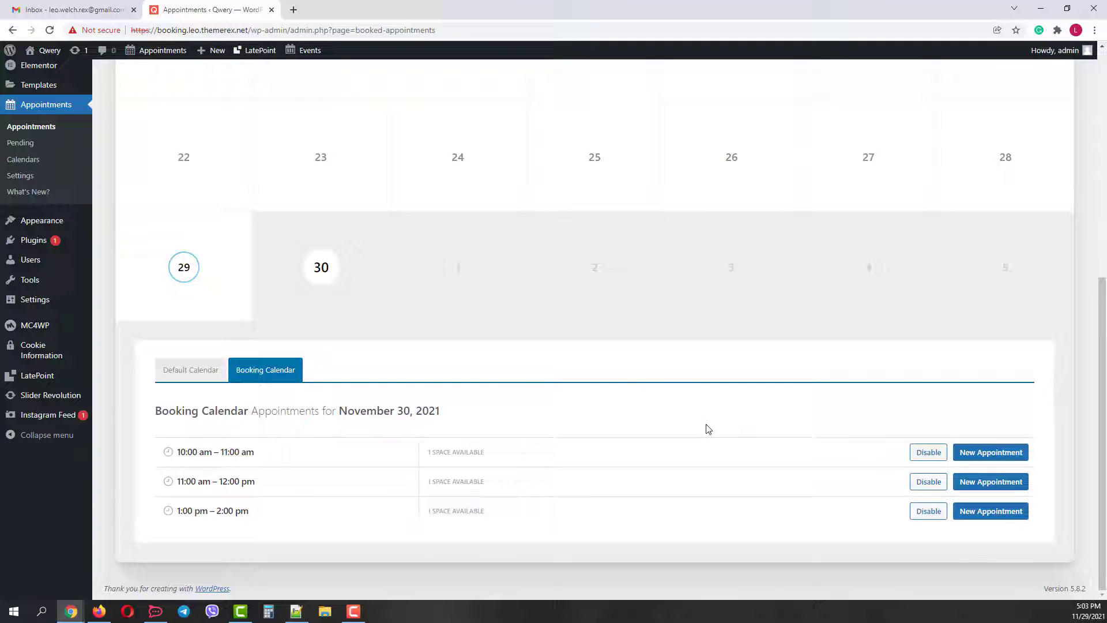
mouse_move(499, 459)
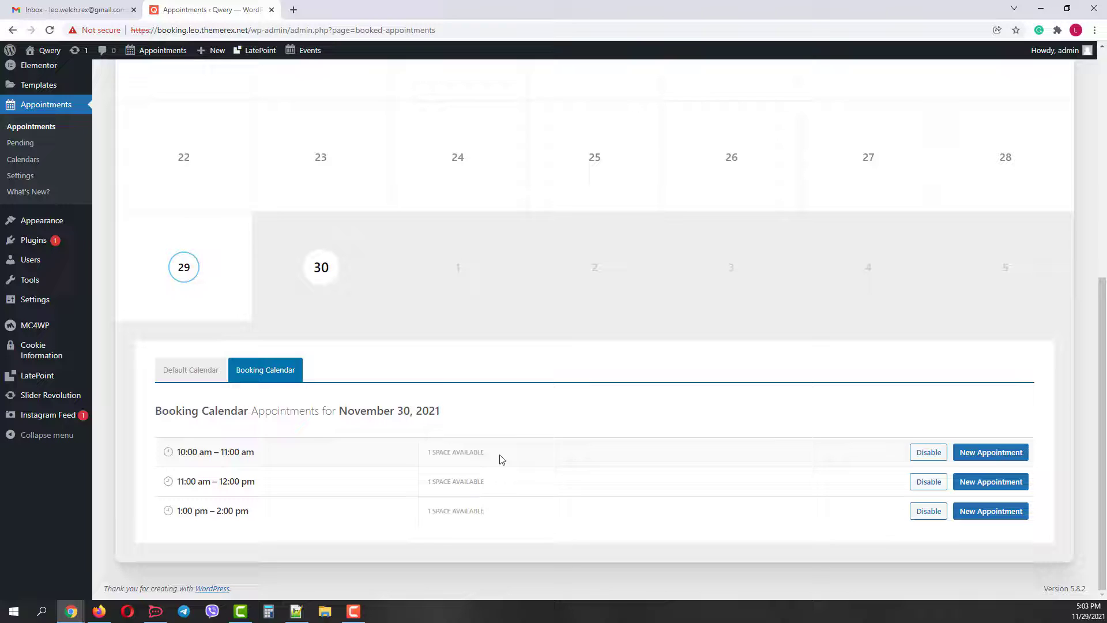
left_click(57, 13)
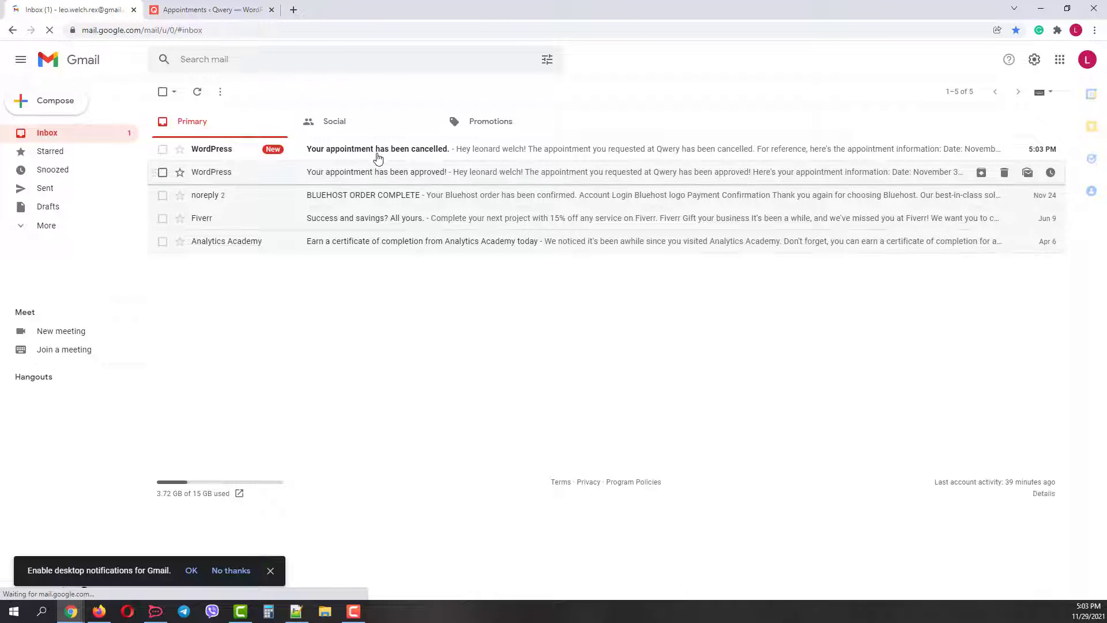
Open the 'Your appointment has been cancelled.' email, then return to WordPress.
left_click(378, 148)
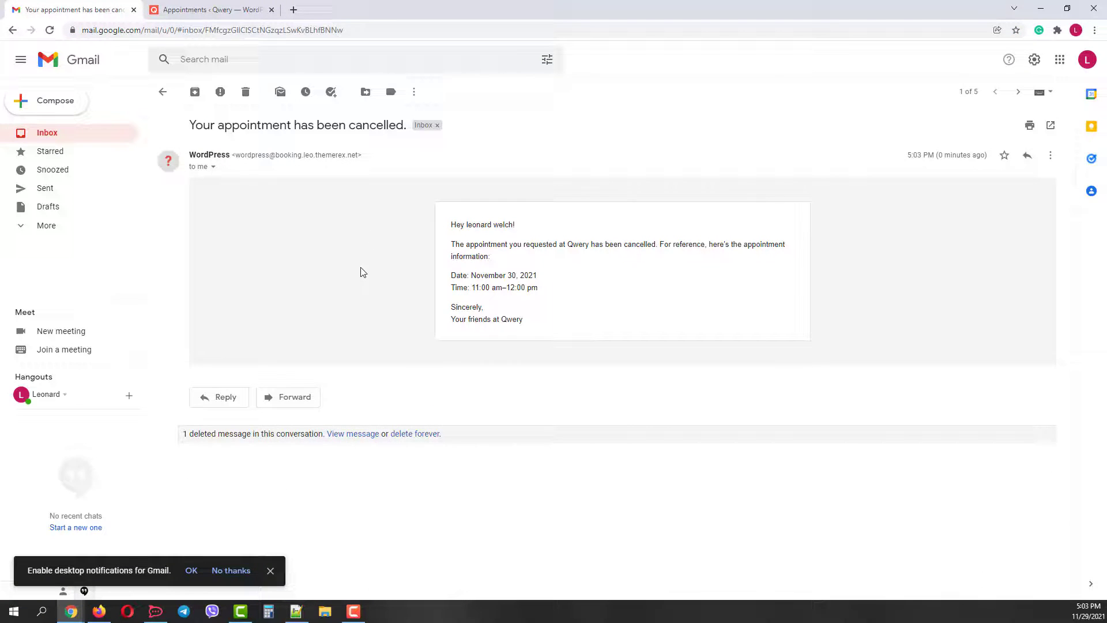
left_click(209, 9)
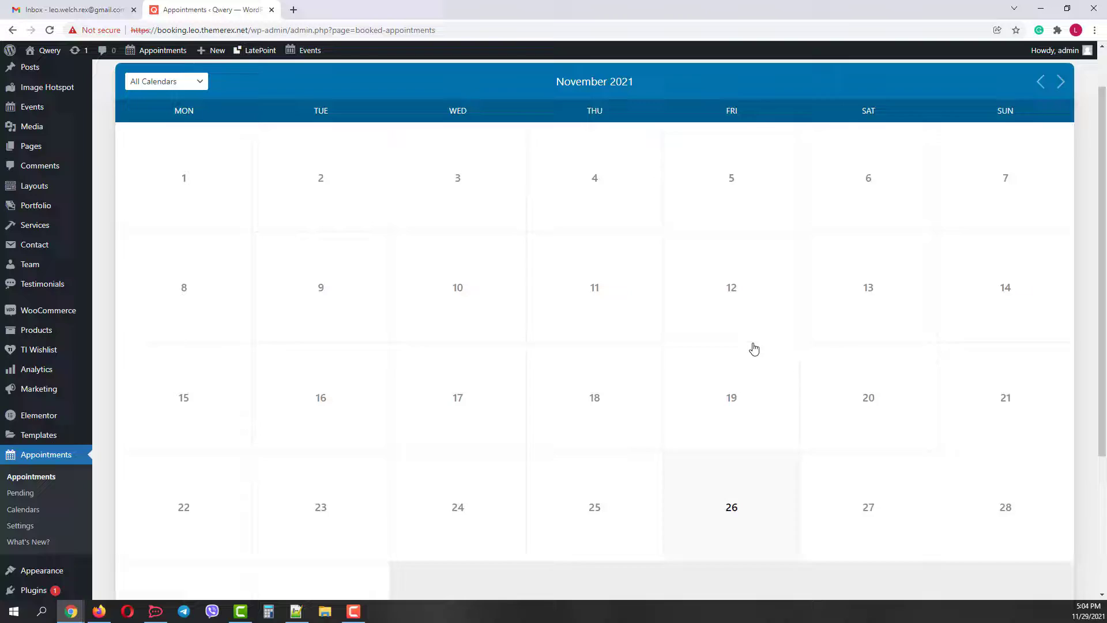
View December 1's three Booking Calendar slots, then open Appointments > Pending.
left_click(1061, 81)
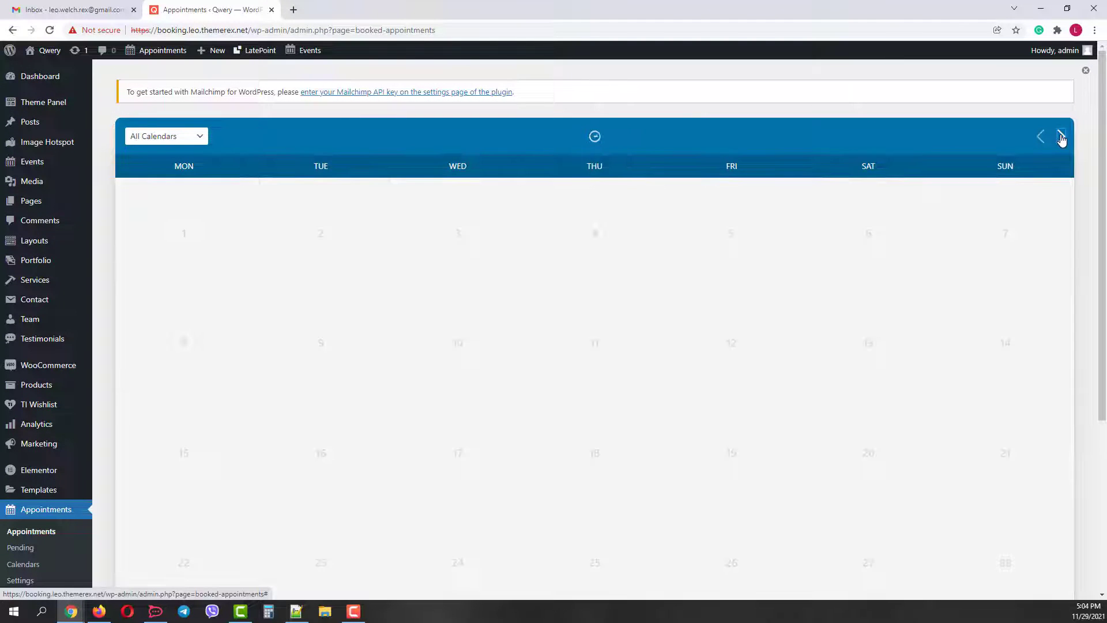
left_click(1062, 137)
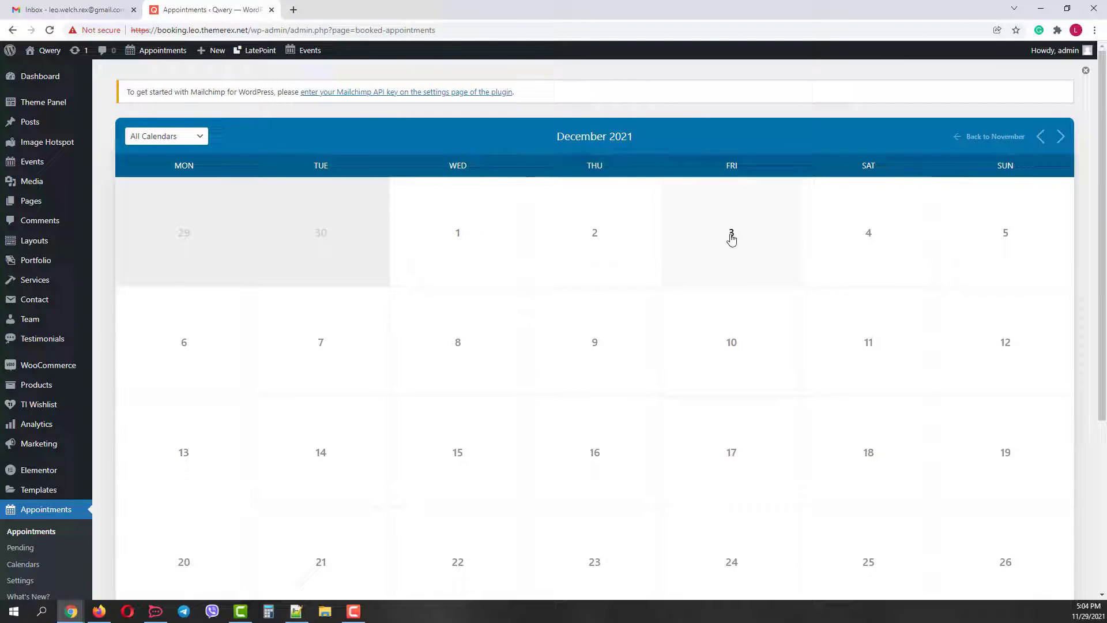
left_click(457, 233)
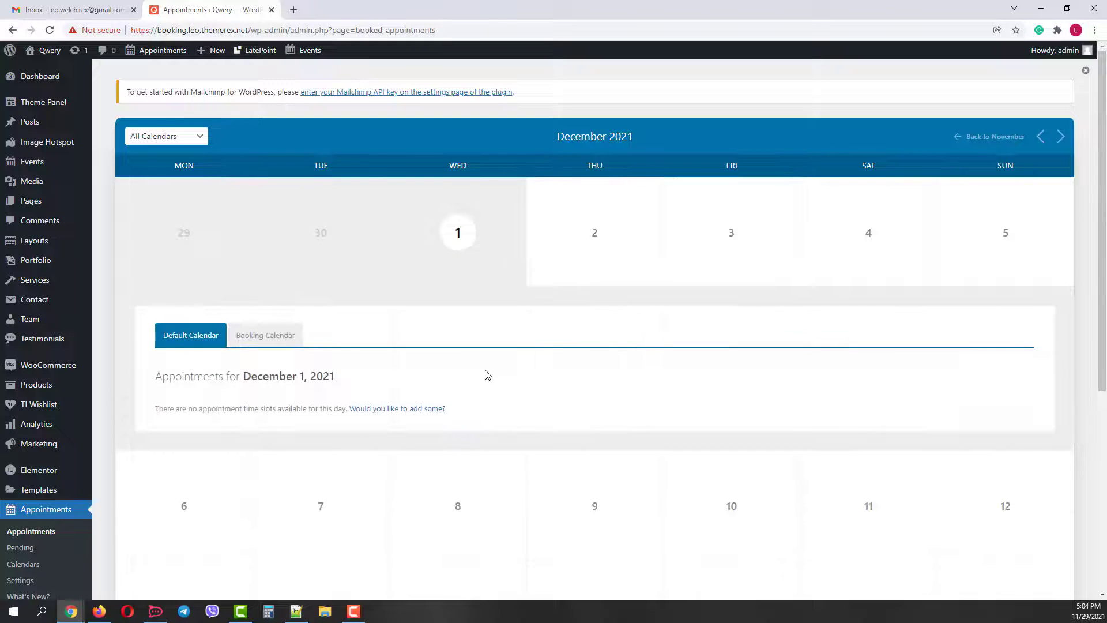
left_click(265, 335)
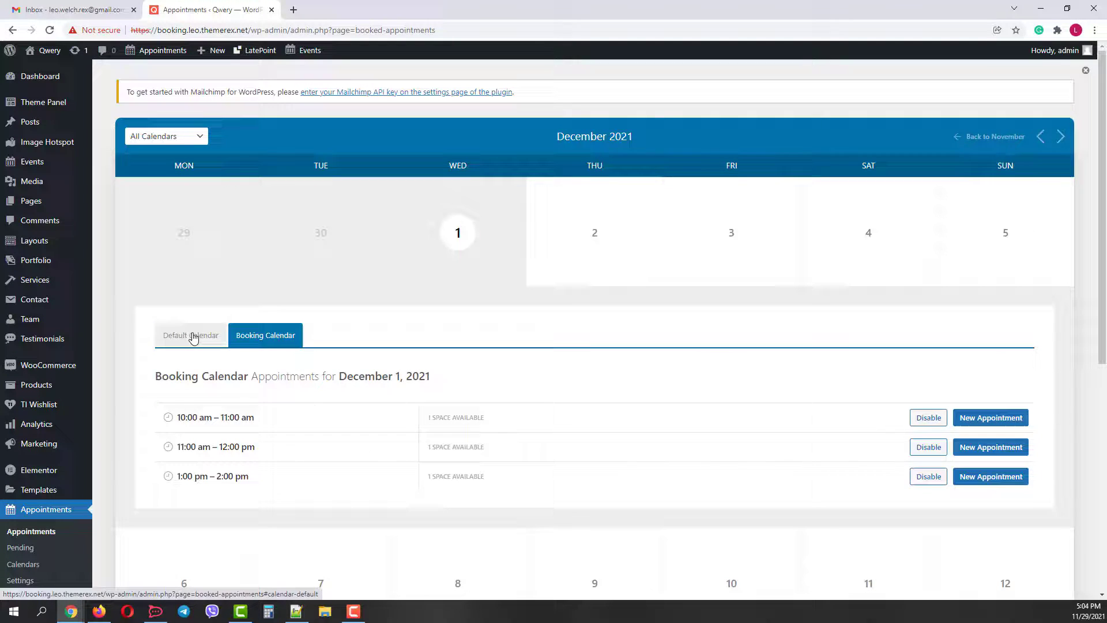
mouse_move(505, 373)
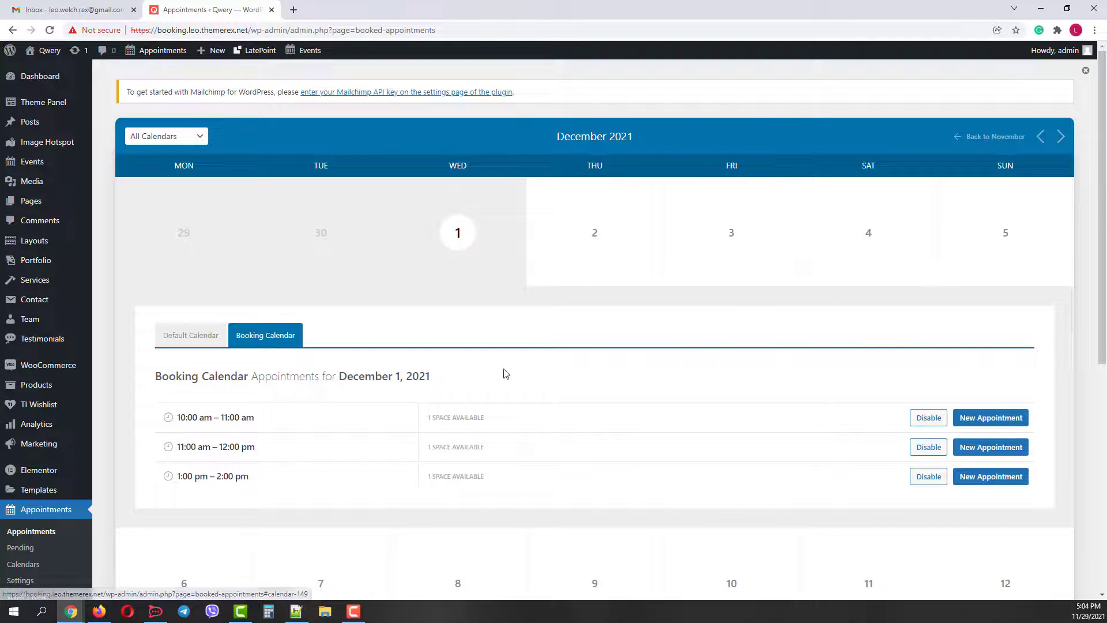
left_click(20, 547)
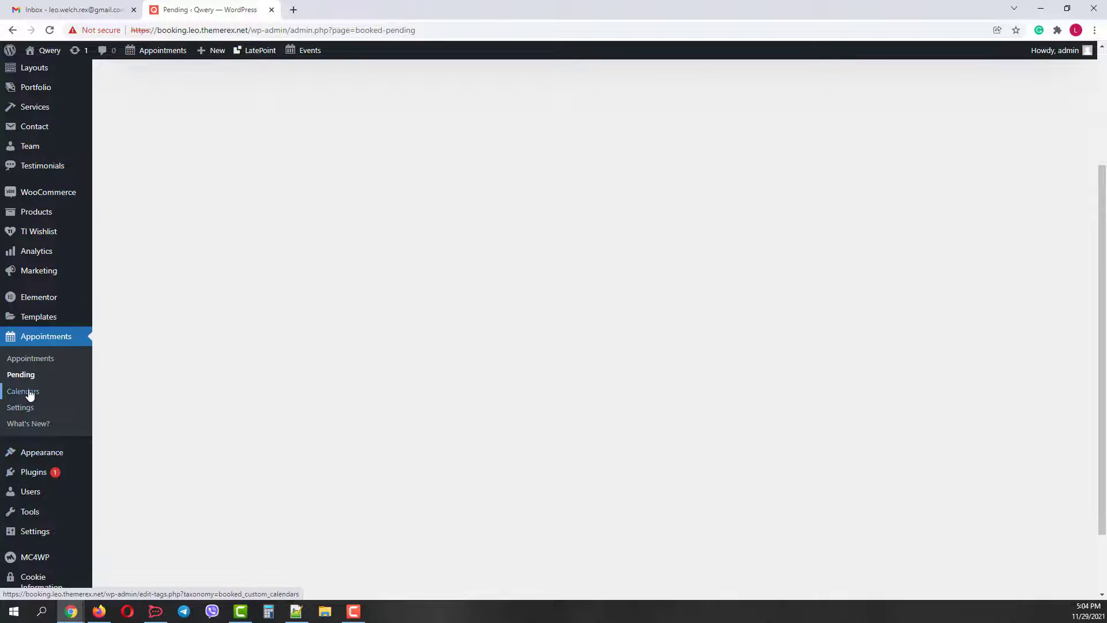
Open Appointments > Calendars to see the single Booking Calendar listed.
left_click(22, 391)
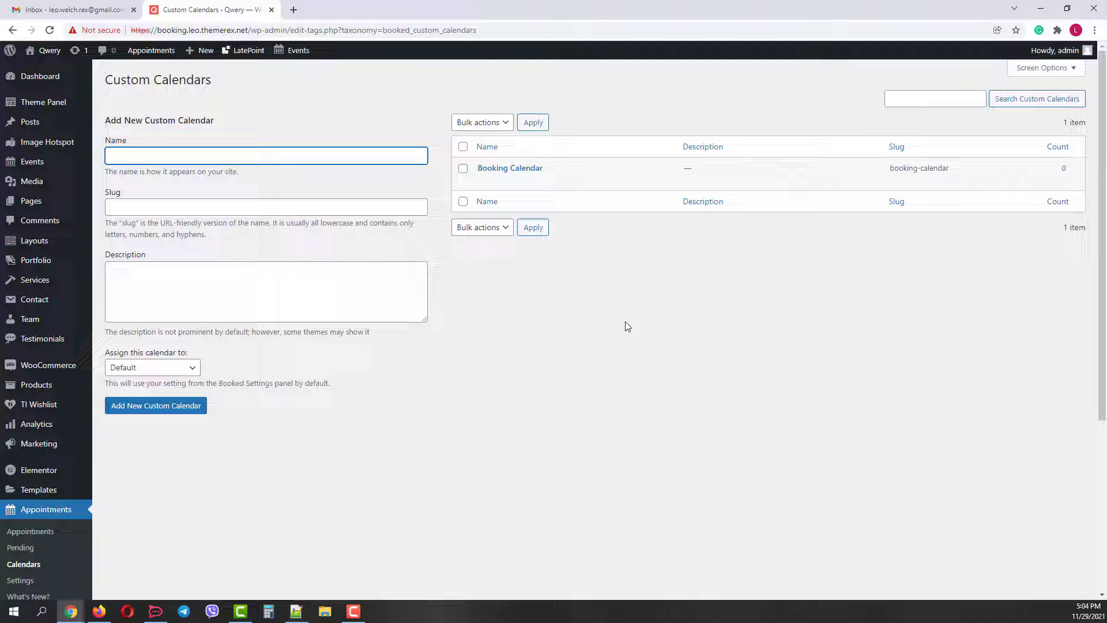
mouse_move(527, 173)
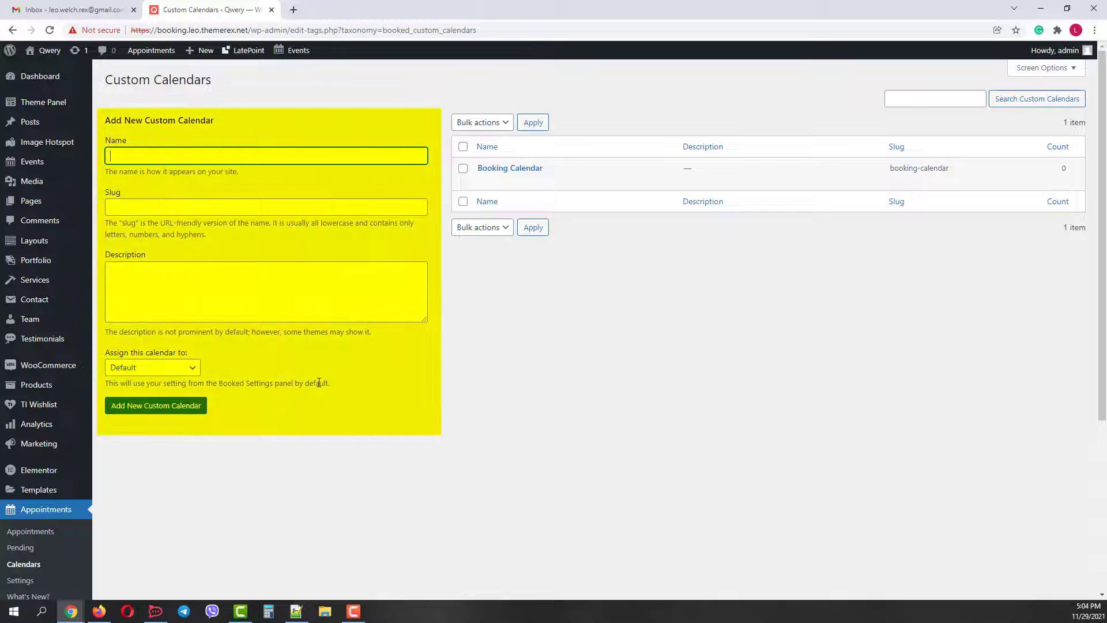
left_click(151, 367)
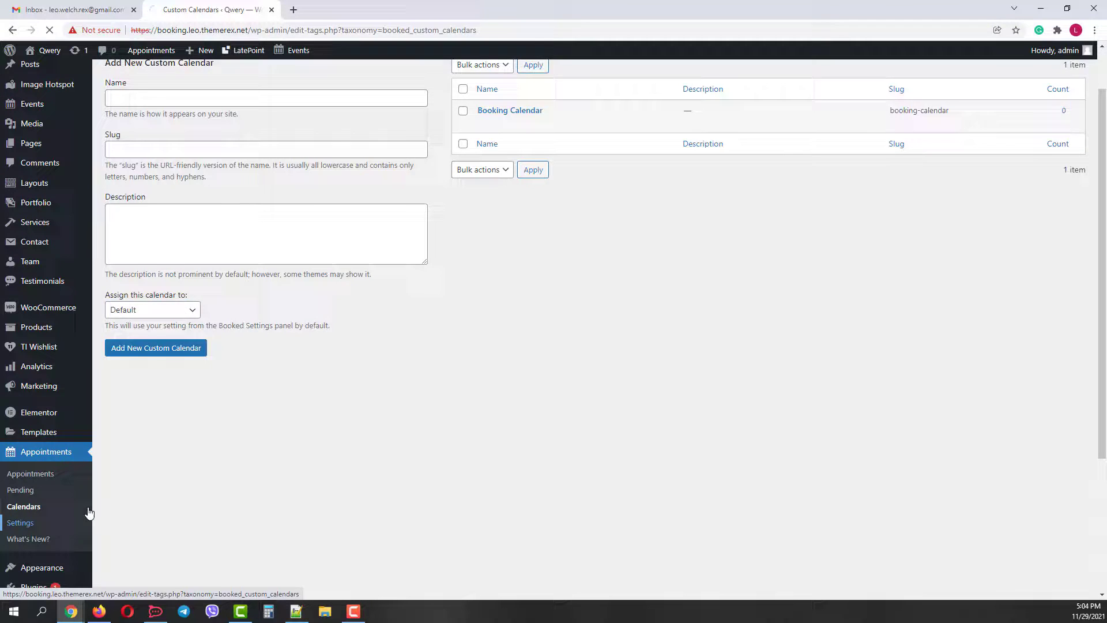
Set Booked's Appointment Booking Redirect to the specific page About – 2.
left_click(20, 523)
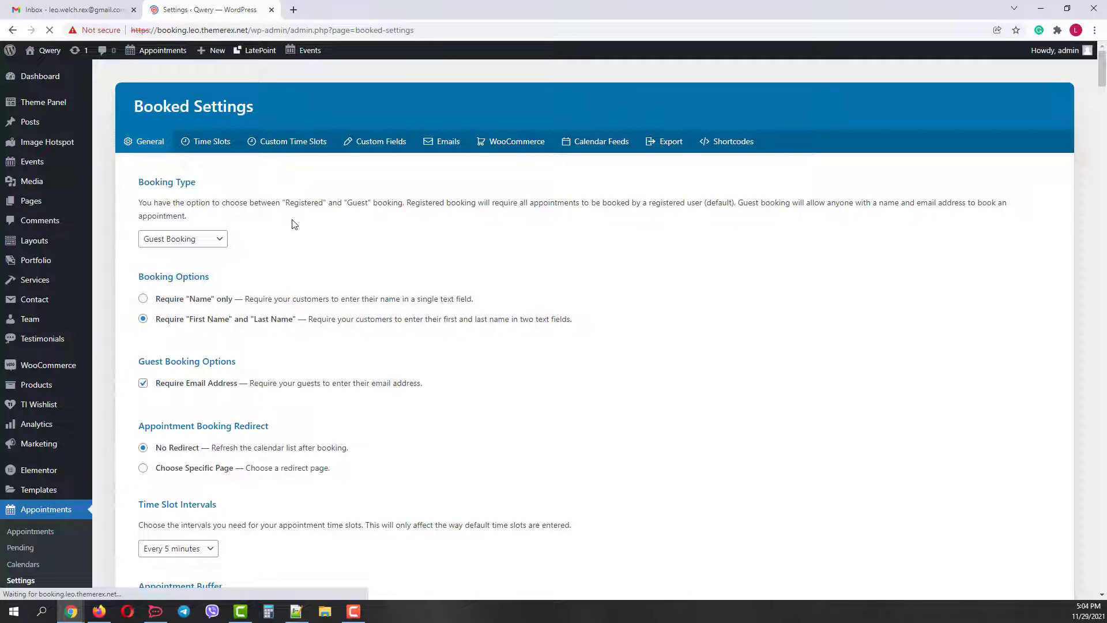
left_click(182, 239)
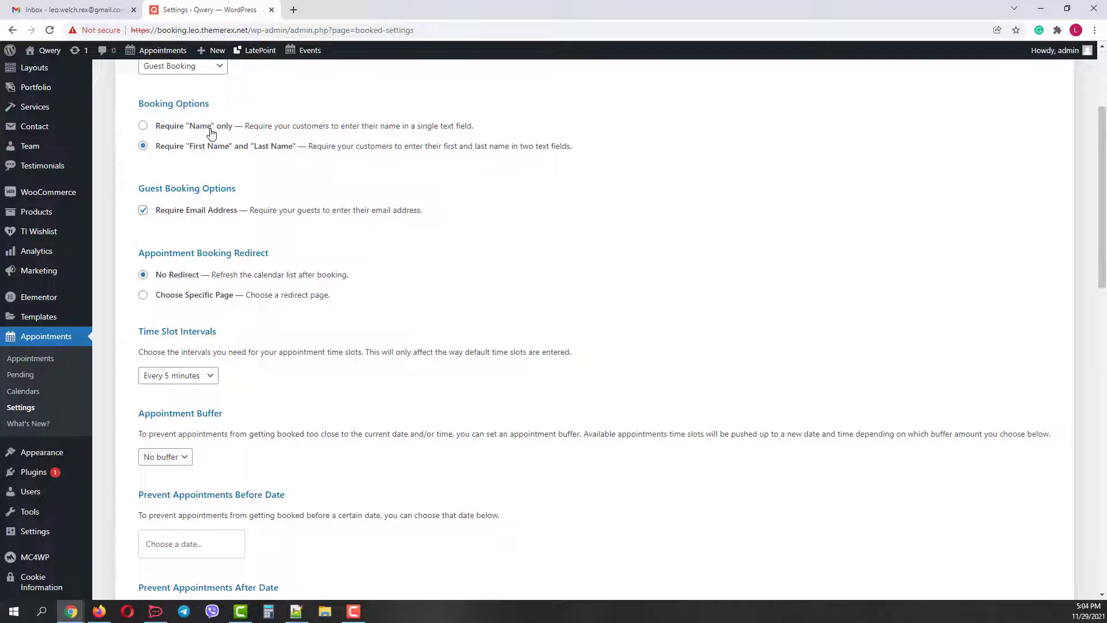
mouse_move(205, 151)
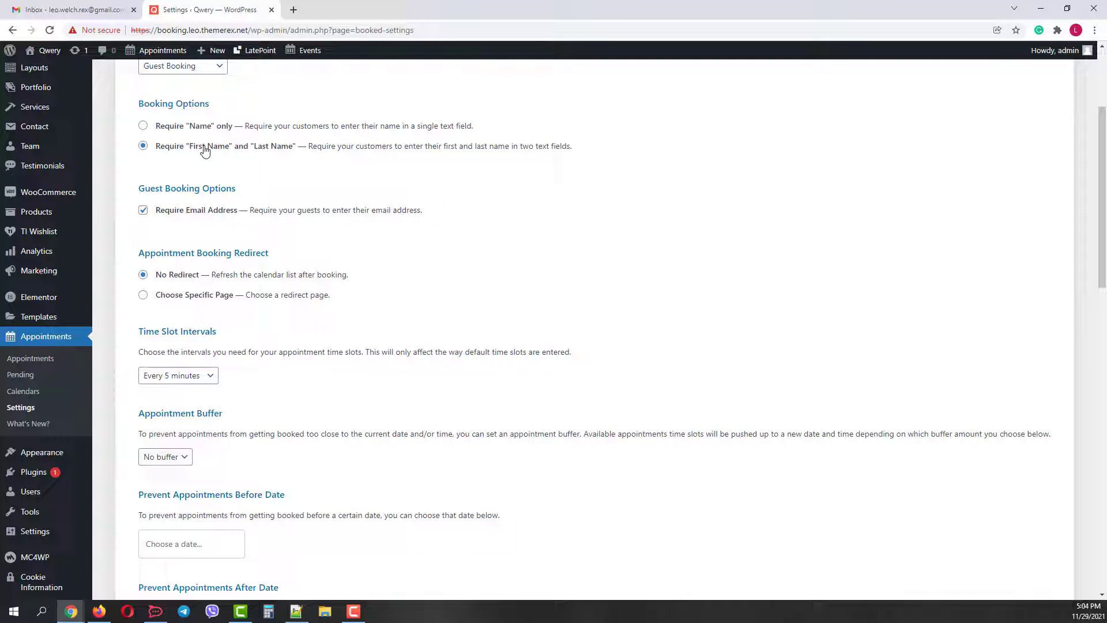
mouse_move(198, 280)
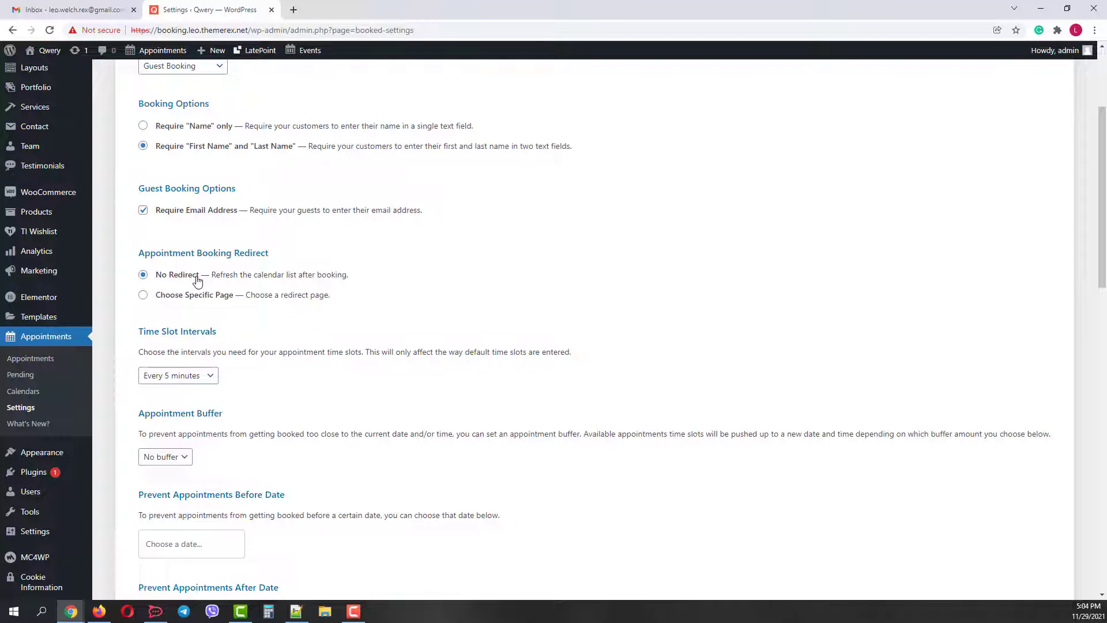
mouse_move(196, 299)
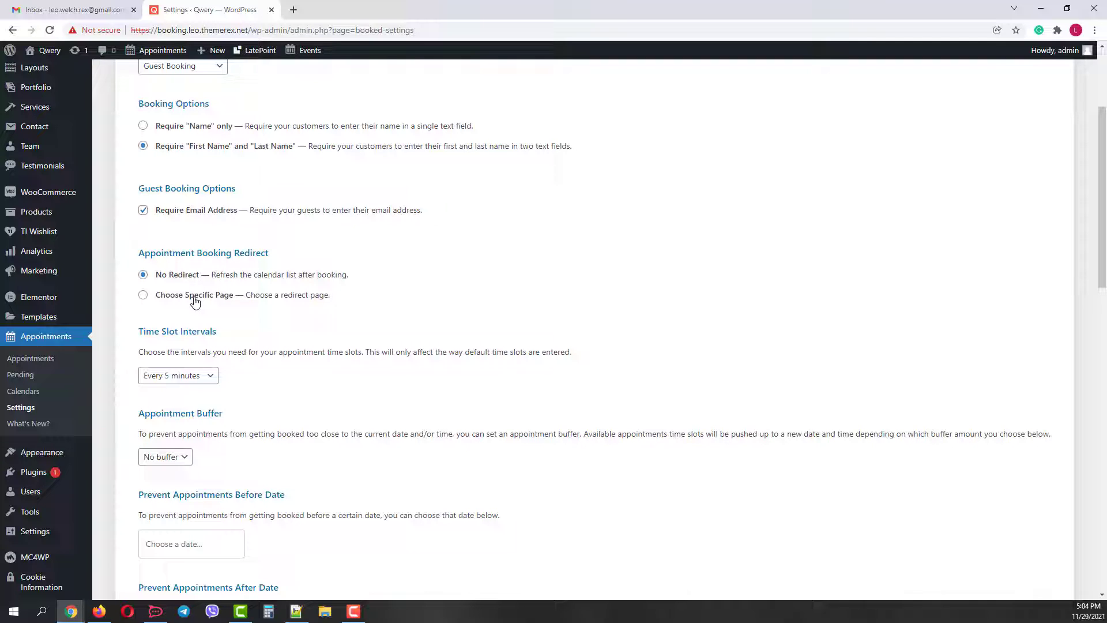
left_click(143, 295)
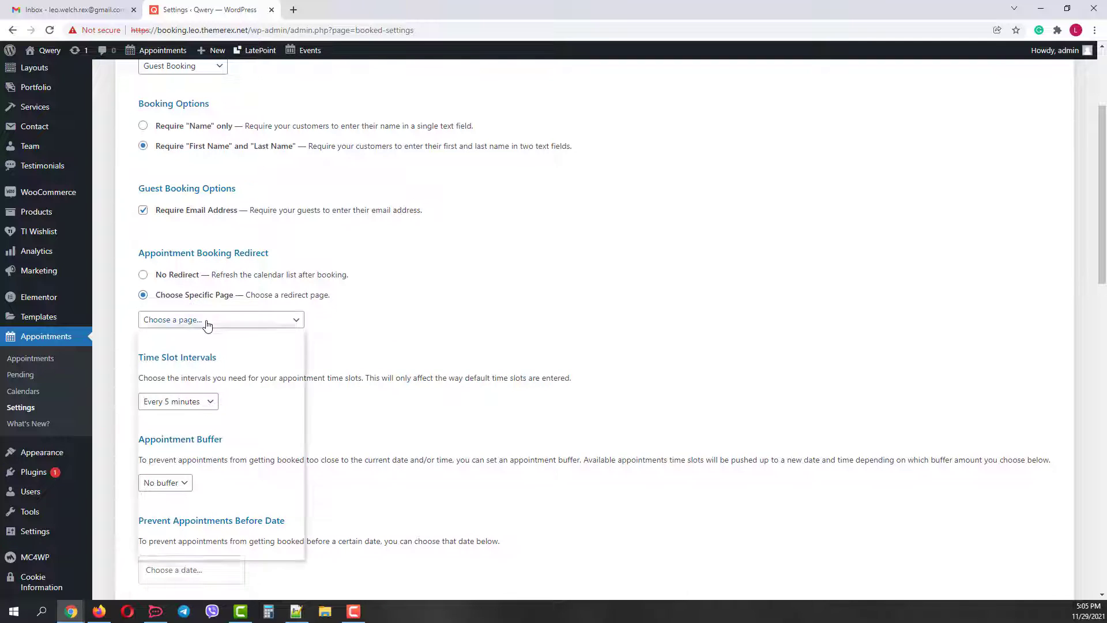
left_click(220, 320)
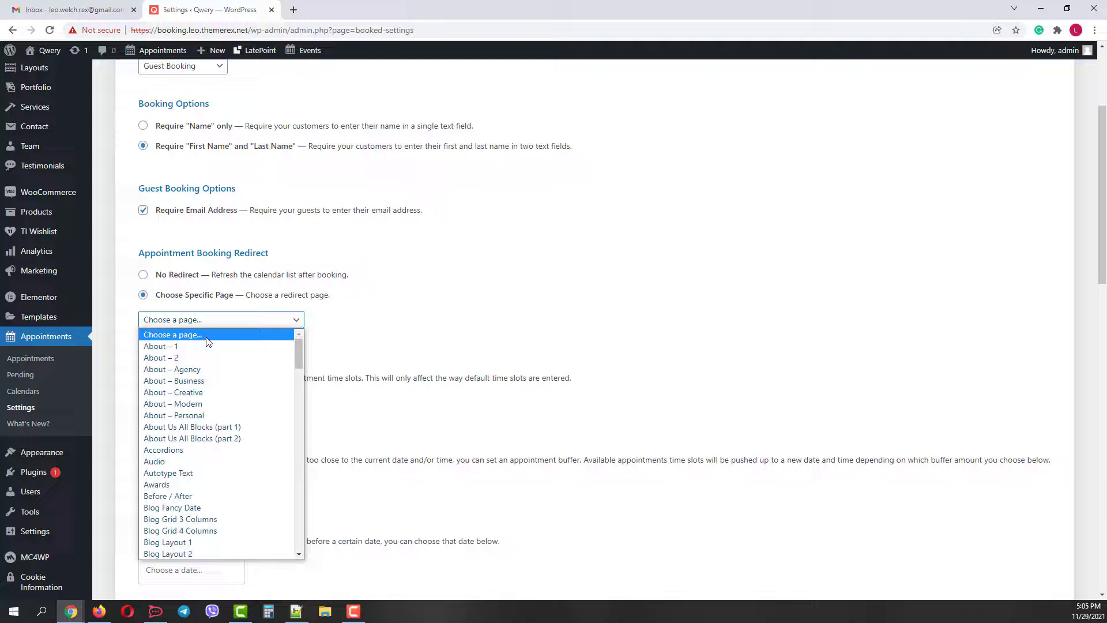
left_click(161, 357)
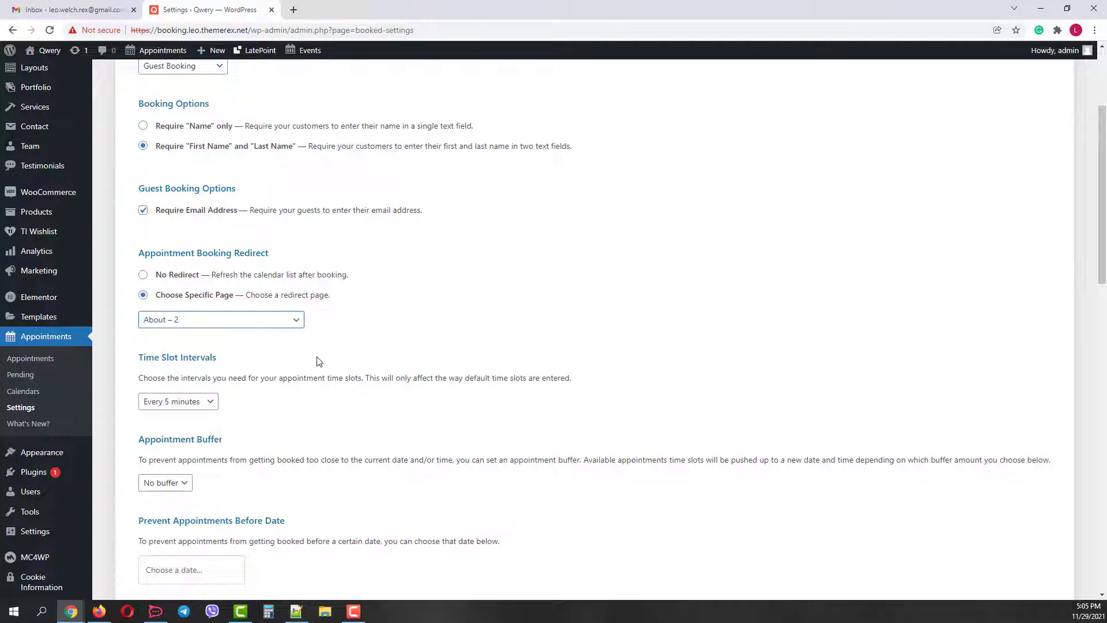
Review the remaining General settings, keeping the cancellation buffer at no buffer.
scroll("down", 3)
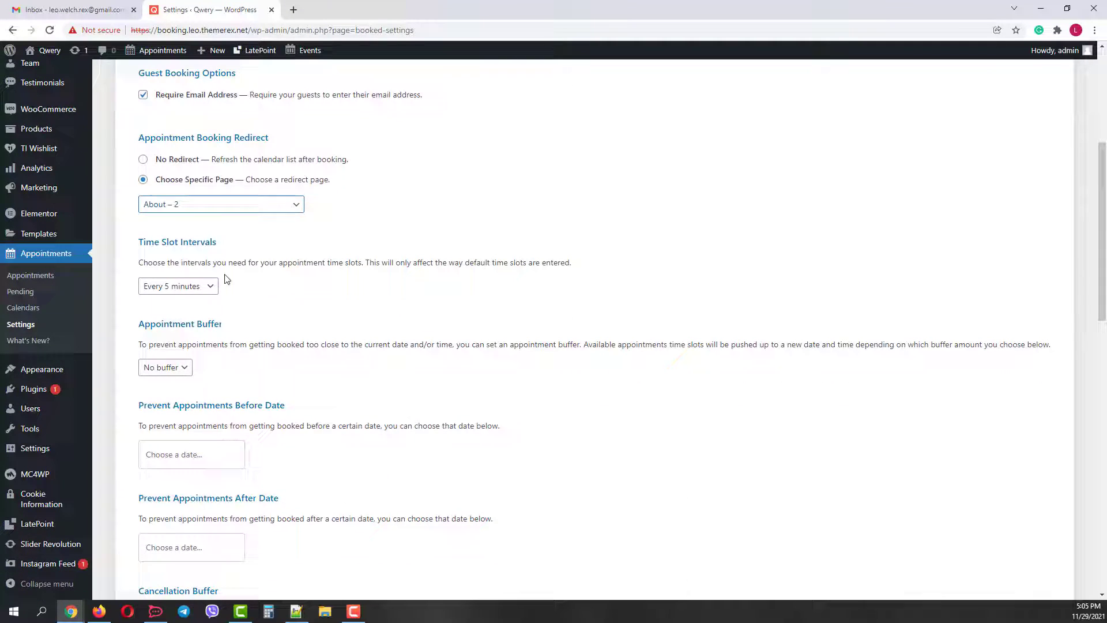
mouse_move(249, 325)
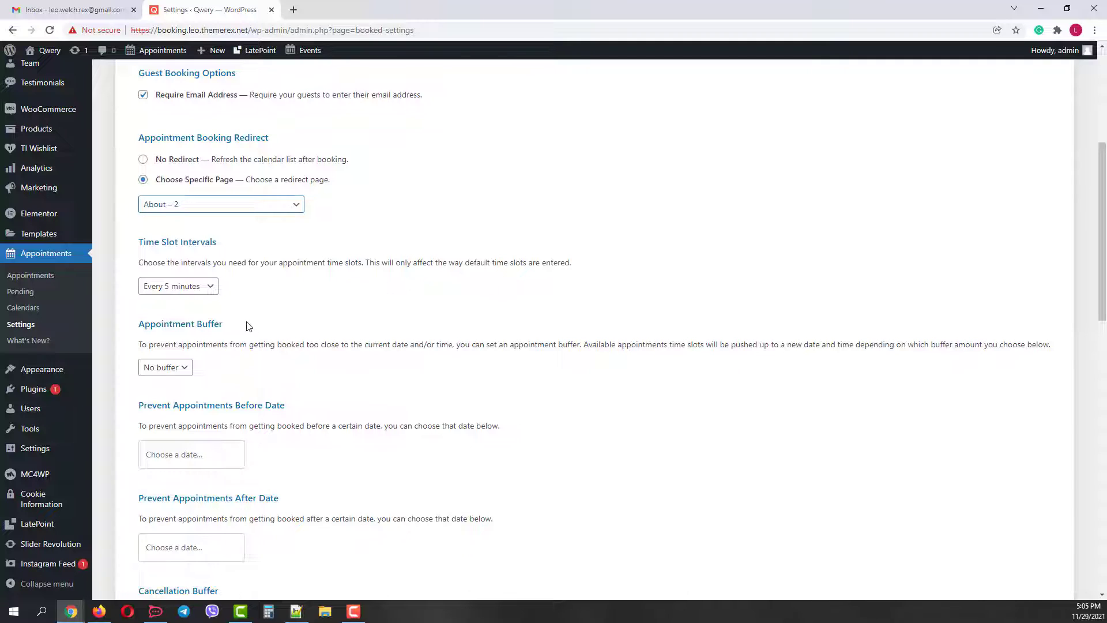
scroll("down", 3)
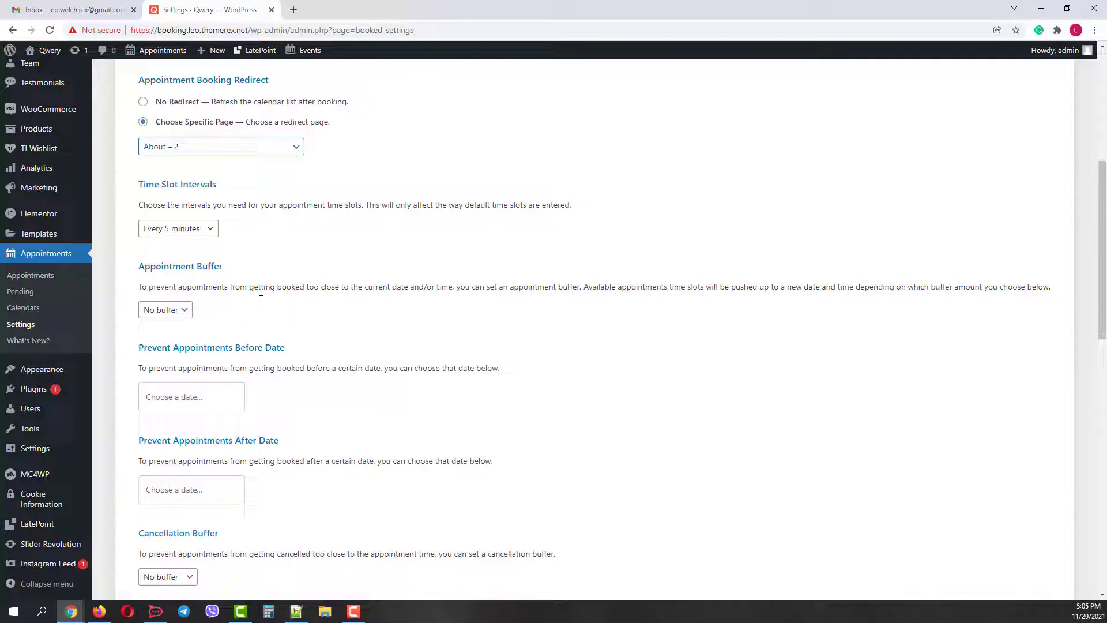
scroll("down", 3)
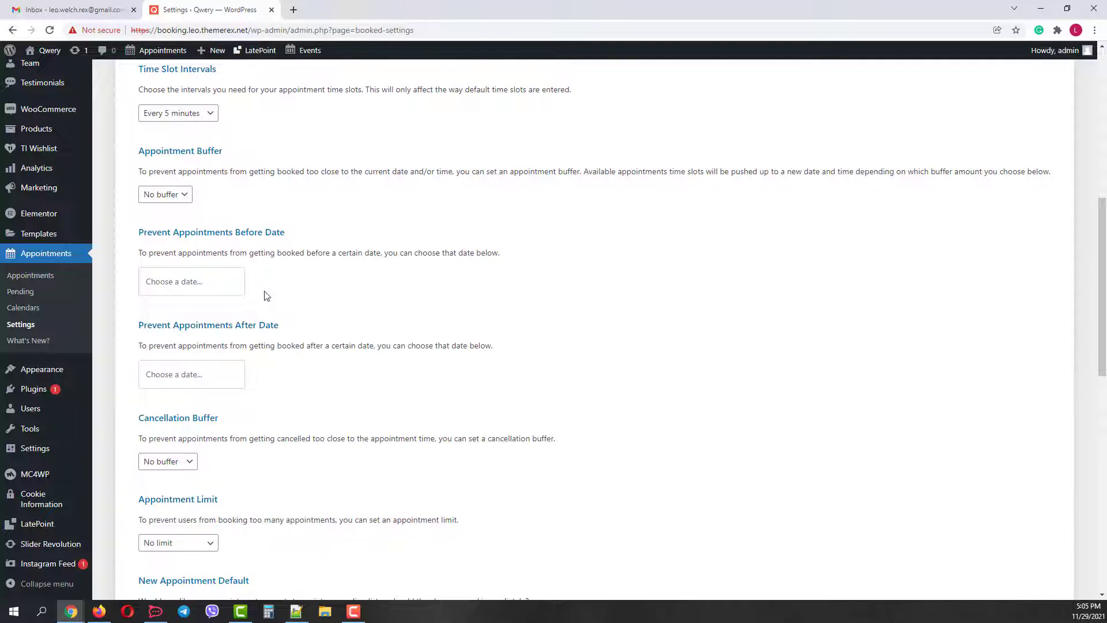
scroll("down", 3)
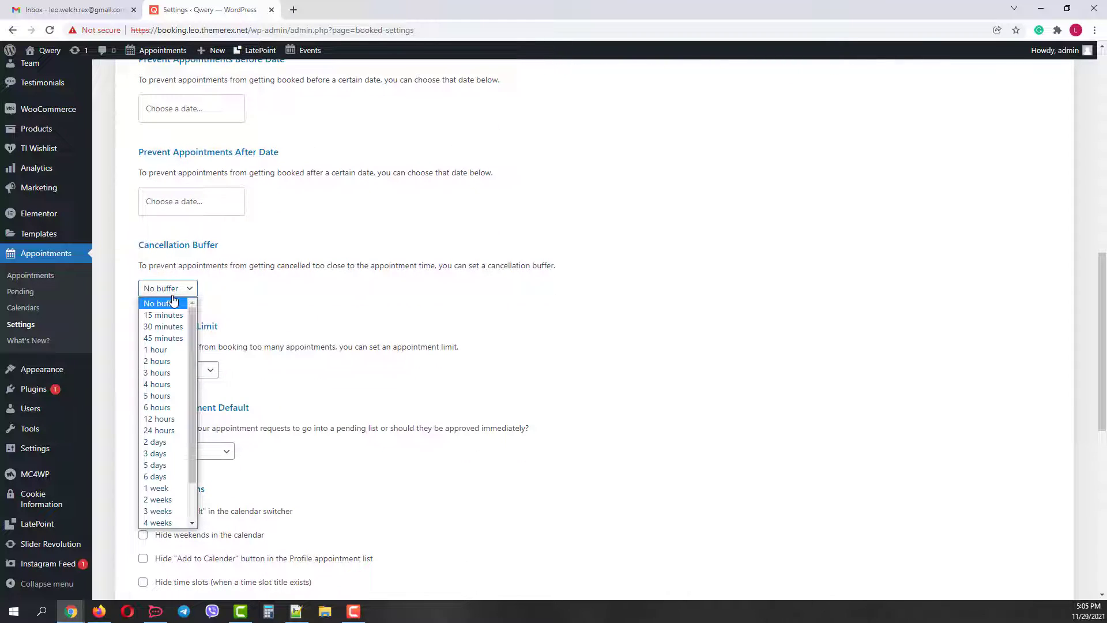
left_click(162, 303)
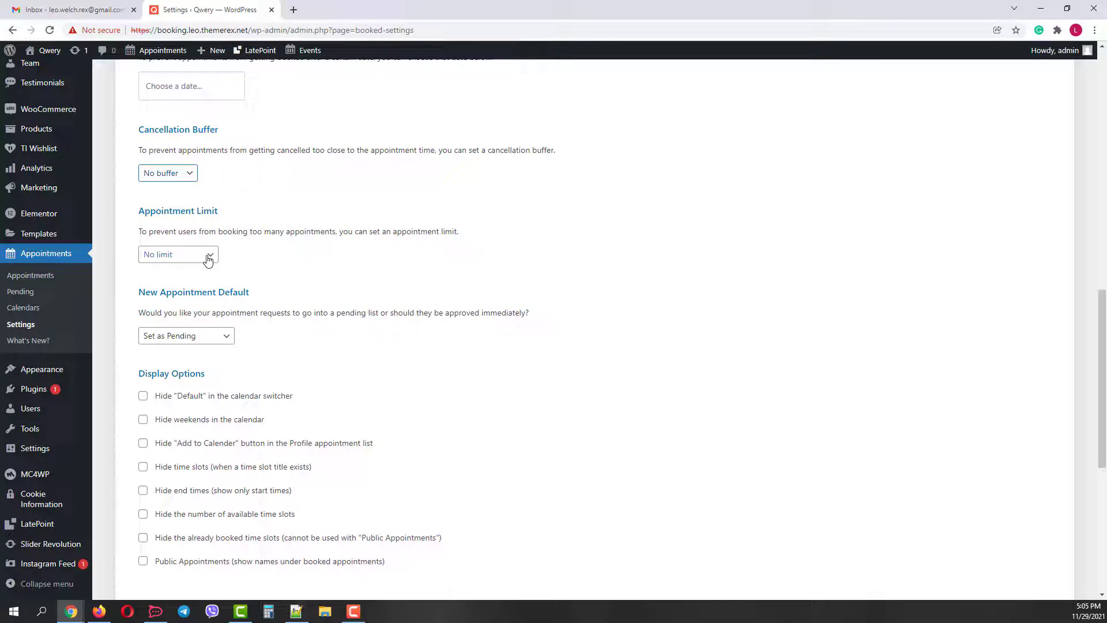
scroll("down", 3)
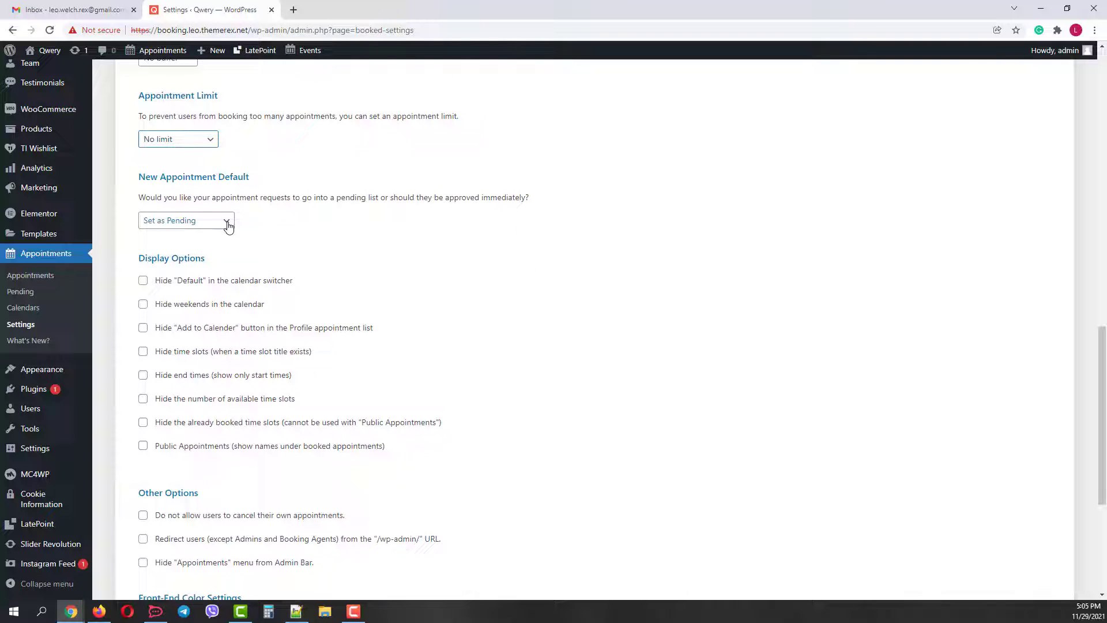
mouse_move(320, 230)
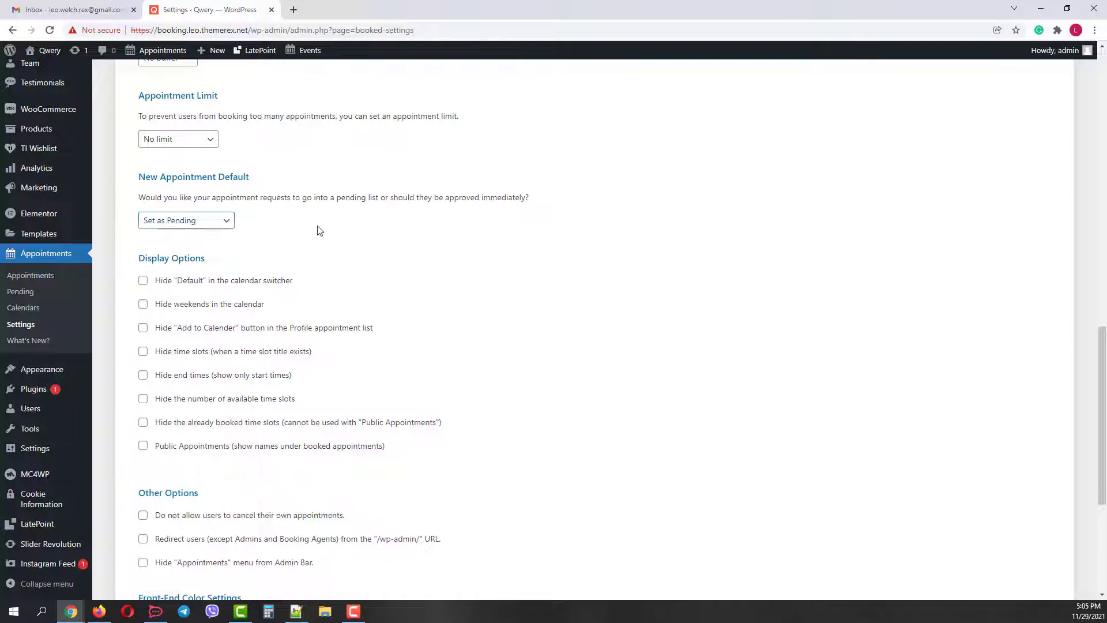
scroll("down", 3)
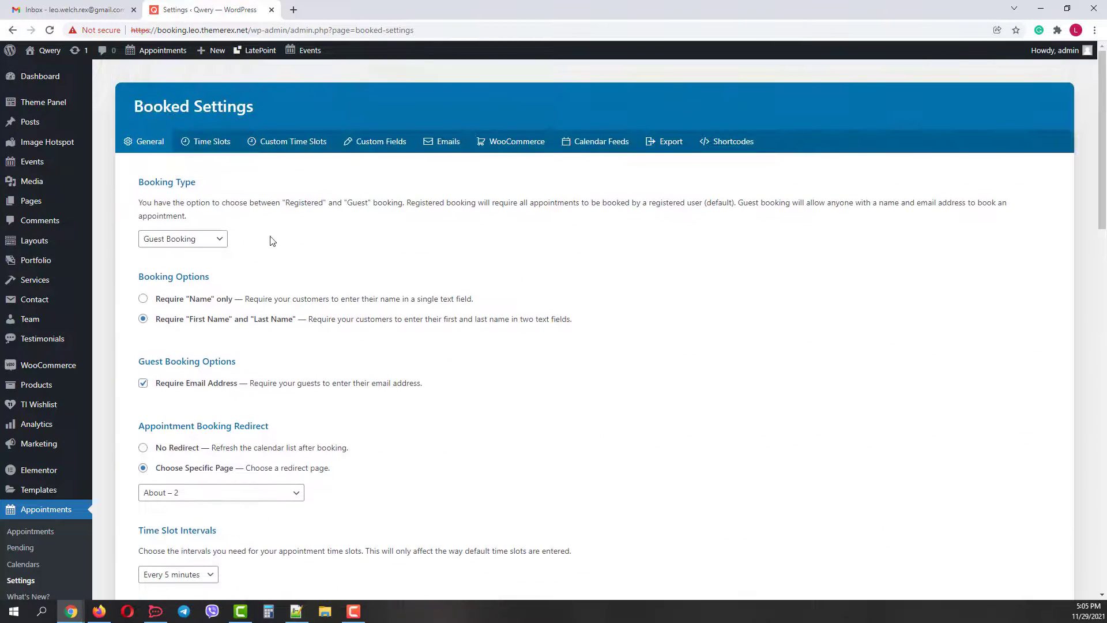
Delete Monday's 10:00–11:00 am Booking Calendar slot and start a new Saturday slot.
left_click(211, 141)
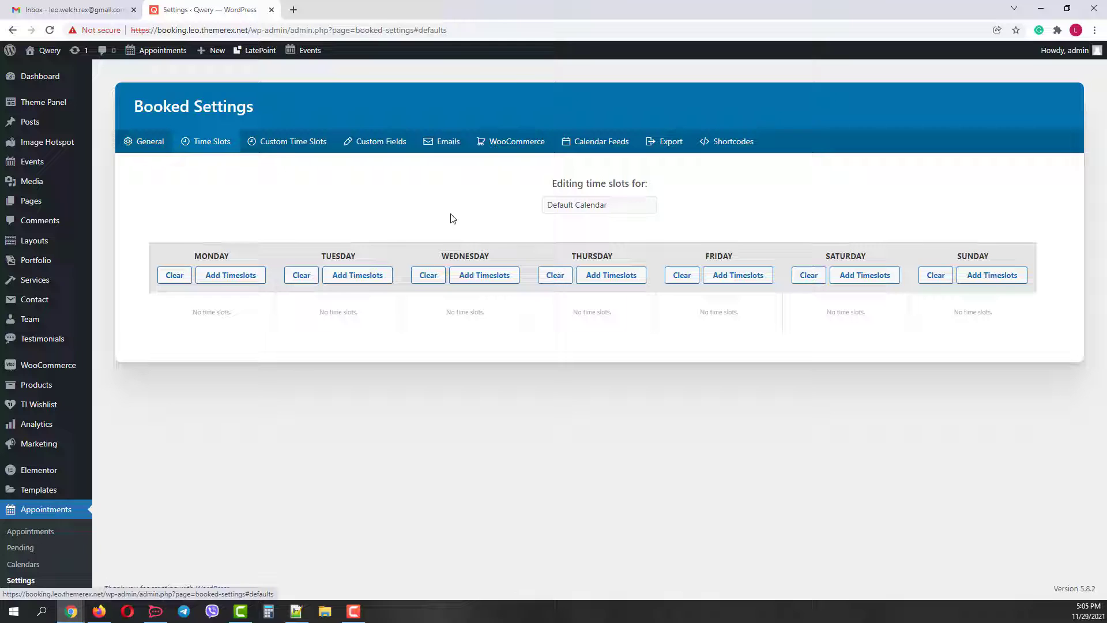
left_click(599, 205)
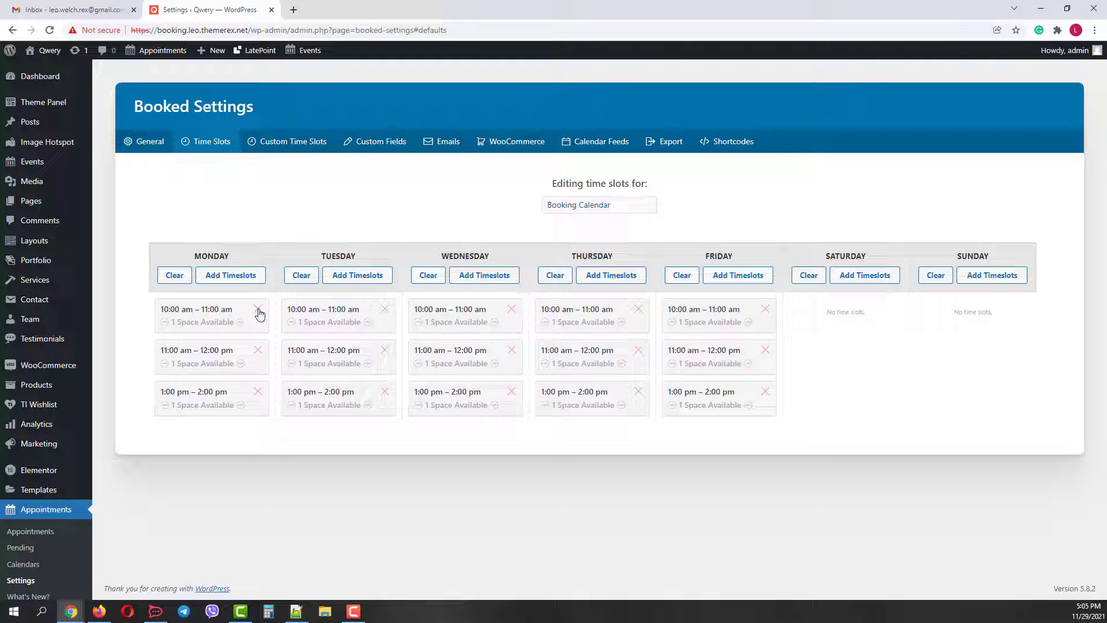
left_click(257, 309)
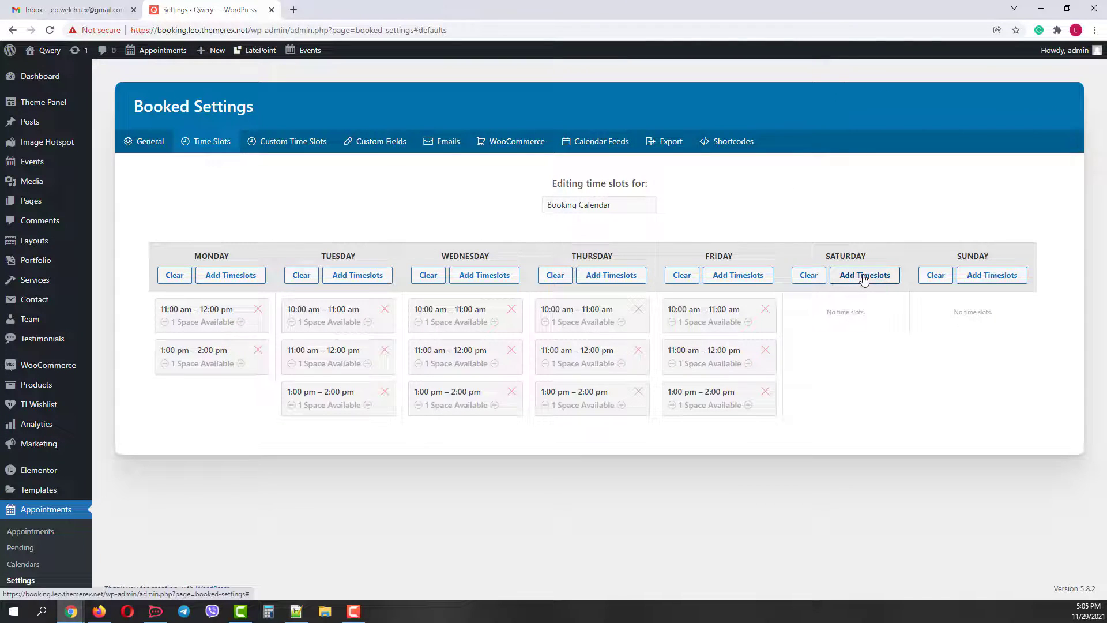
left_click(864, 276)
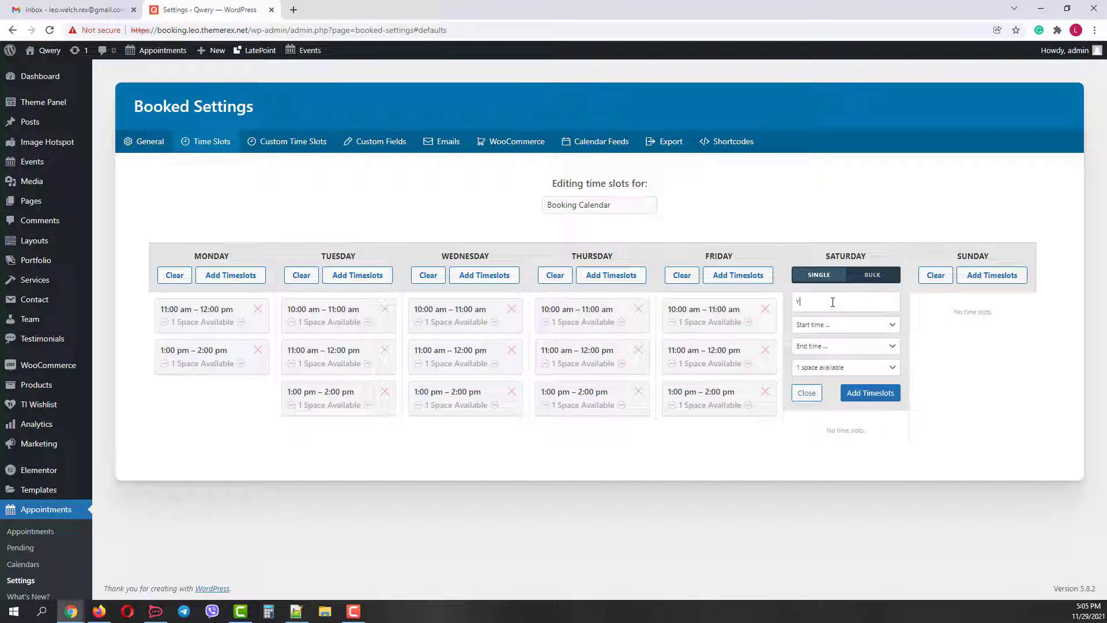
Add a Saturday 'Yoga Class' slot from 9:10 am to 1:35 pm with 8 spaces.
type("Yoga Class")
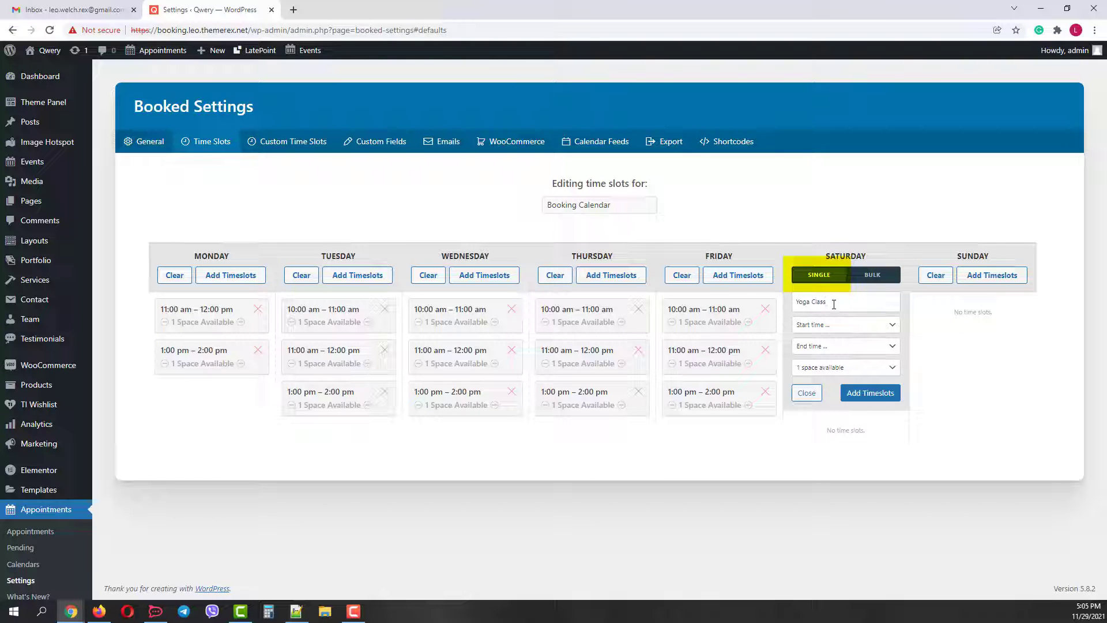
left_click(846, 324)
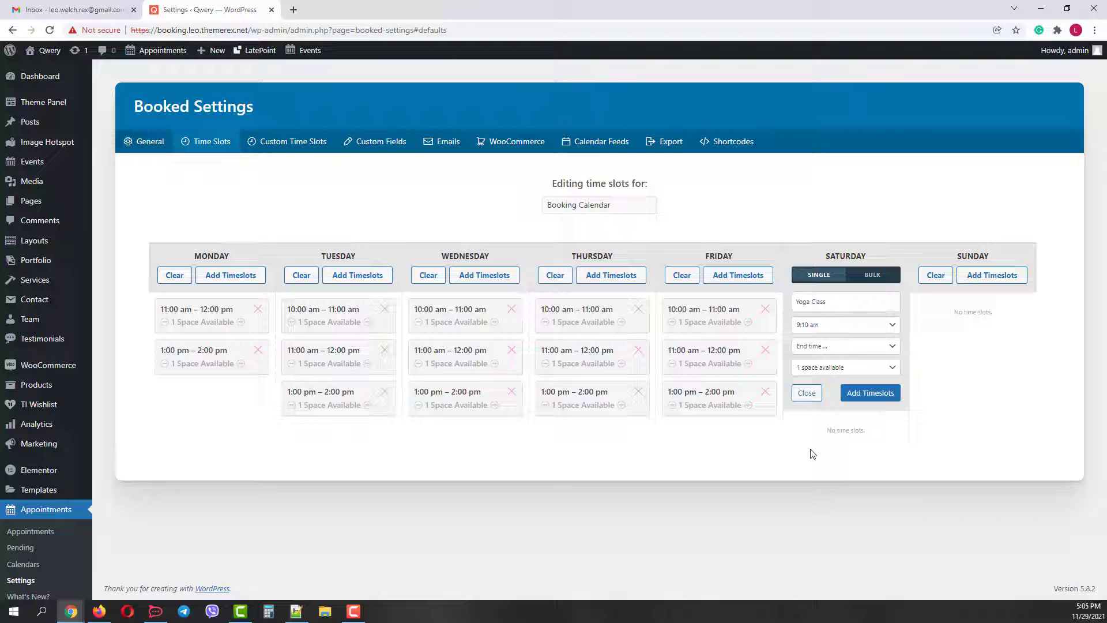
mouse_move(829, 346)
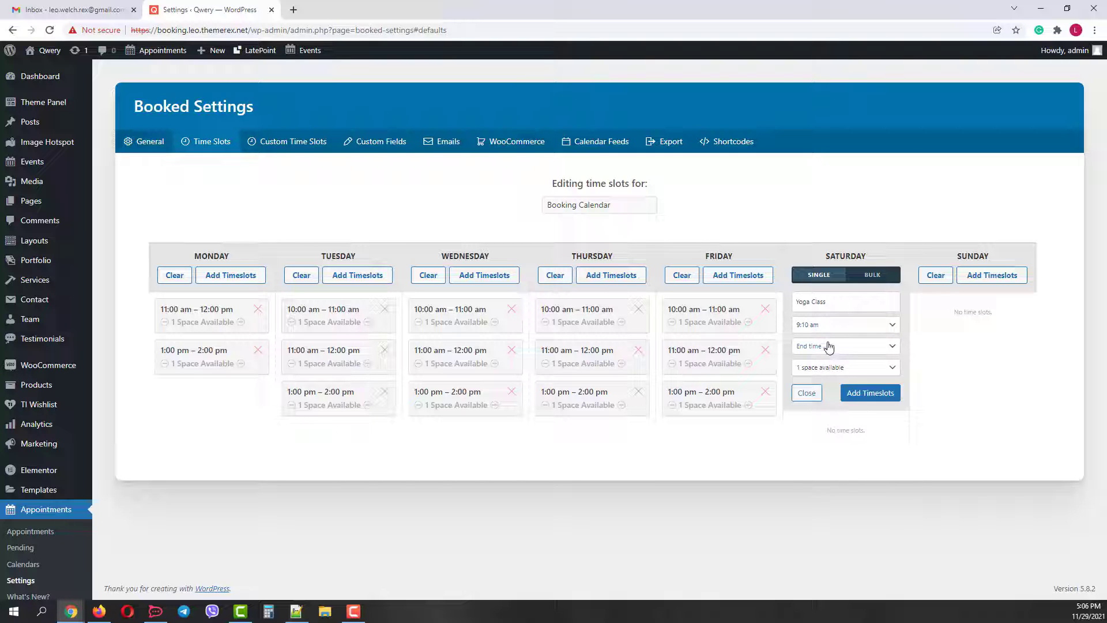
left_click(846, 346)
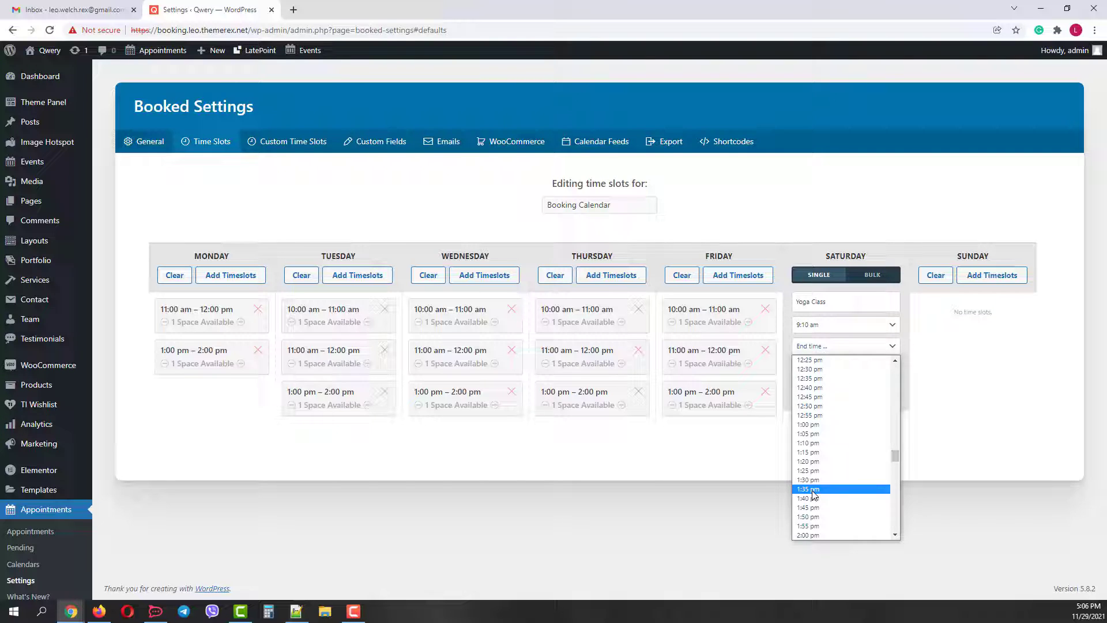
left_click(813, 489)
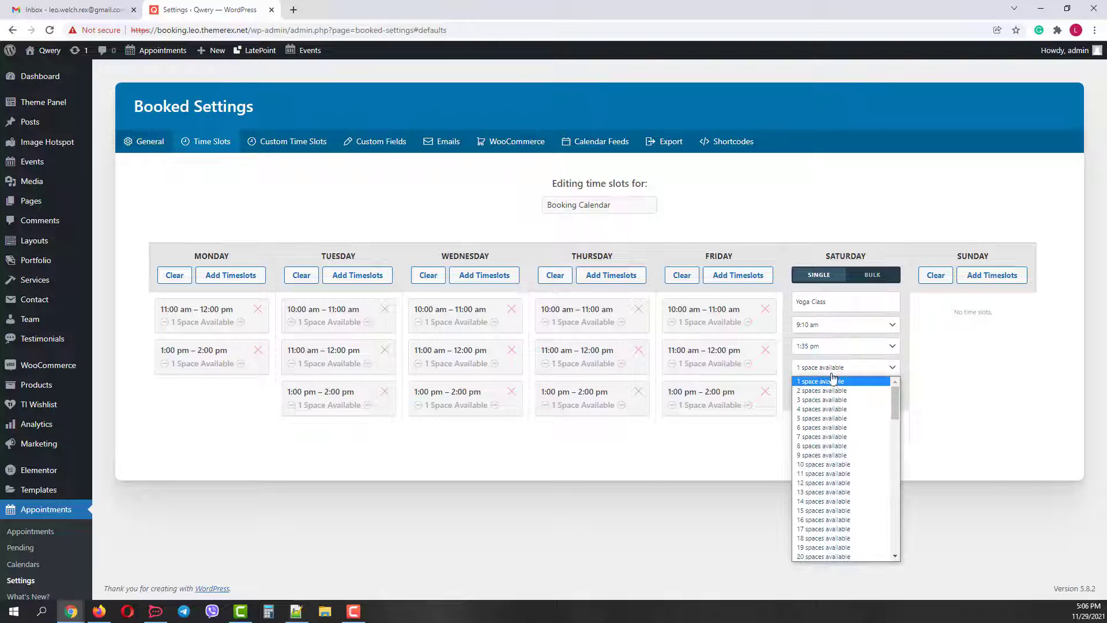
left_click(821, 446)
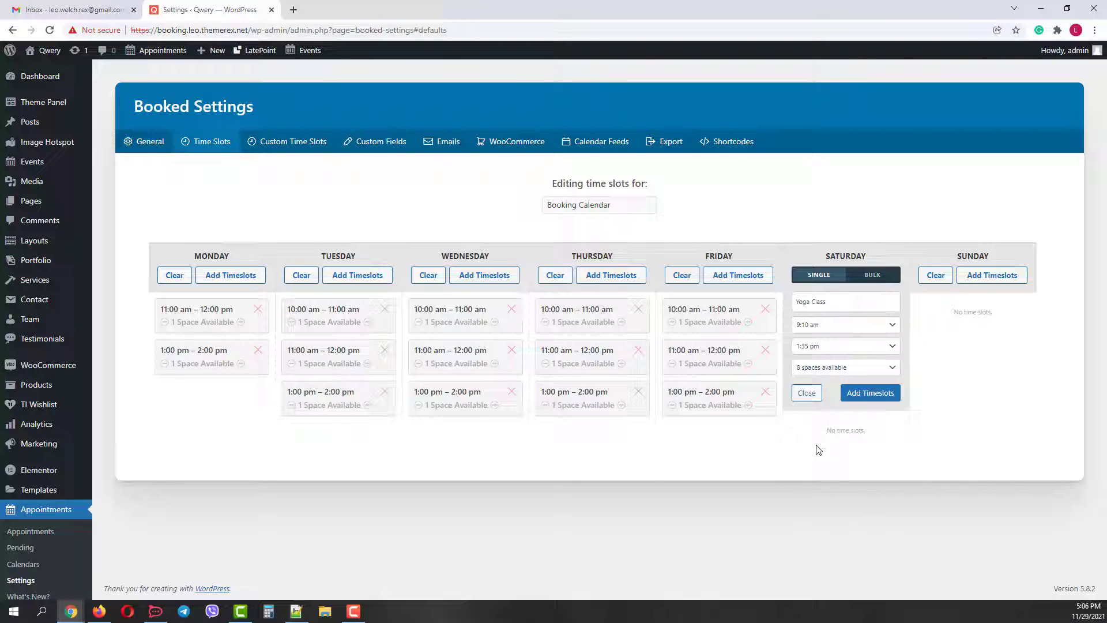
left_click(871, 393)
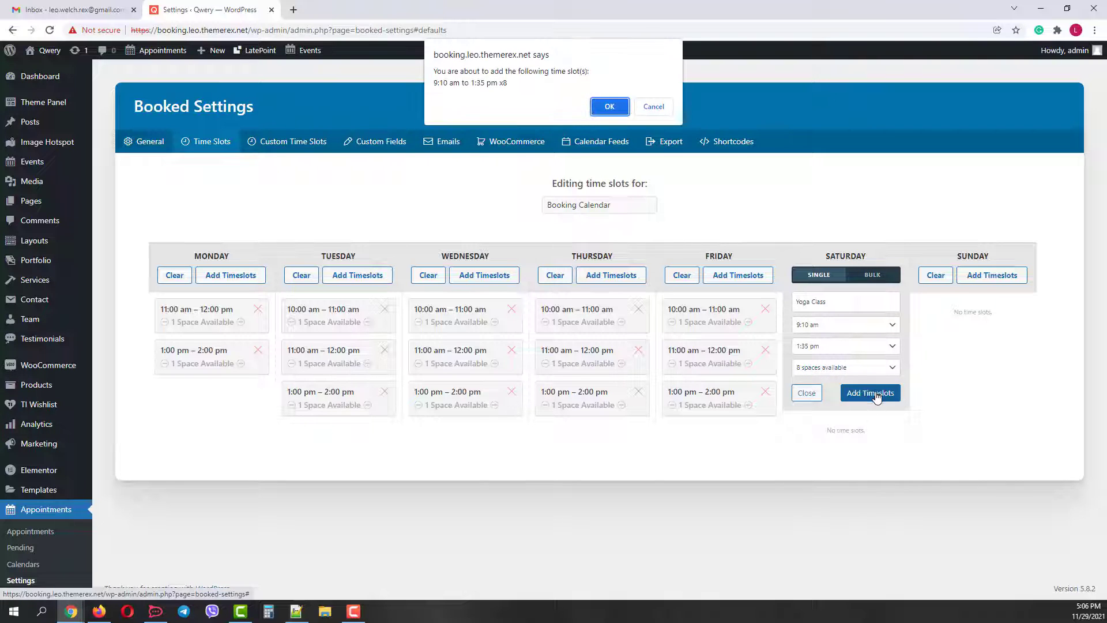
left_click(609, 106)
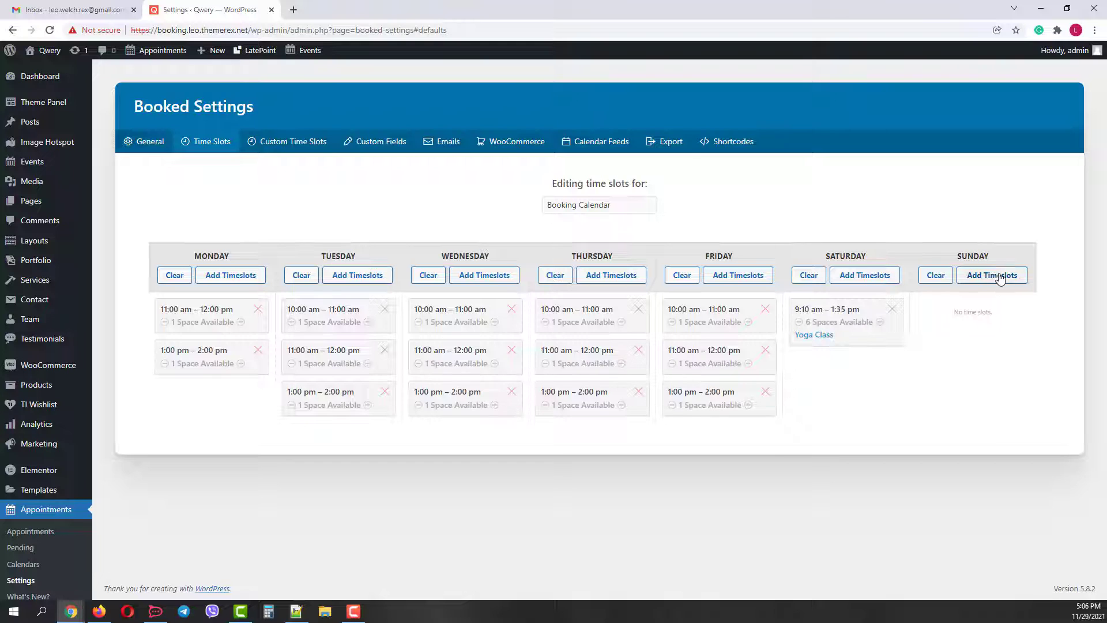
left_click(991, 275)
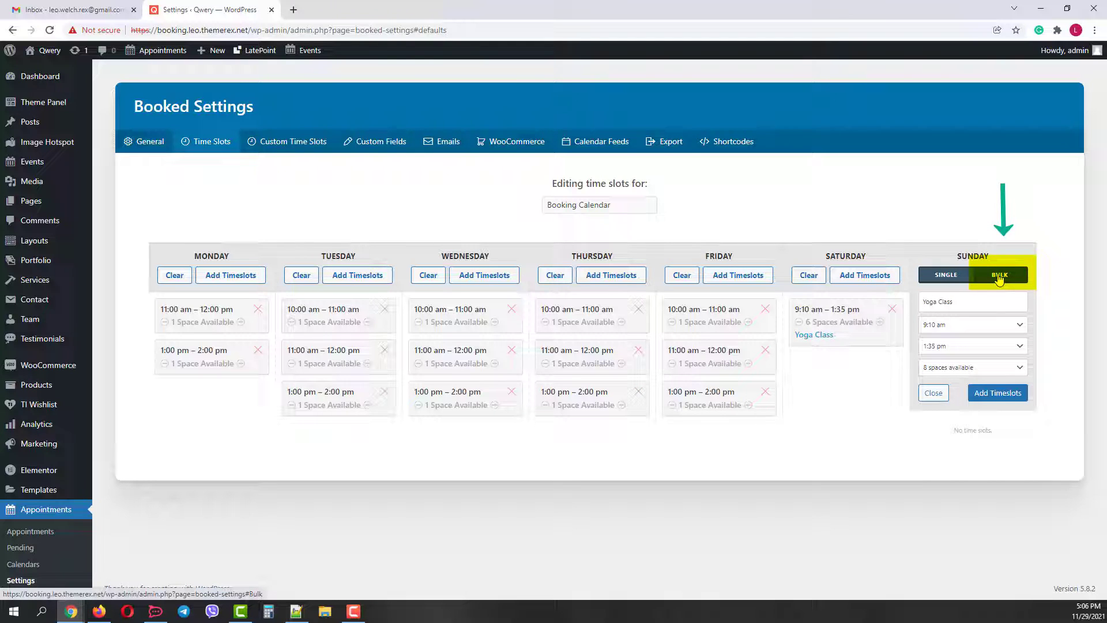
Bulk-add Sunday 'Crossfit' slots, 1:00–8:00 pm every 2 hours, 8 spaces each.
left_click(1000, 275)
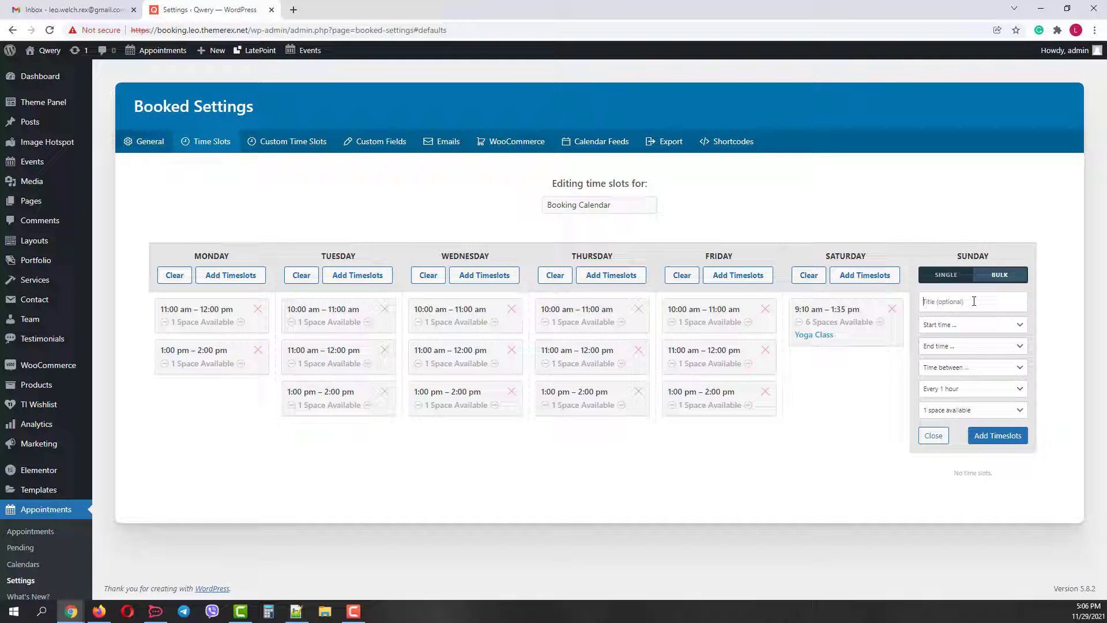
type("Crossf")
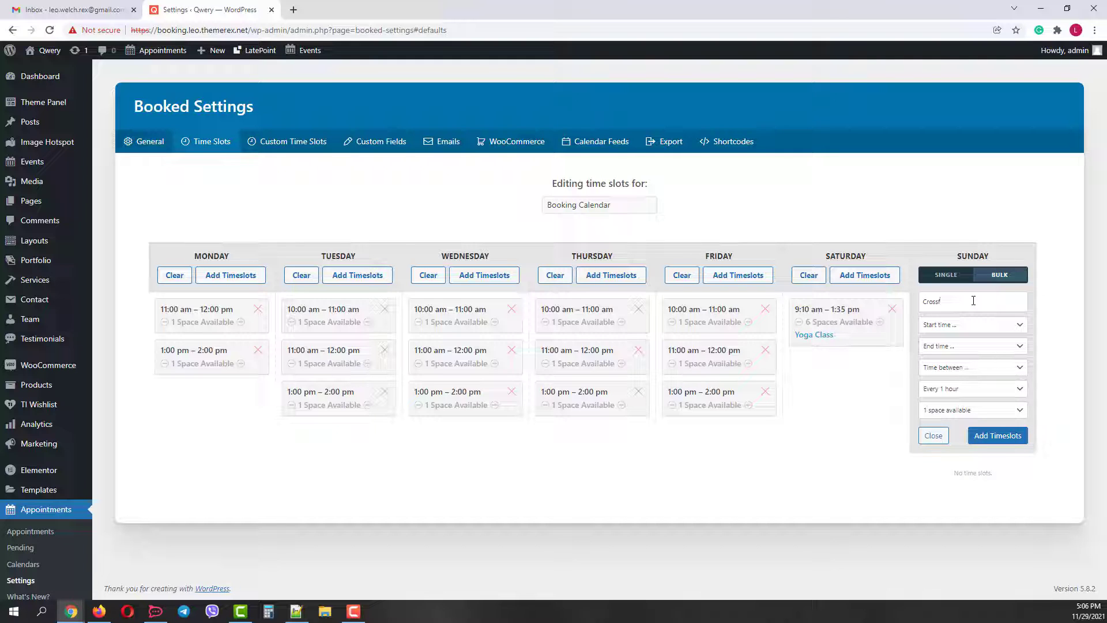
left_click(973, 324)
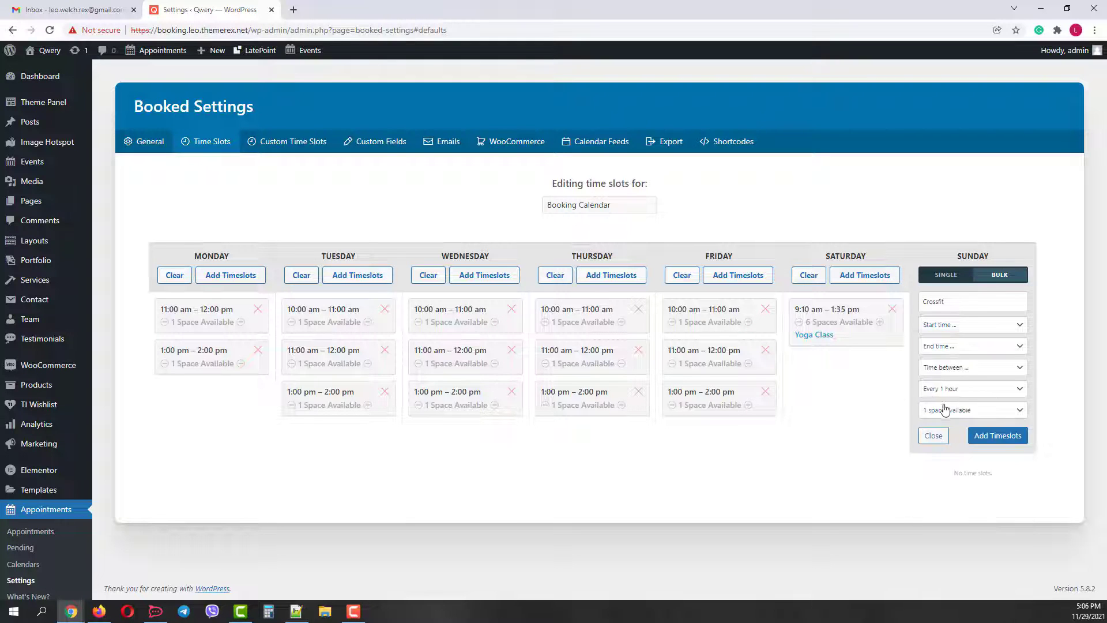
left_click(972, 346)
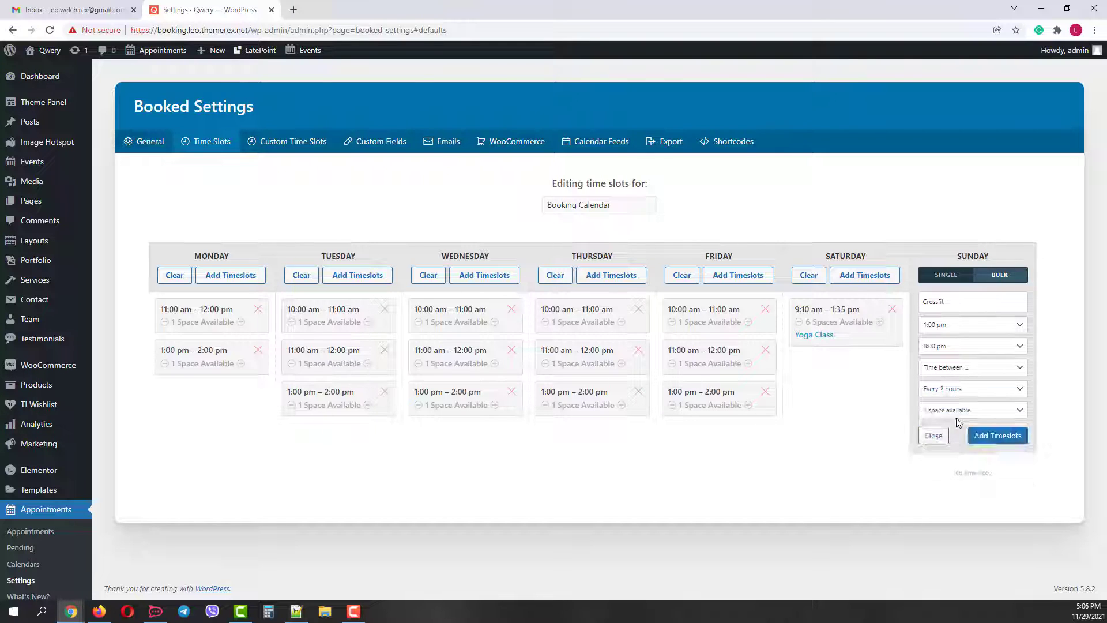
left_click(972, 410)
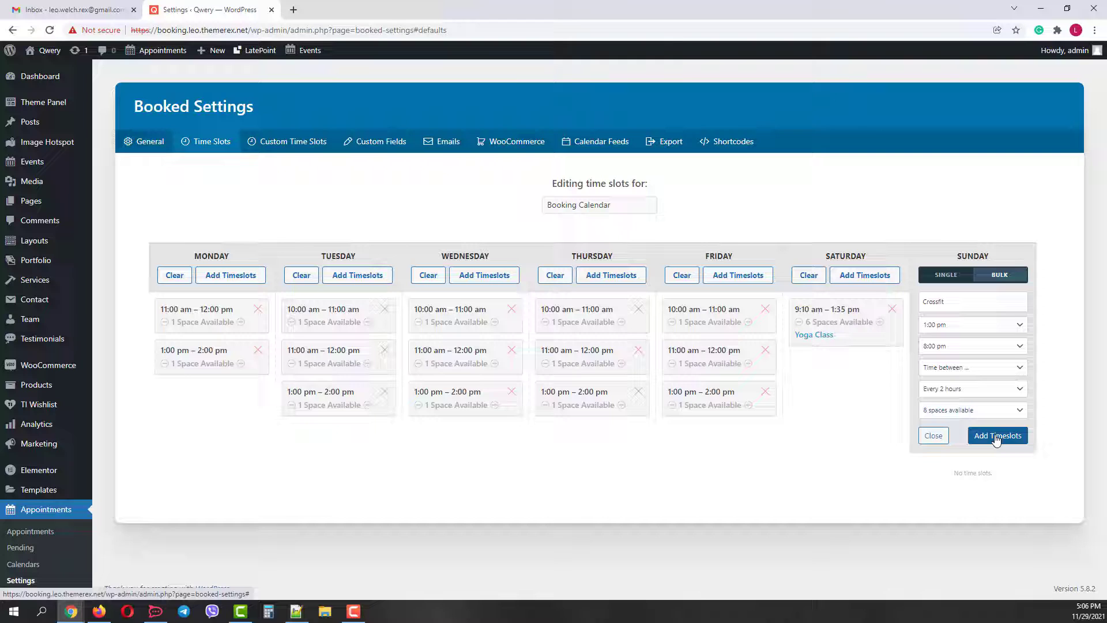
left_click(998, 435)
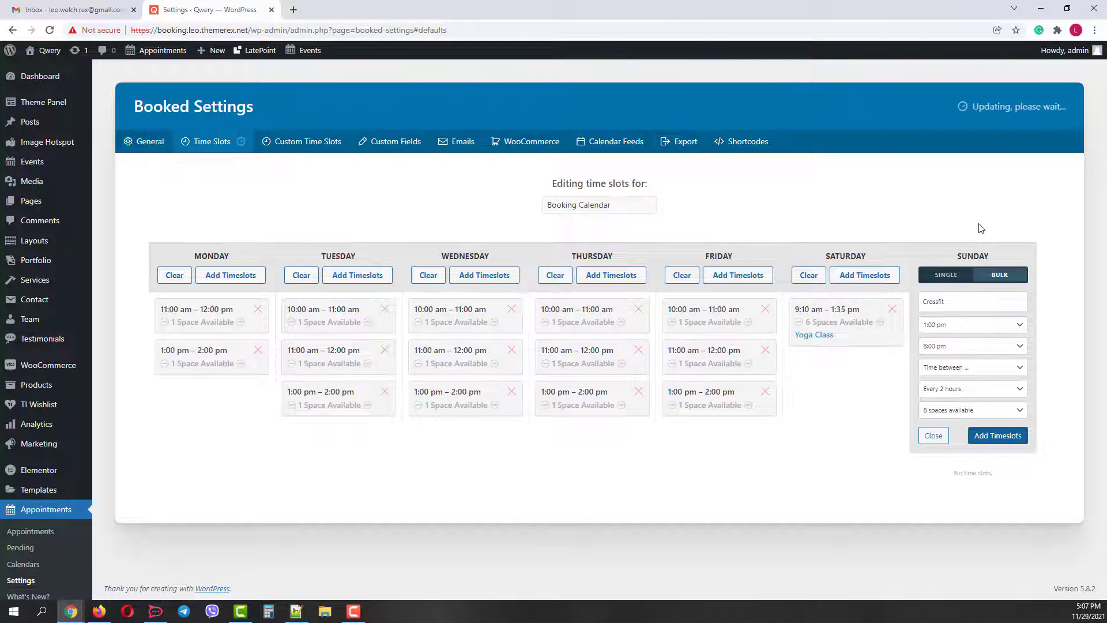
left_click(998, 436)
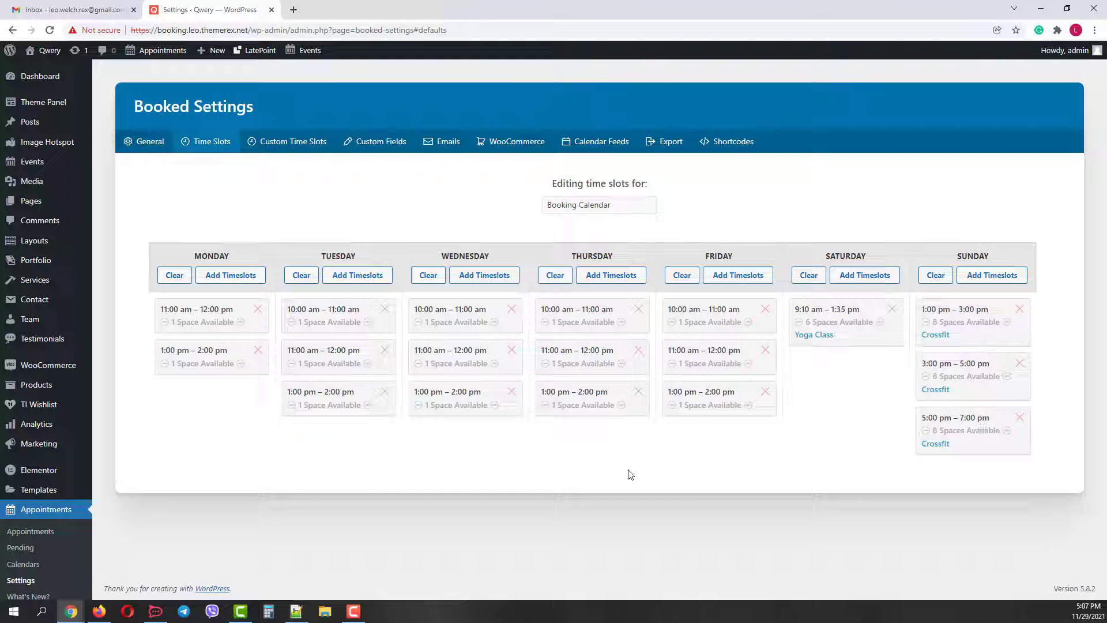
mouse_move(303, 149)
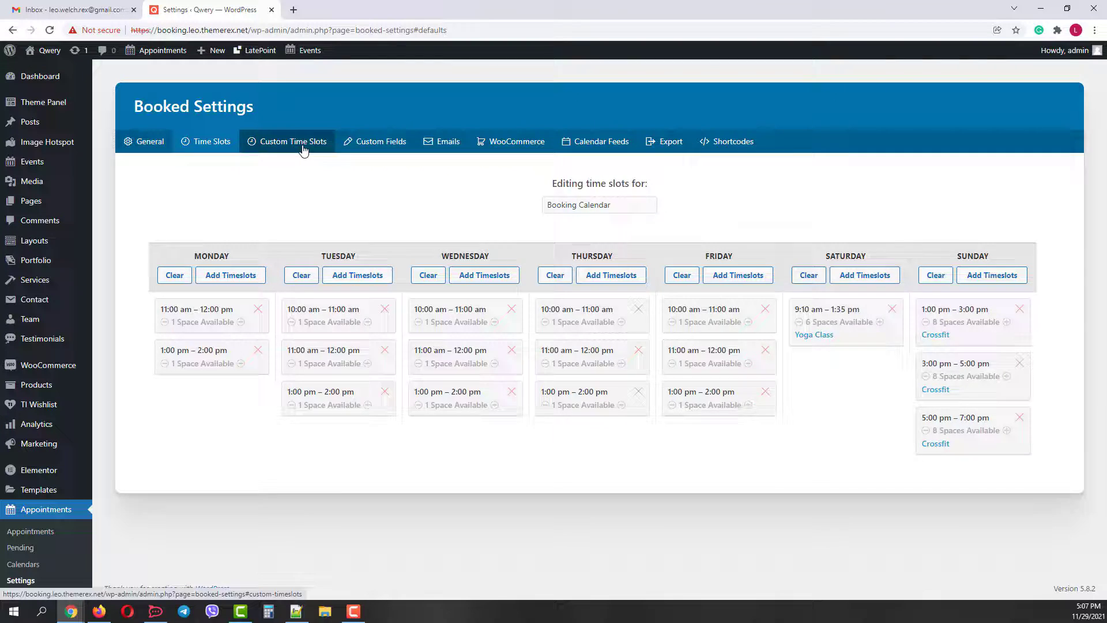
left_click(293, 142)
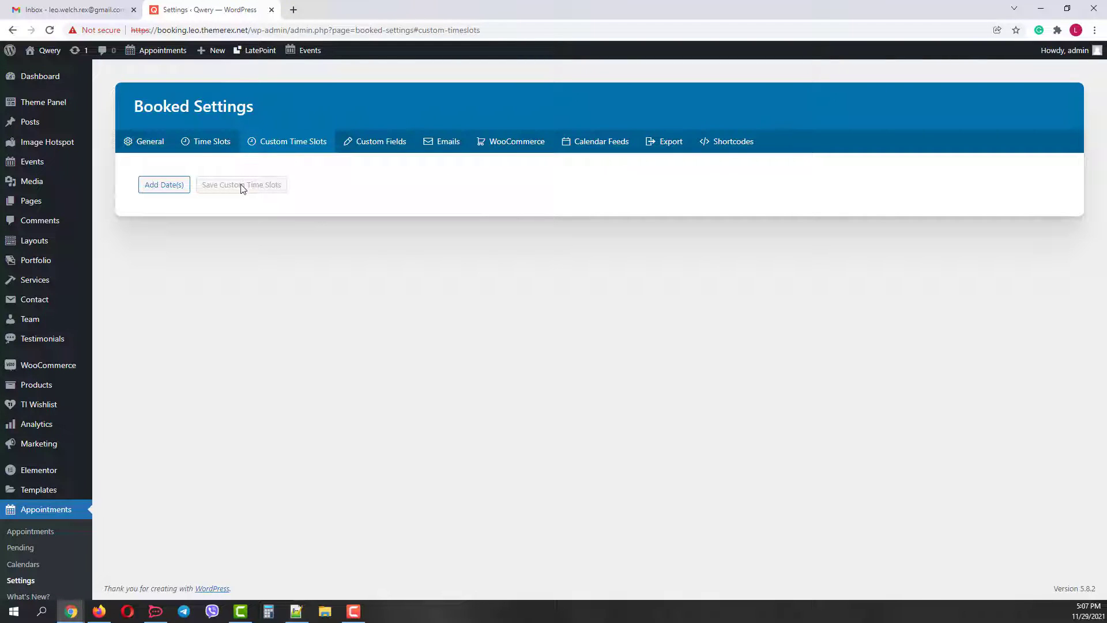
Add a custom date entry starting and ending on 2021-11-30.
left_click(164, 185)
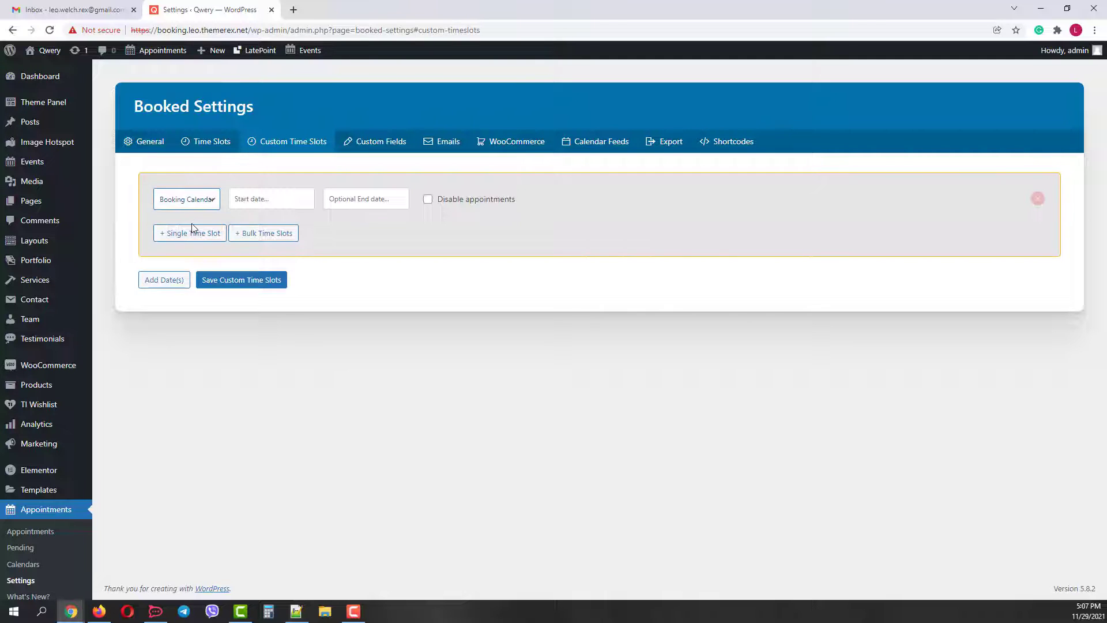
left_click(270, 198)
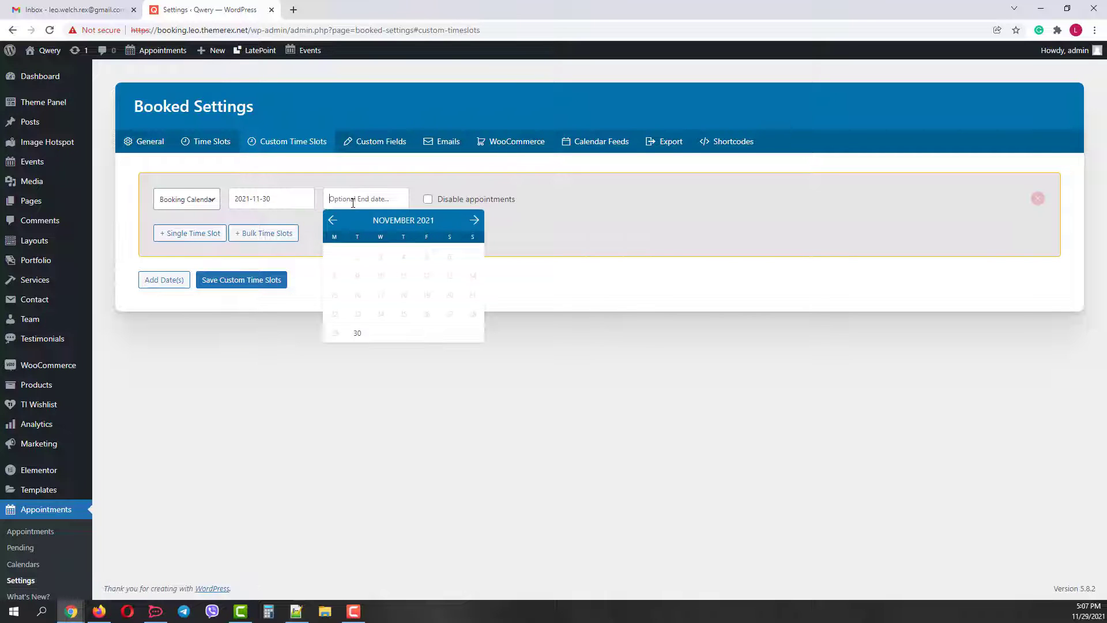
left_click(357, 333)
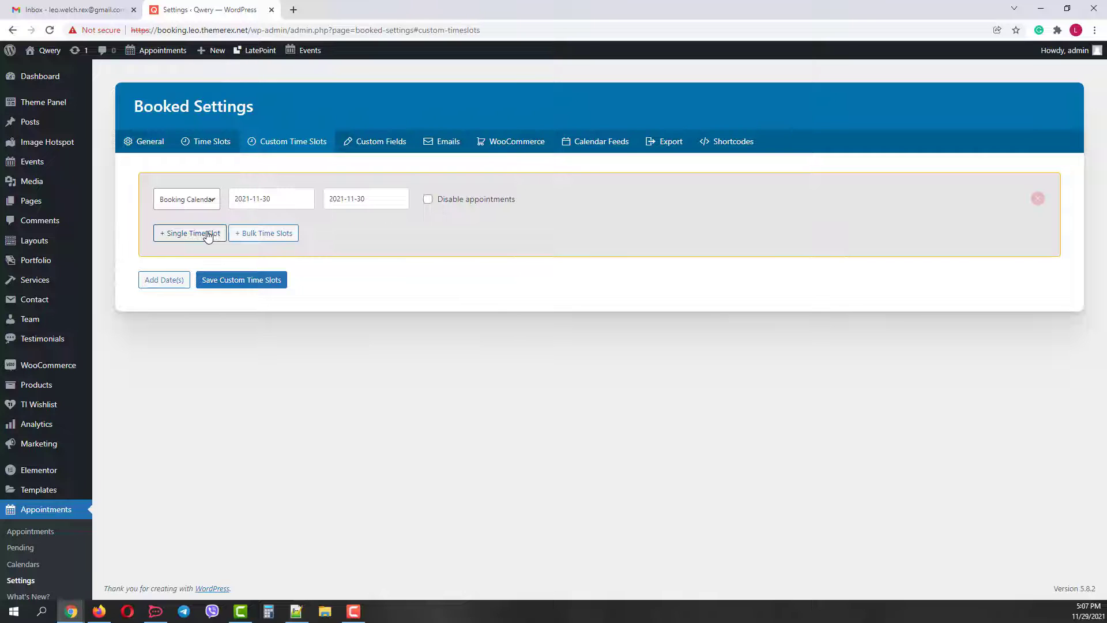
Add a 'Dance Class' single slot for that date, 7:00–9:00 pm with 4 spaces.
left_click(190, 233)
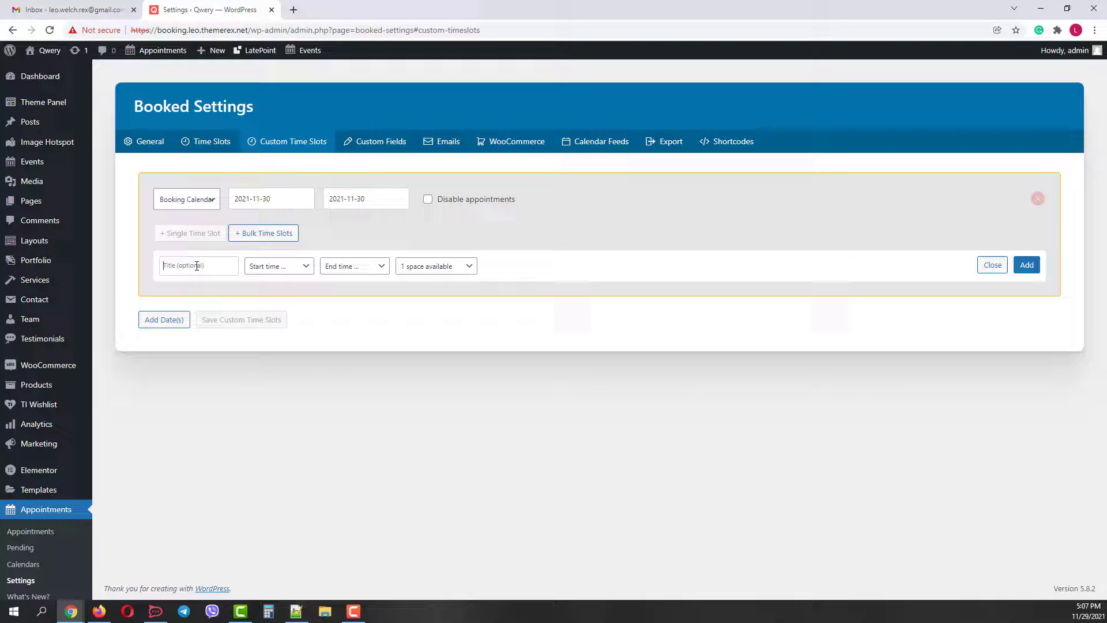
type("Dance Class")
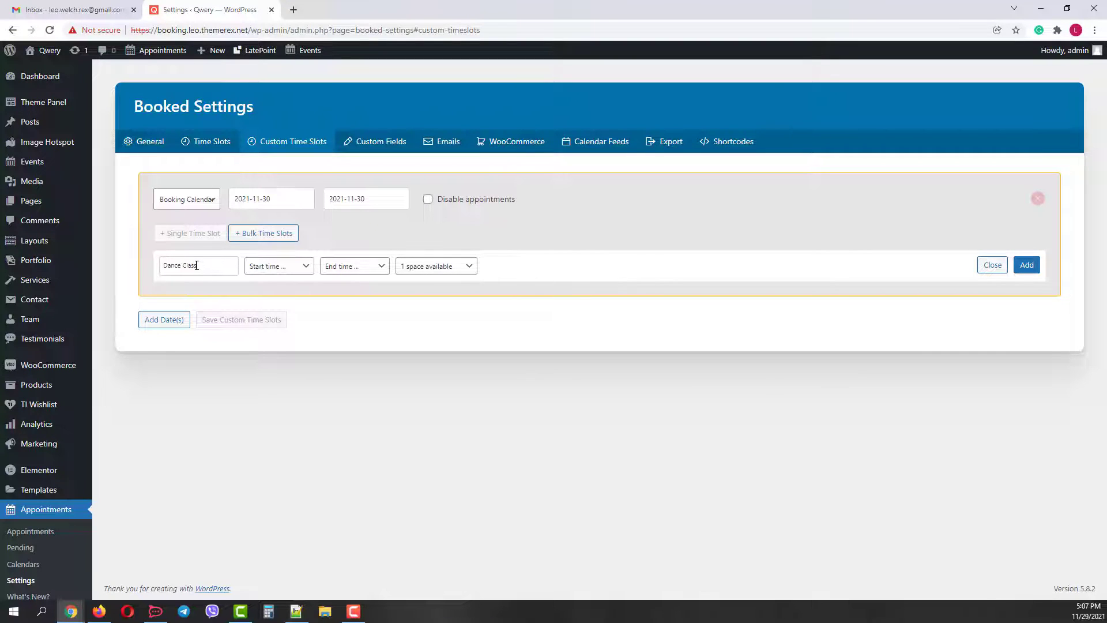
left_click(279, 266)
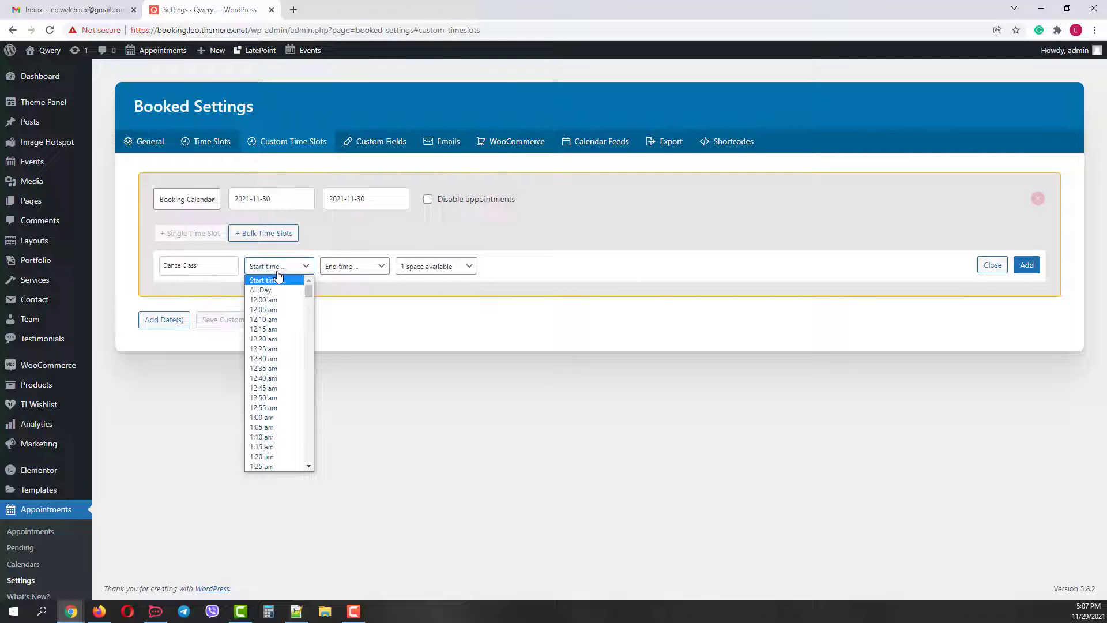
left_click(278, 266)
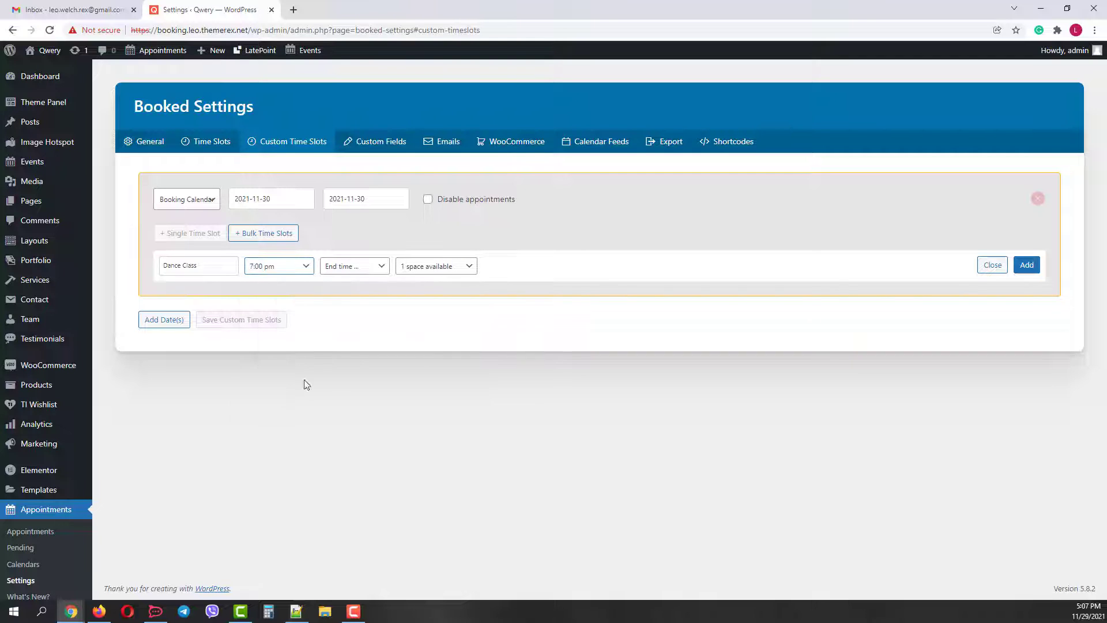
left_click(354, 266)
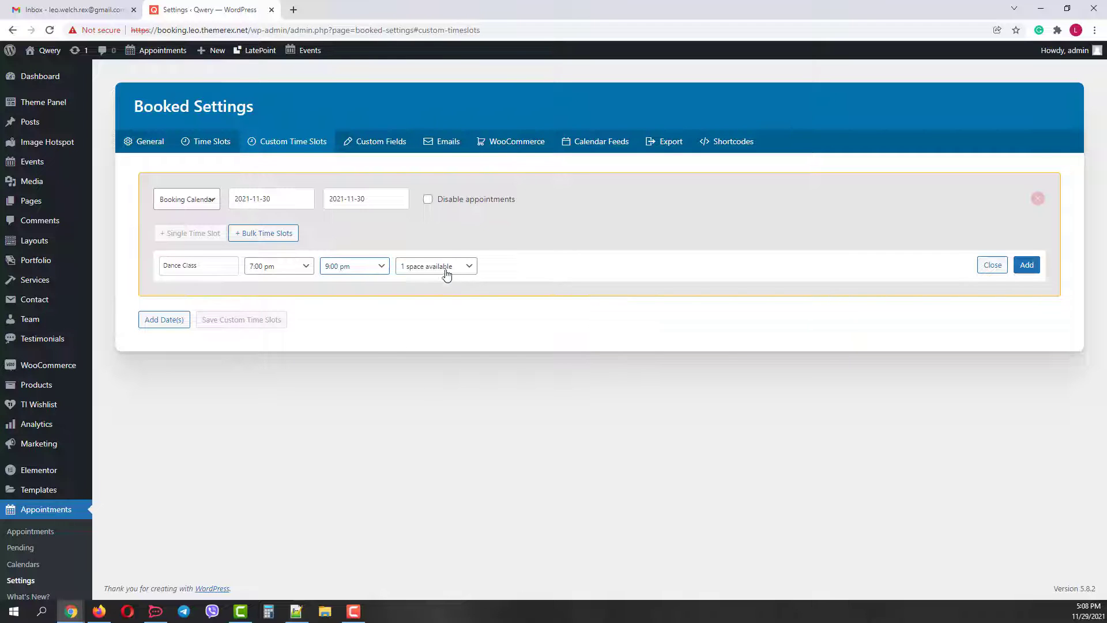
left_click(436, 266)
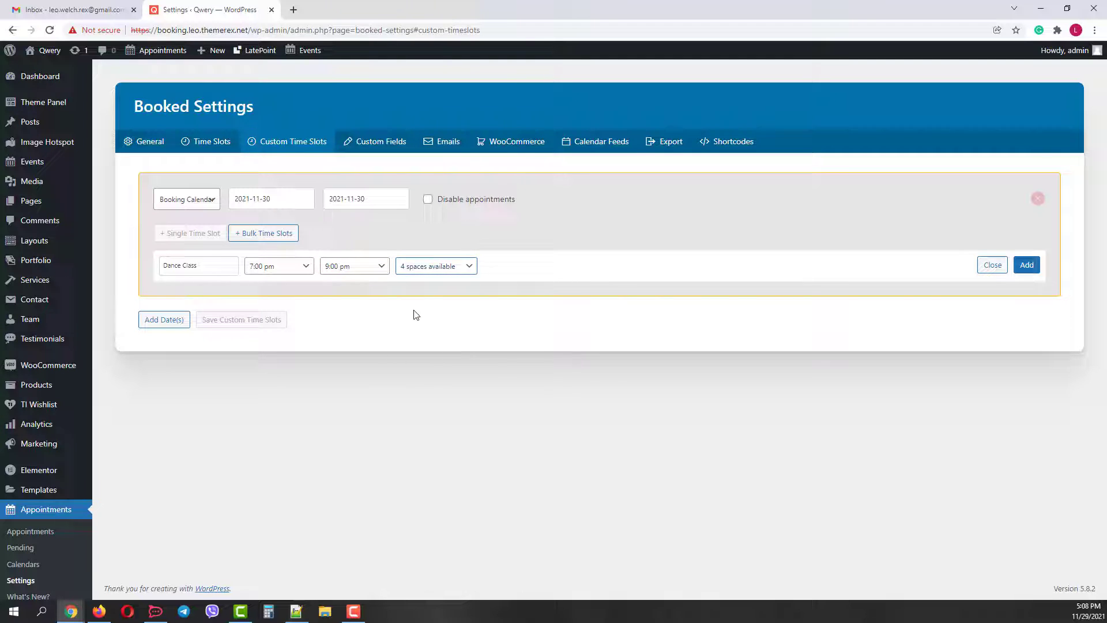
left_click(1026, 264)
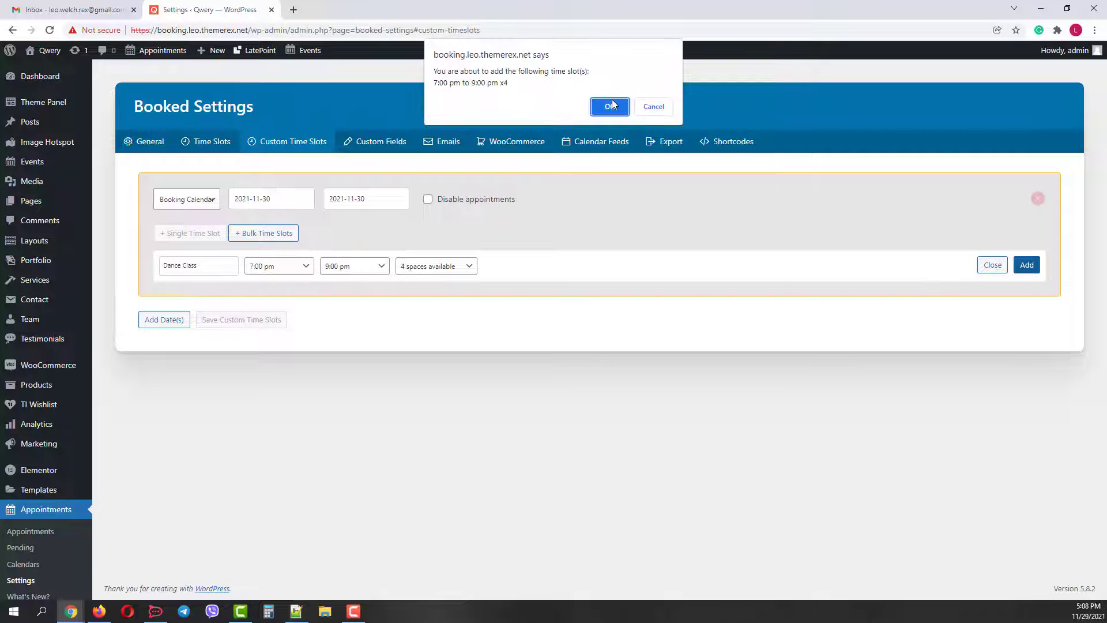
left_click(610, 106)
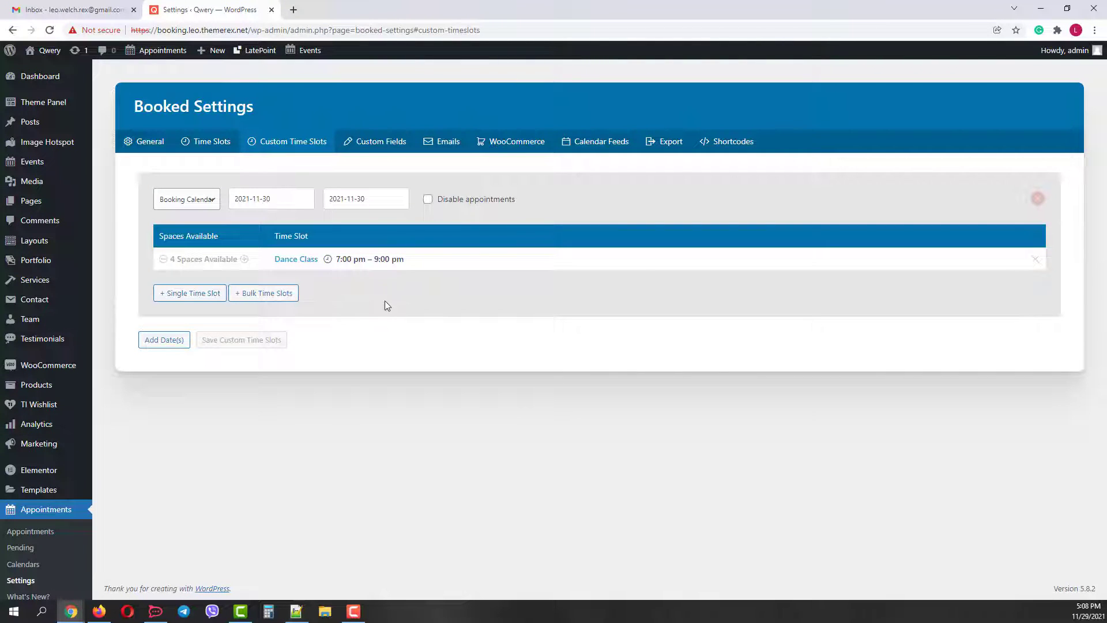
left_click(380, 141)
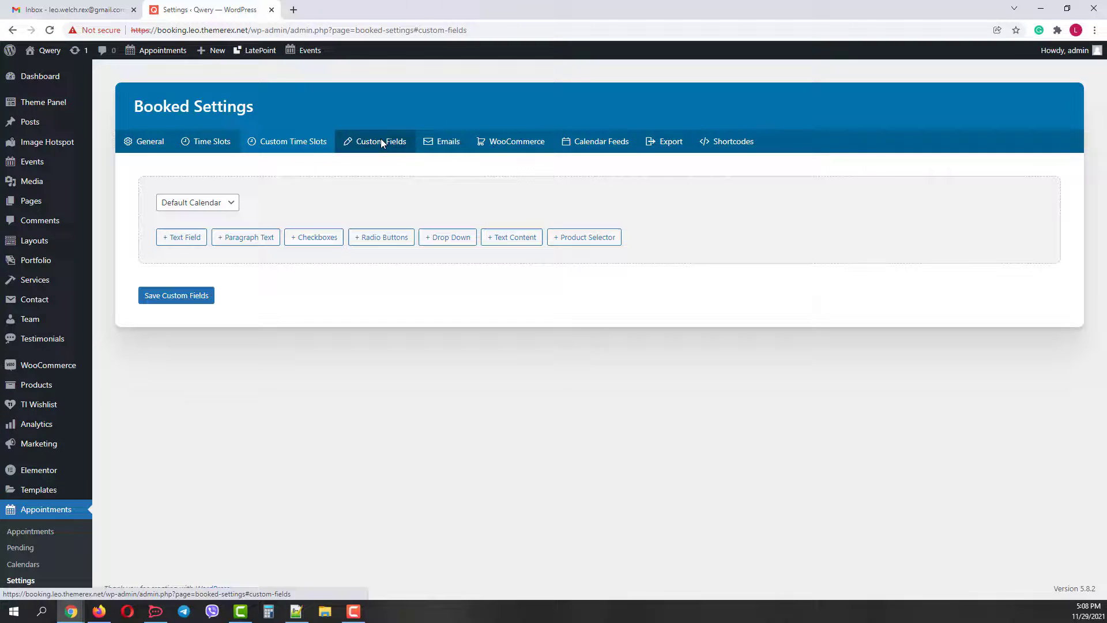
Select Booking Calendar in Custom Fields to show its required Phone text field.
left_click(197, 202)
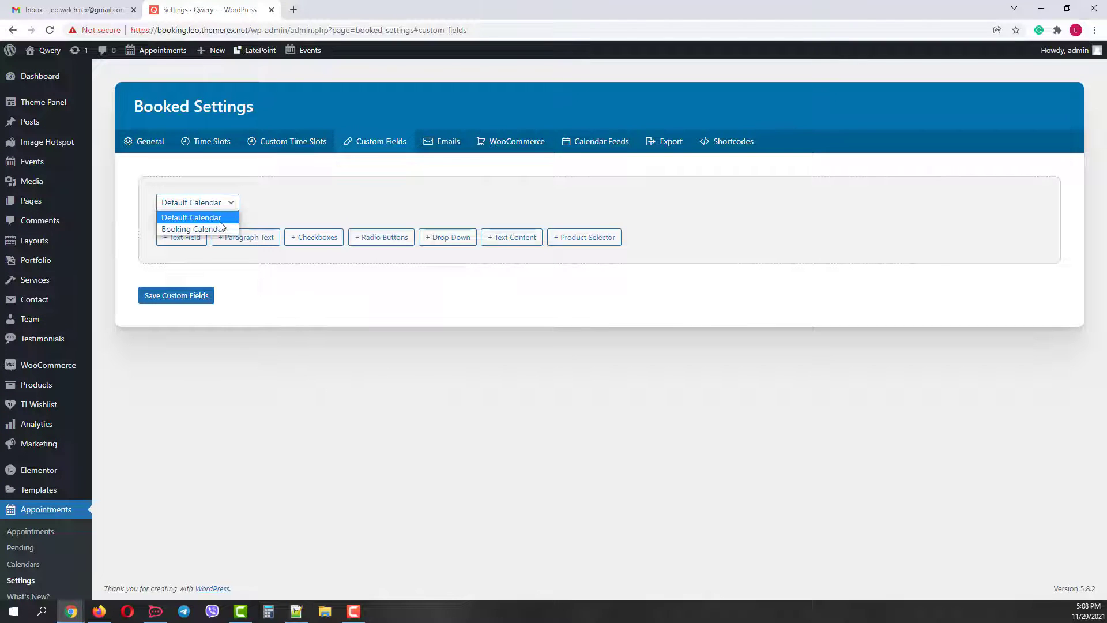
left_click(192, 228)
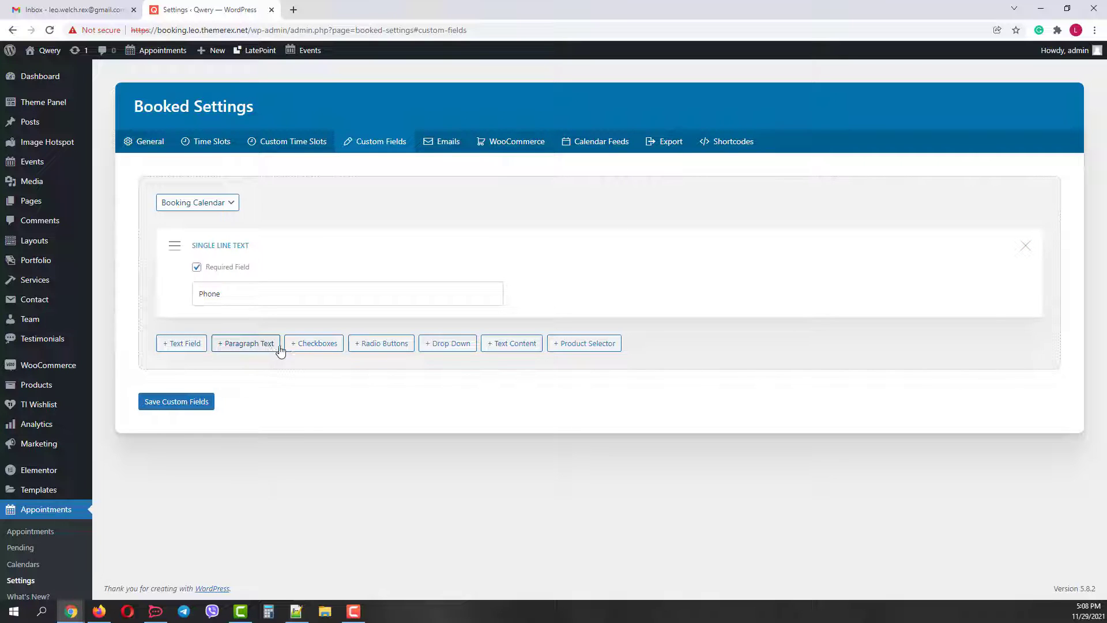
mouse_move(411, 352)
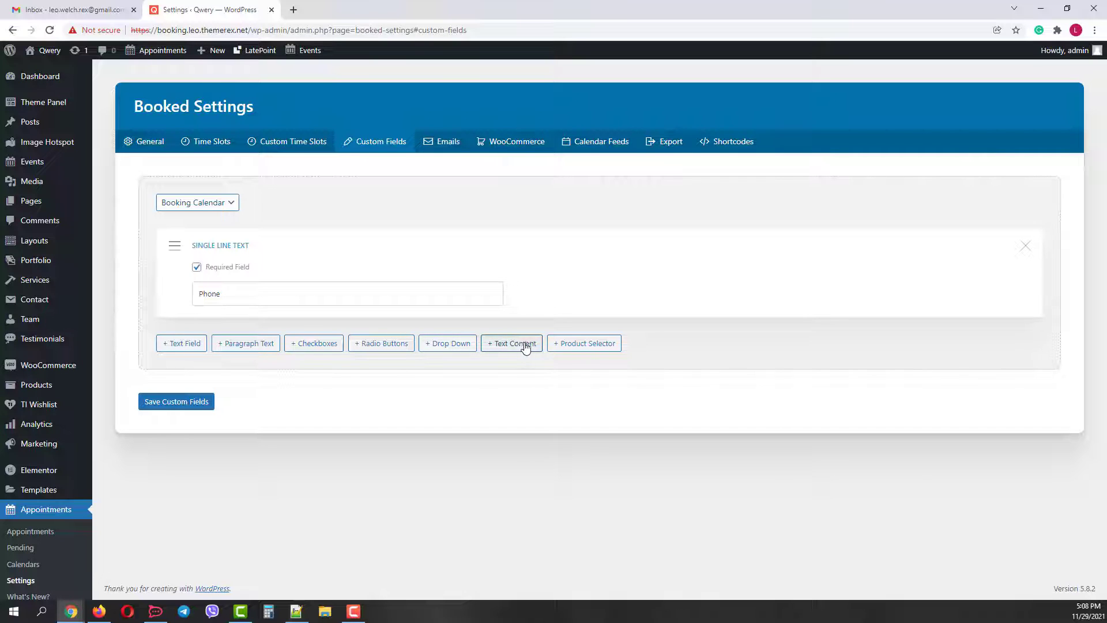
mouse_move(577, 349)
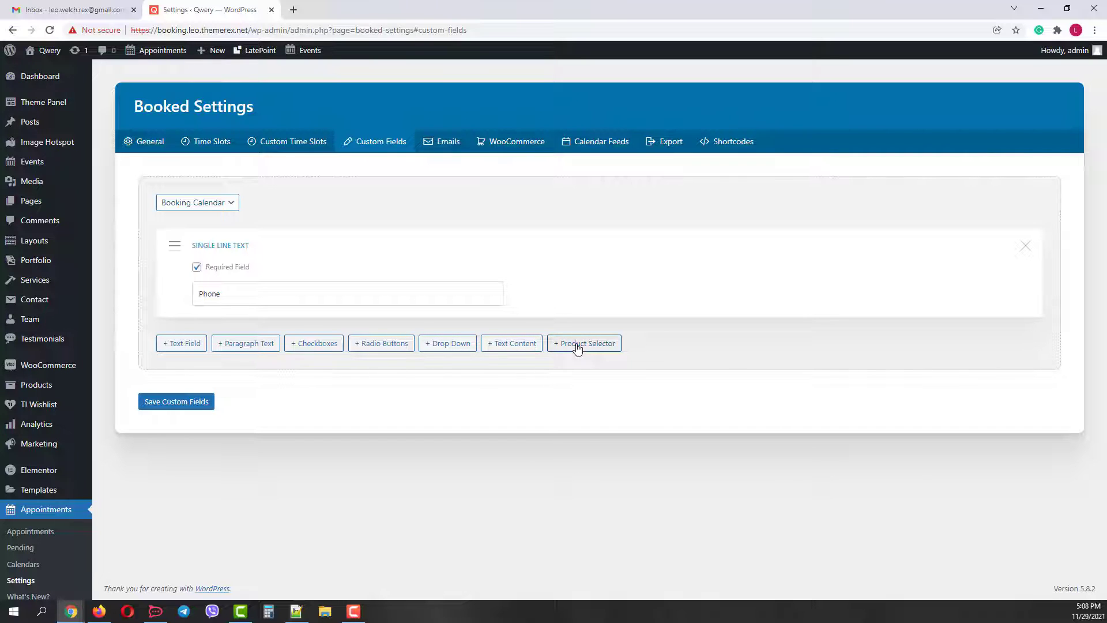
mouse_move(449, 141)
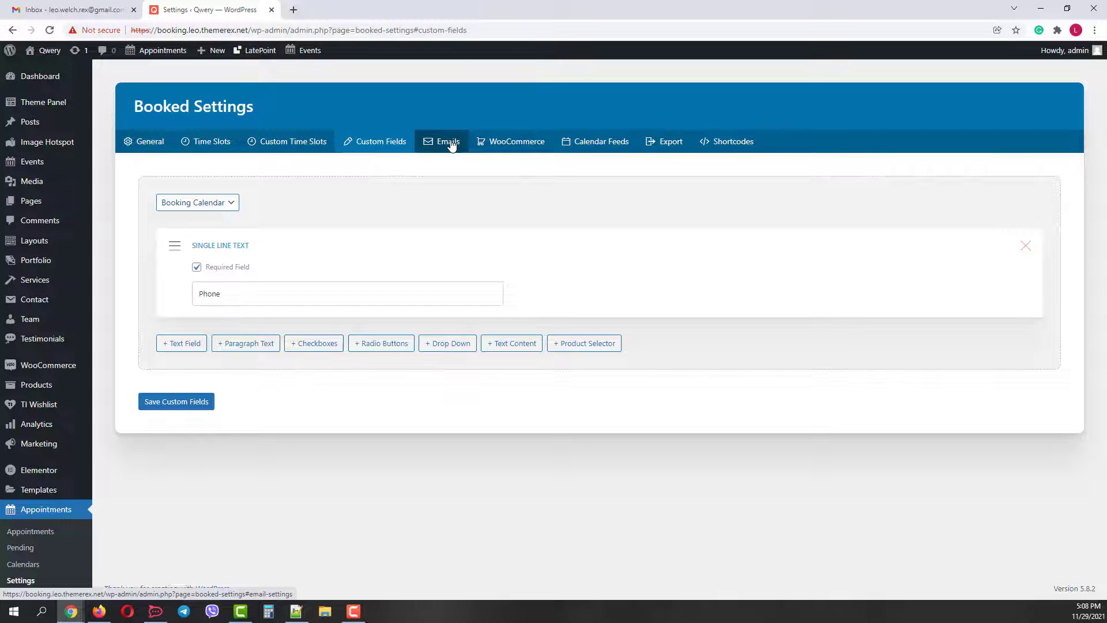
Open the Emails settings and scroll through the customer email templates.
left_click(448, 142)
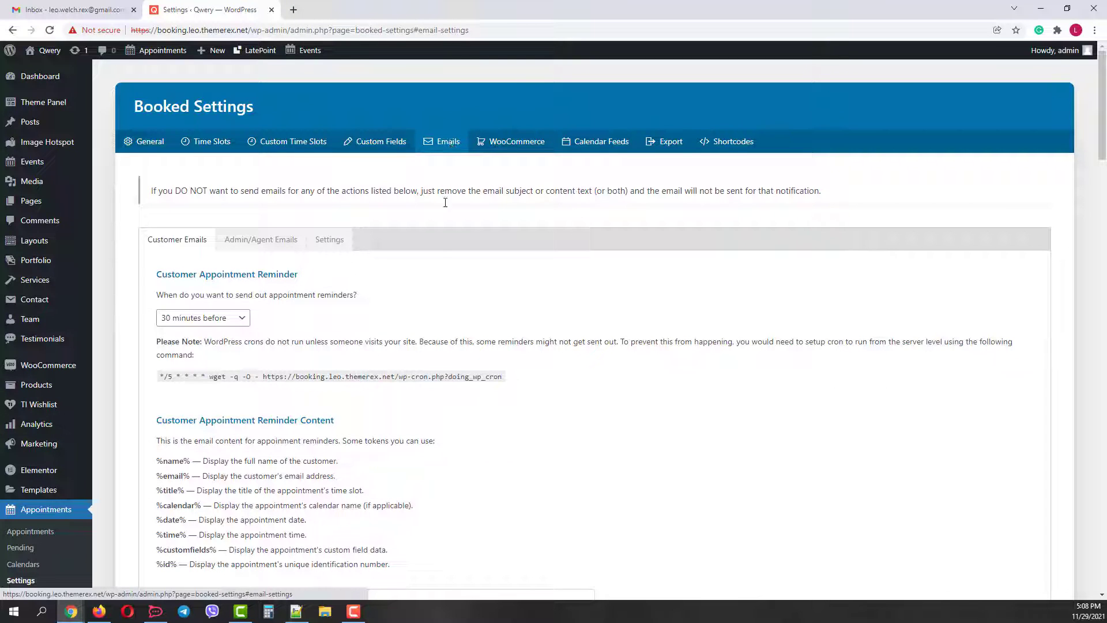
scroll("down", 3)
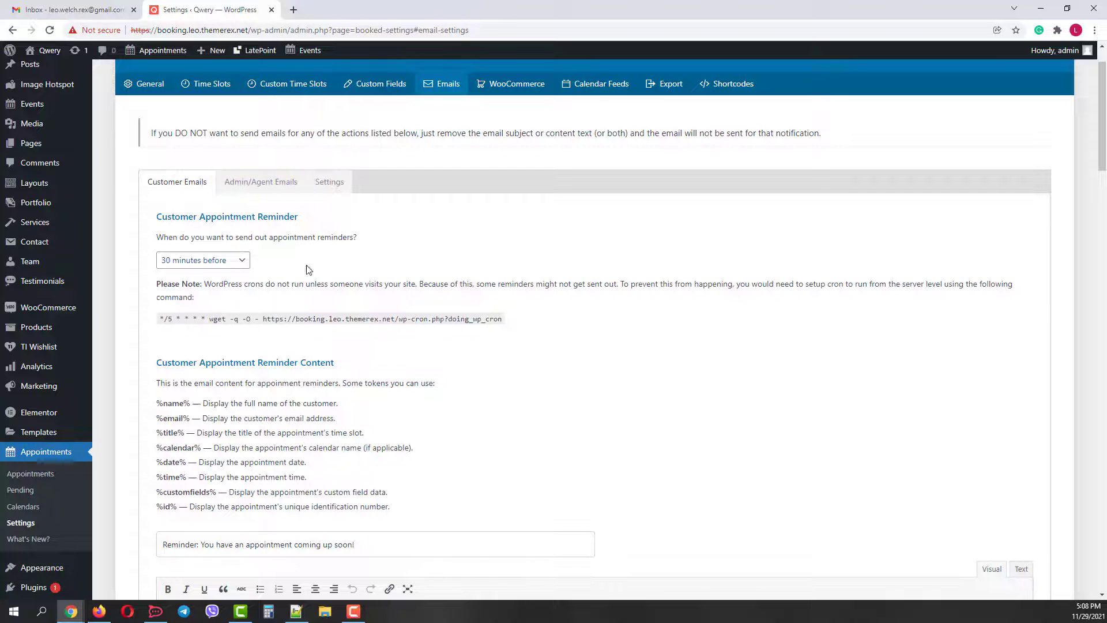
scroll("down", 3)
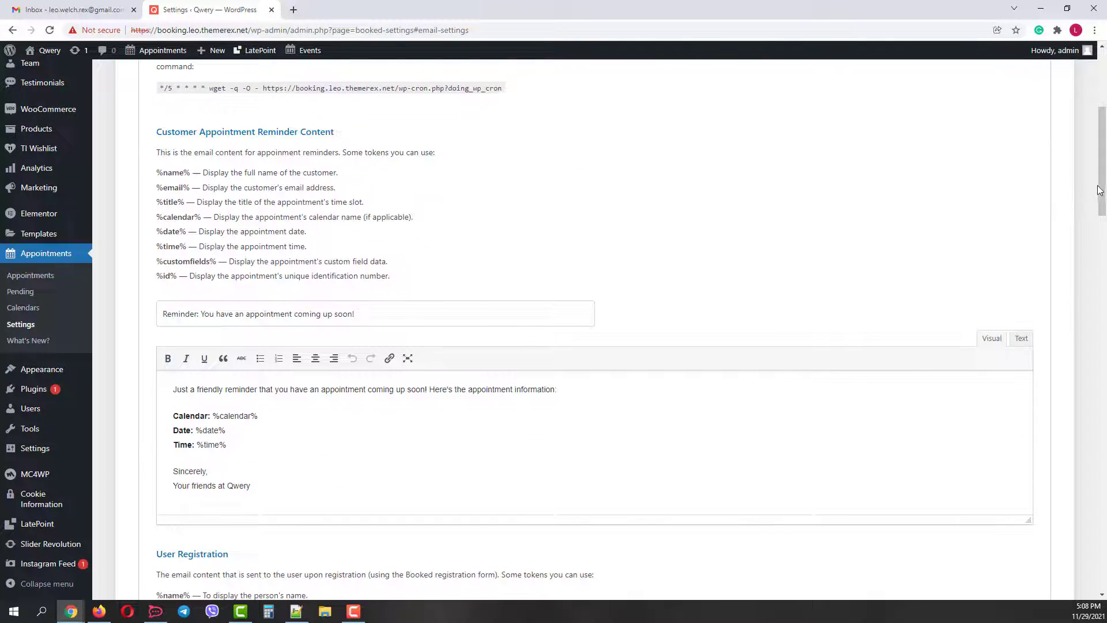
scroll("down", 3)
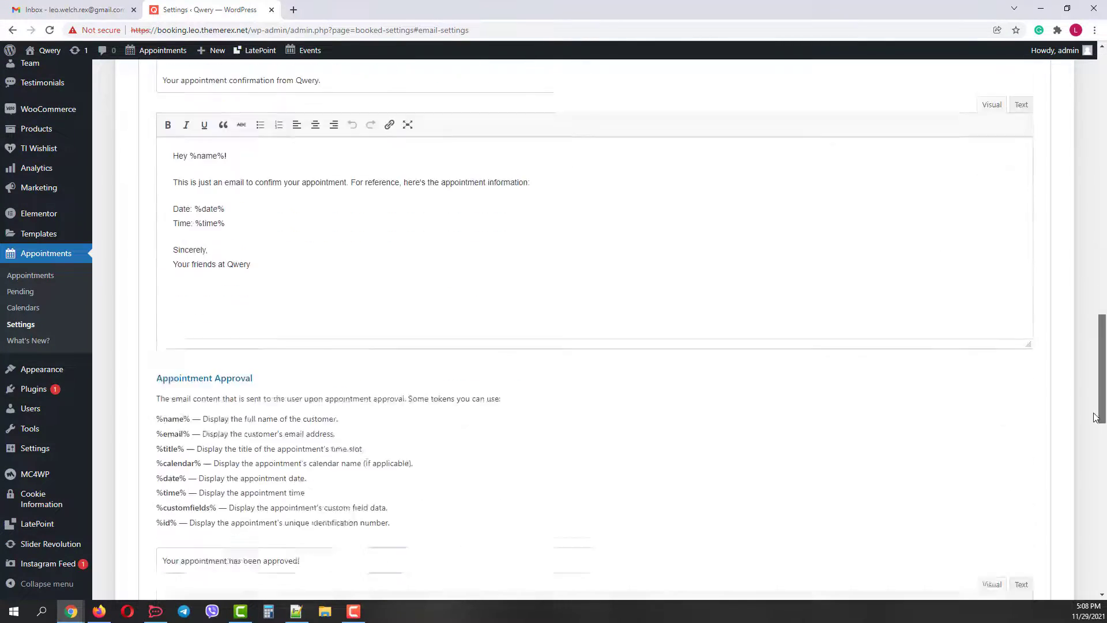
scroll("down", 3)
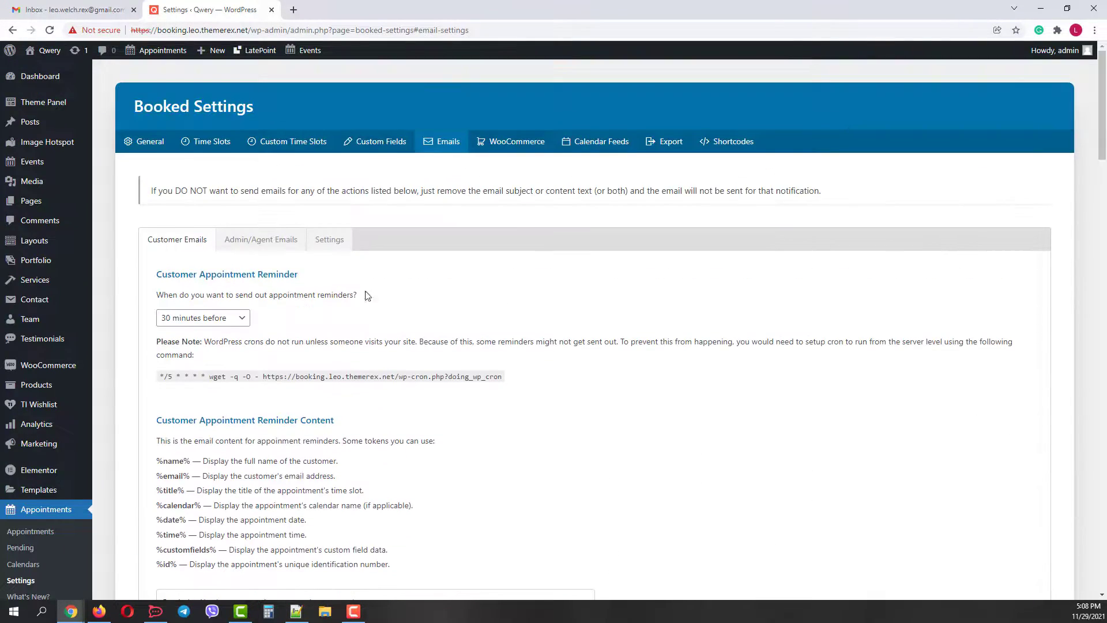
Review the Admin/Agent email templates for reminders, requests and cancellations.
left_click(261, 239)
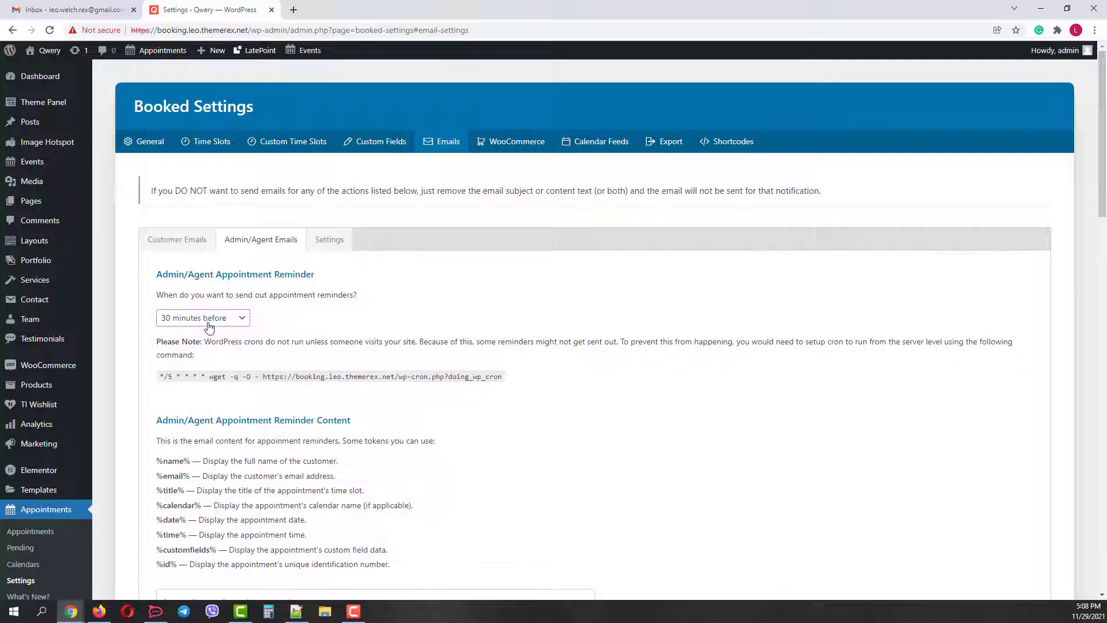
scroll("down", 3)
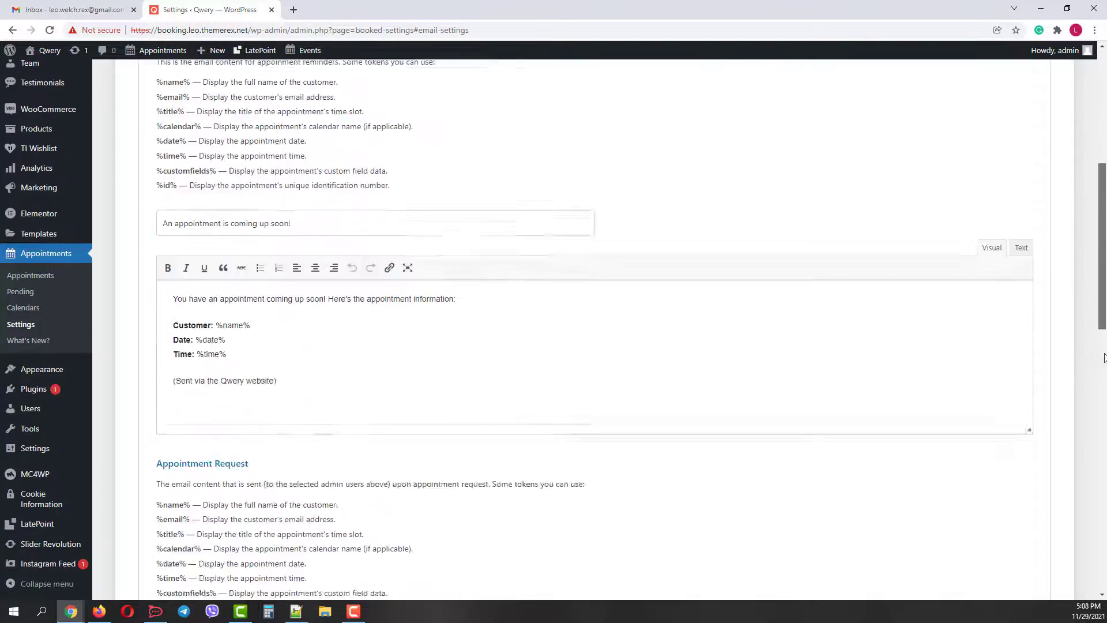
scroll("down", 3)
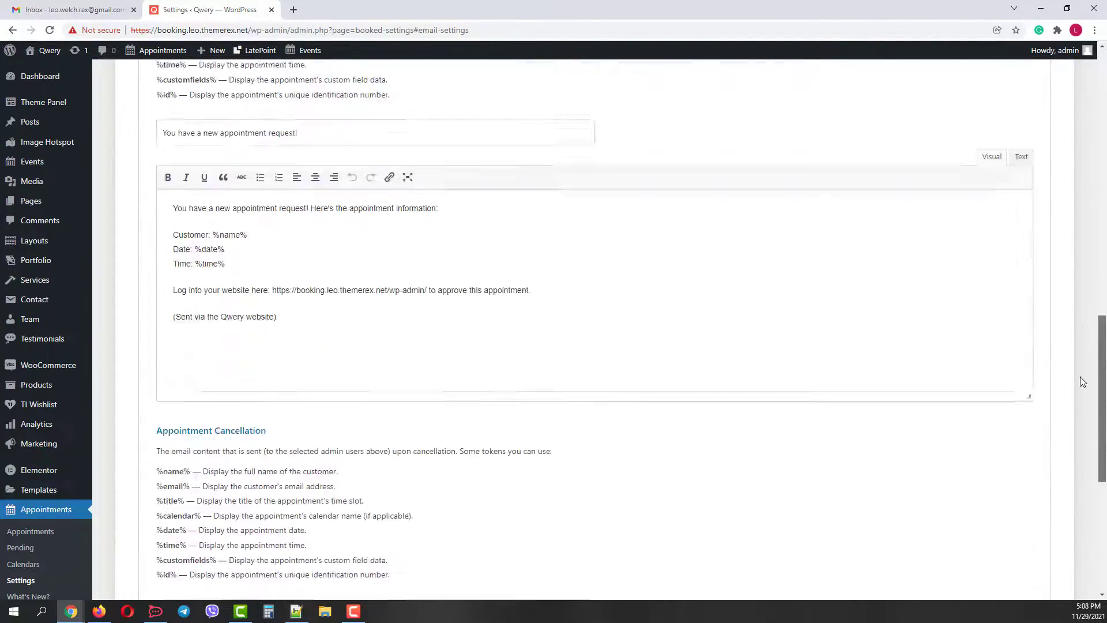
left_click(329, 239)
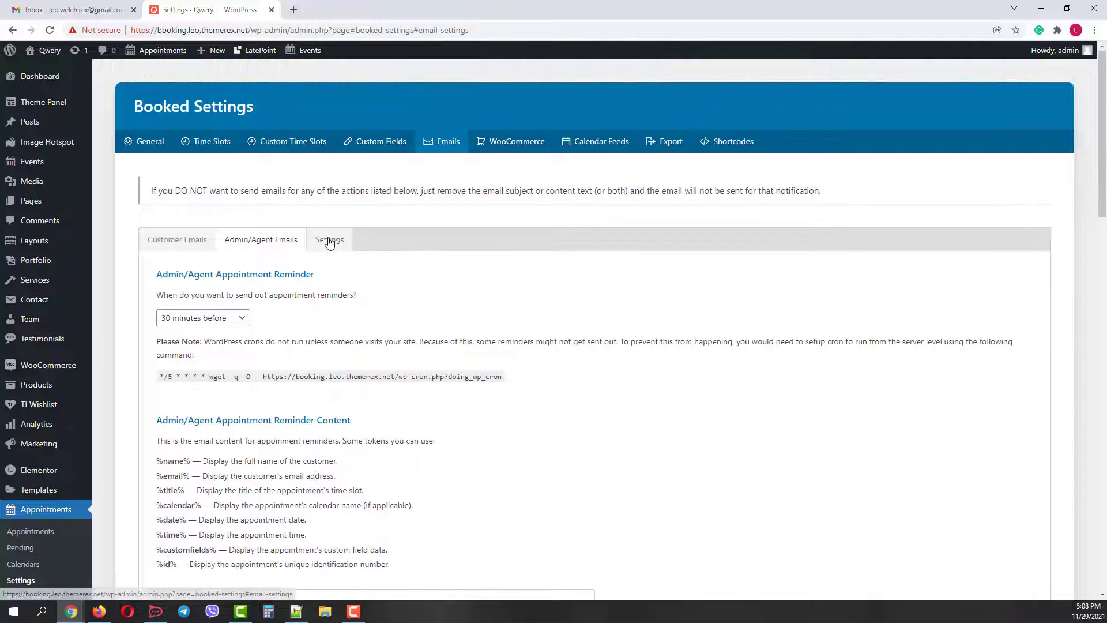
Scroll through the general email settings, then view the WooCommerce settings.
left_click(330, 239)
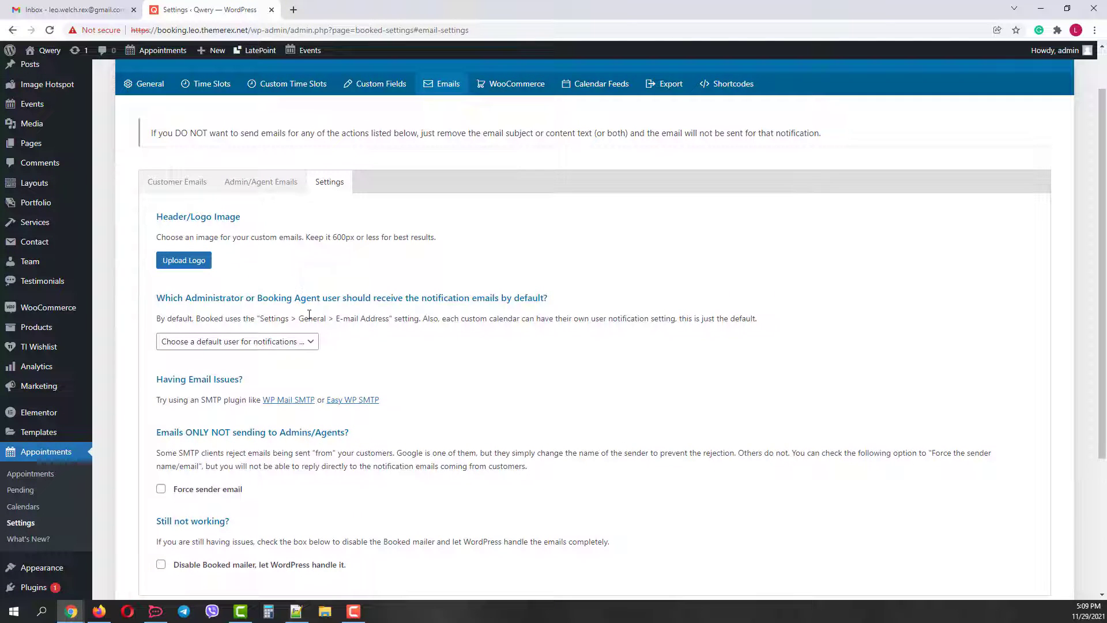
left_click(237, 342)
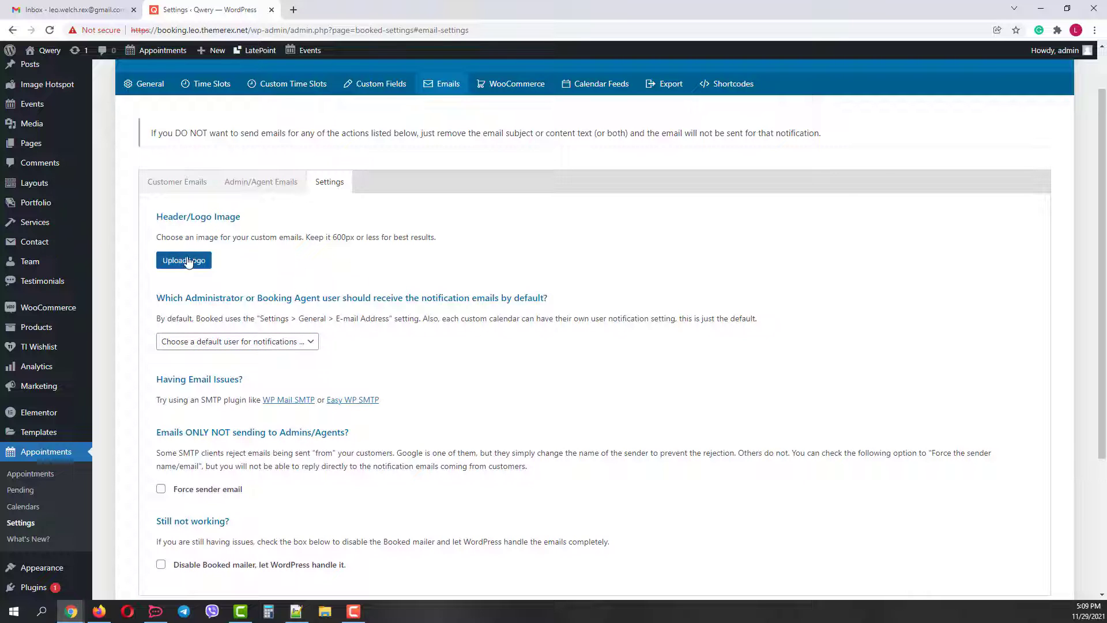
scroll("down", 3)
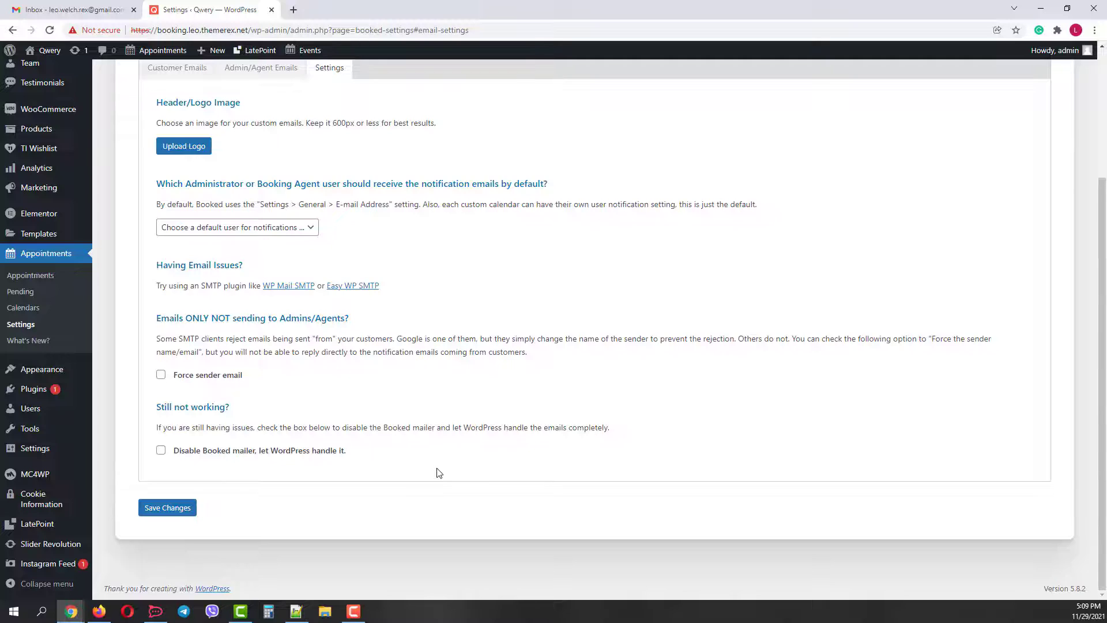
left_click(518, 142)
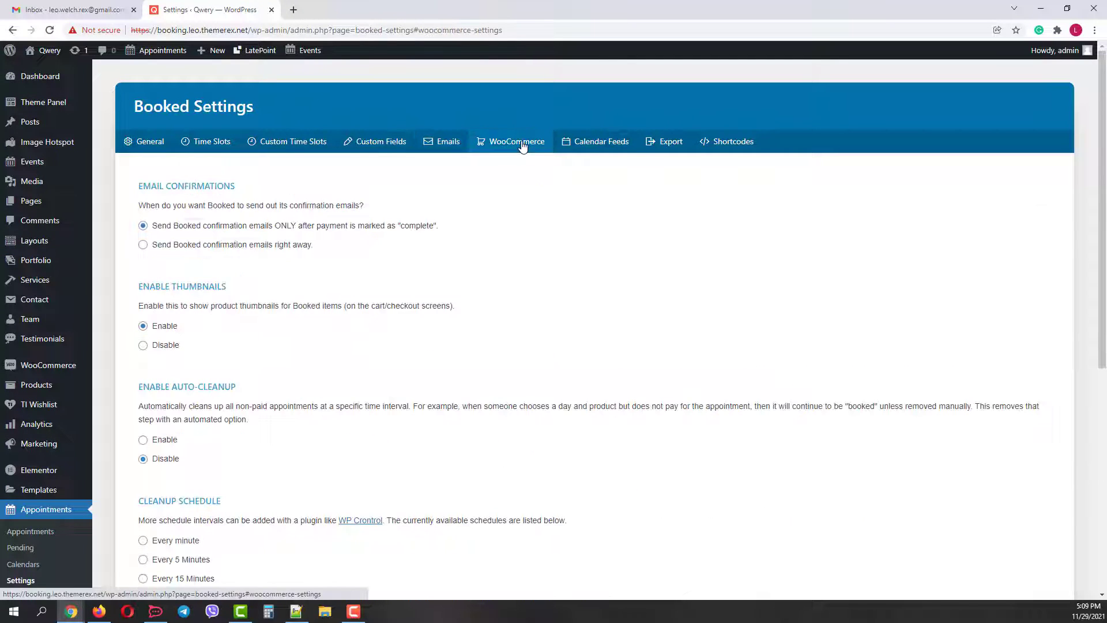
View the calendar feed links, then the Export tab's Approved and/or Pending choices.
left_click(601, 142)
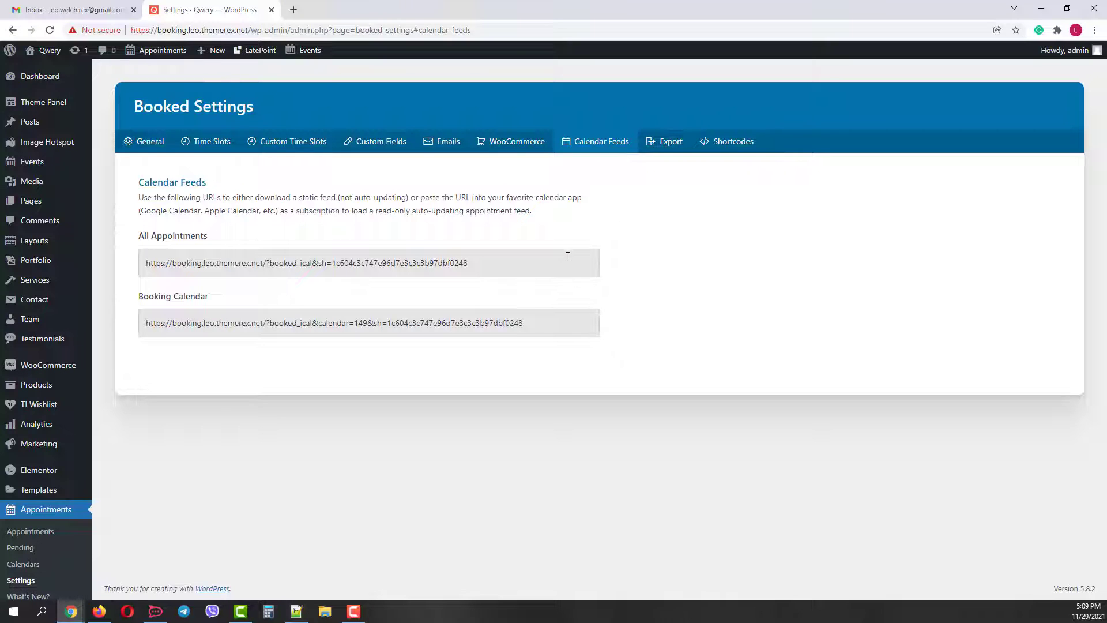
left_click(671, 141)
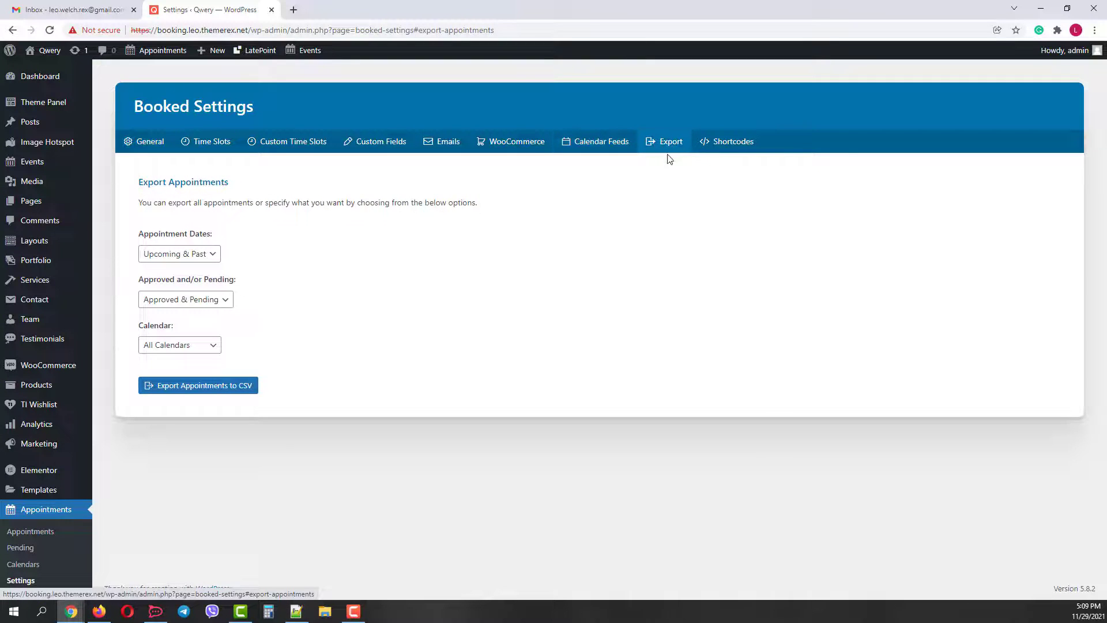
left_click(179, 254)
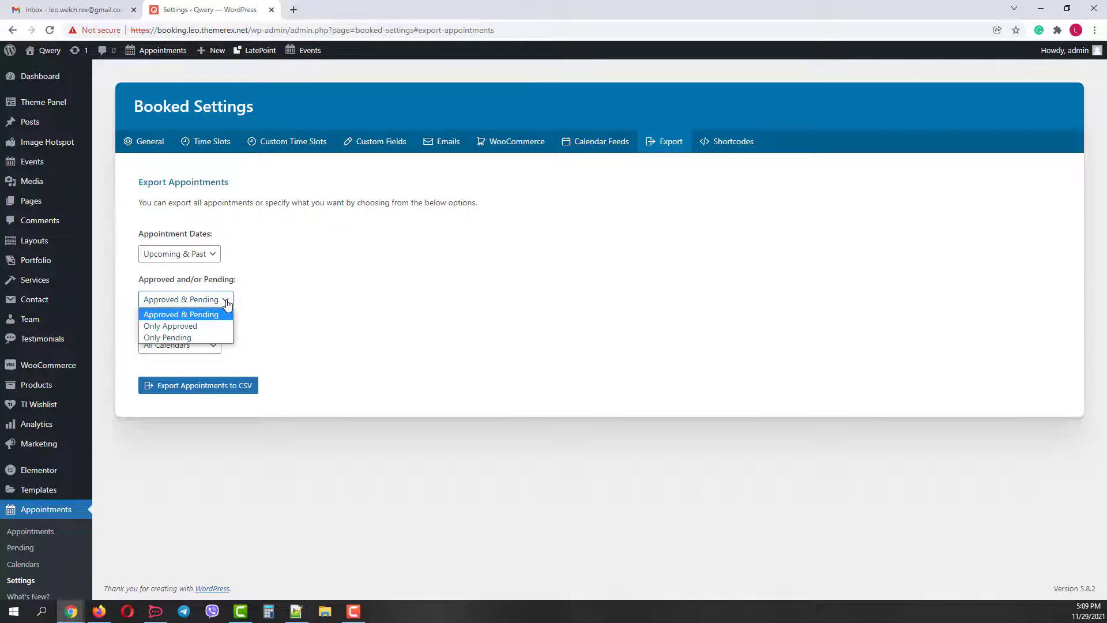
left_click(180, 314)
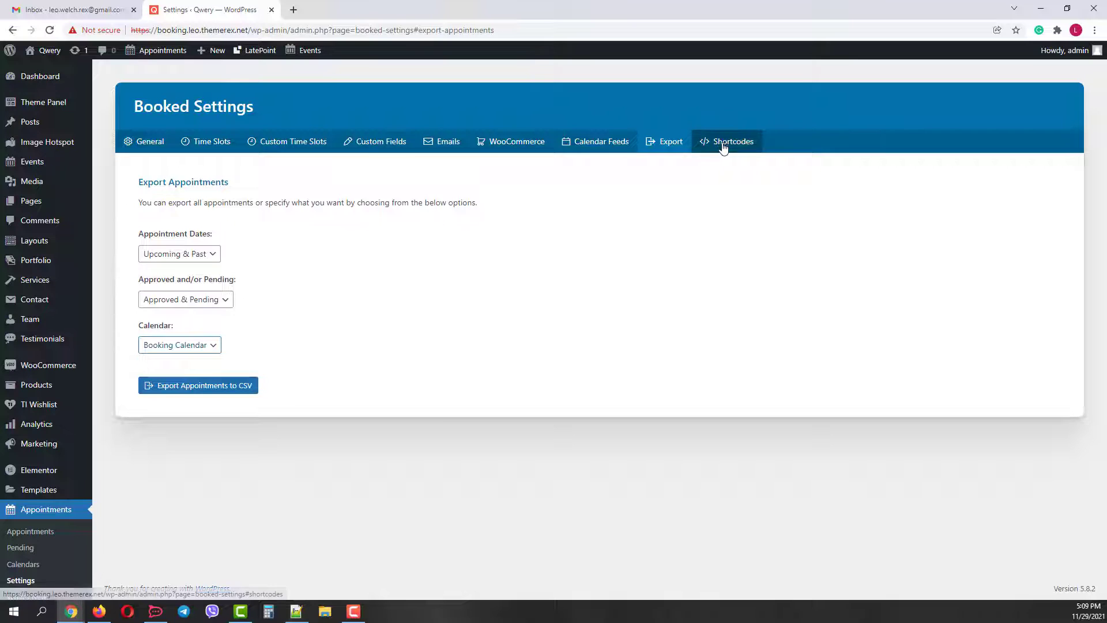
left_click(733, 141)
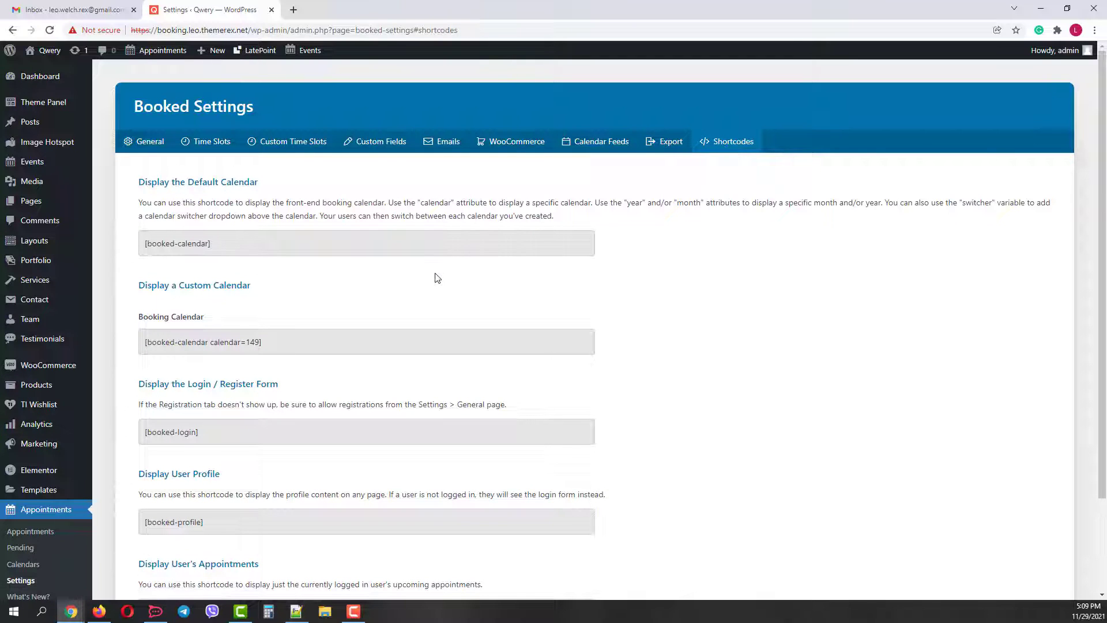
scroll("down", 3)
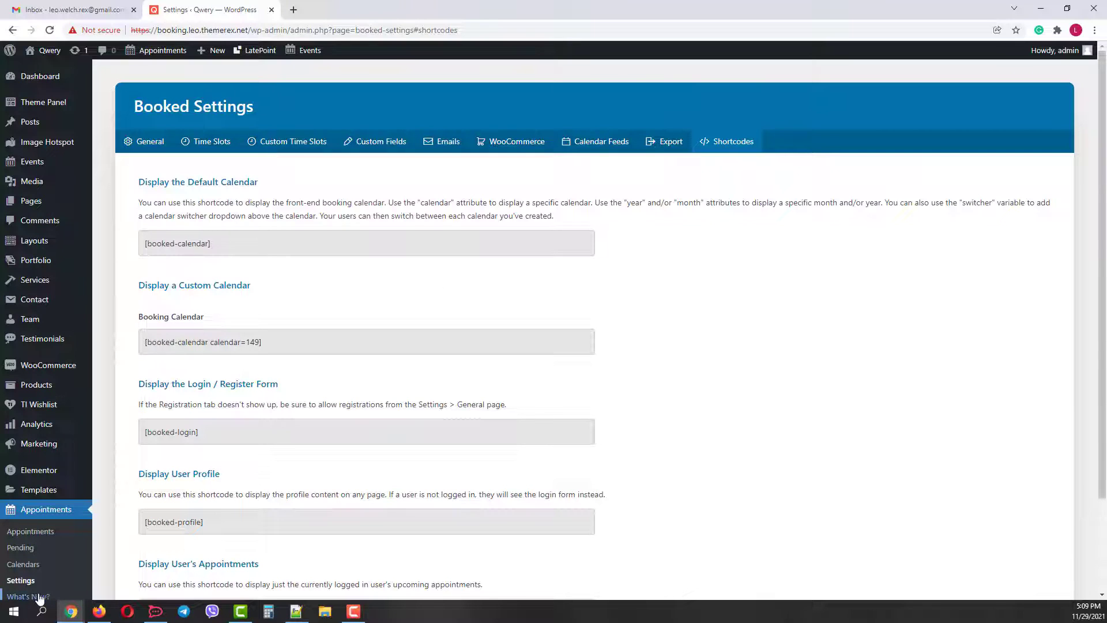
Open Booked's What's New page and scroll to its Getting Started links.
left_click(32, 596)
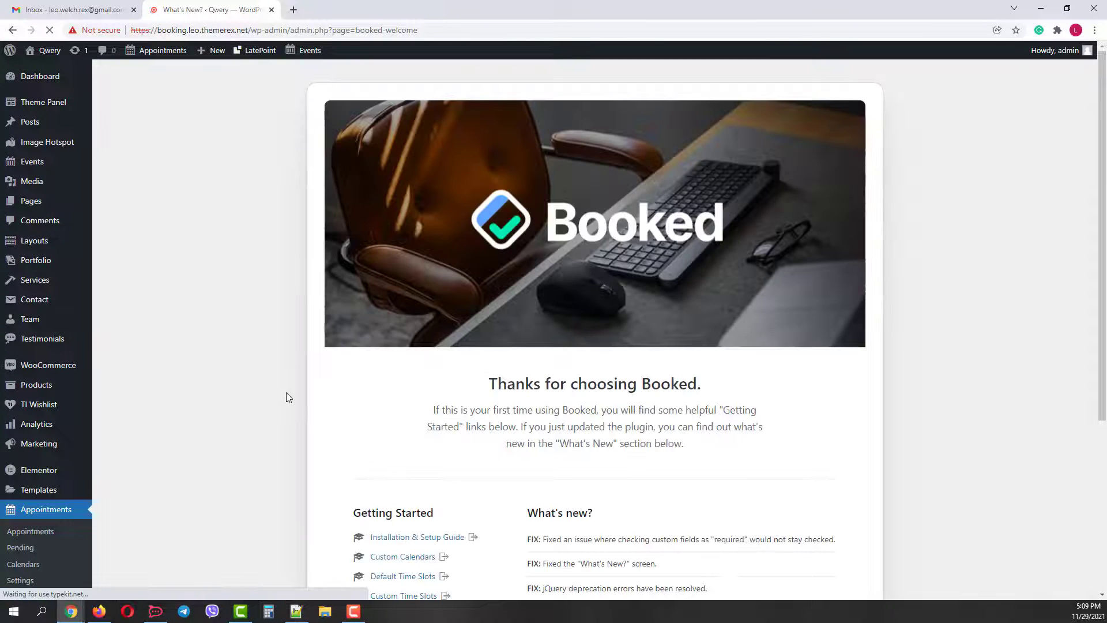
scroll("down", 3)
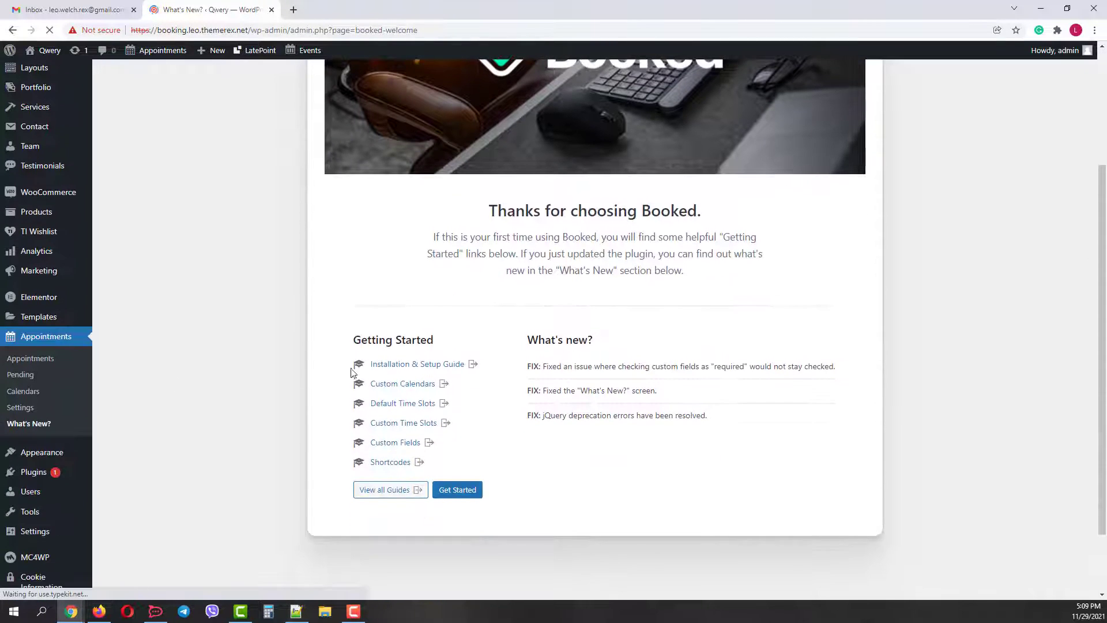
mouse_move(391, 489)
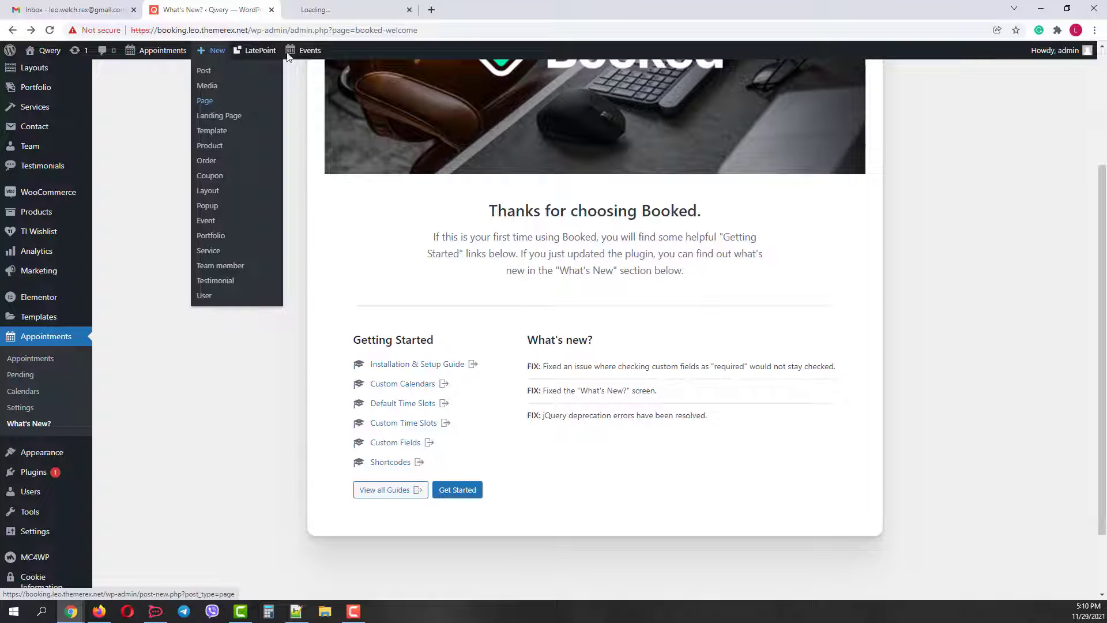
Launch Elementor on the new page, opening it as 'Elementor #17600'.
left_click(205, 101)
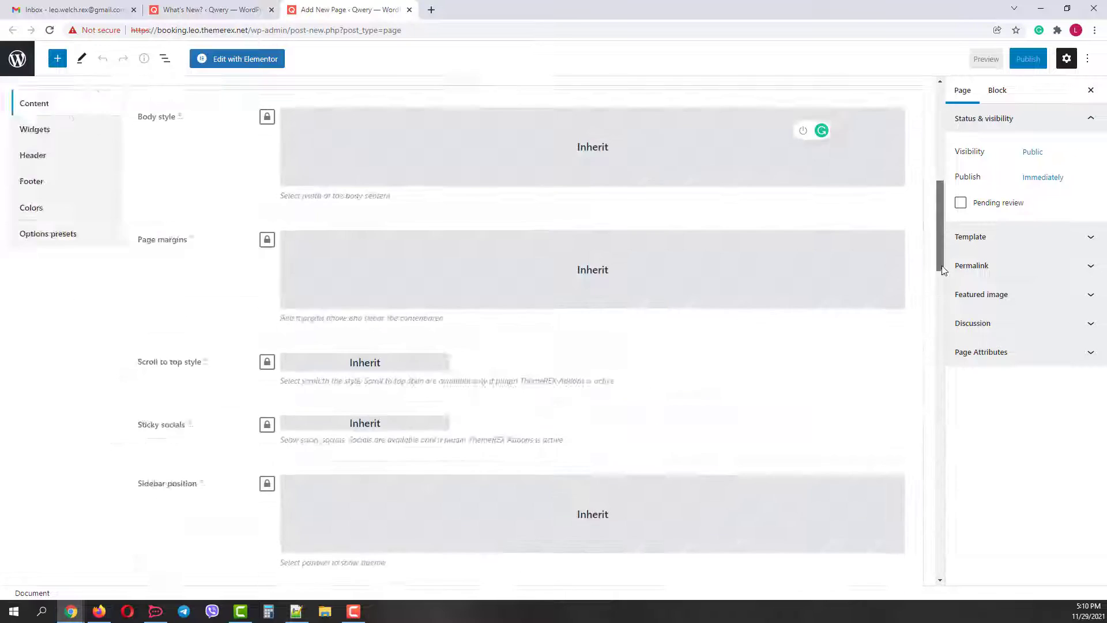
scroll("down", 3)
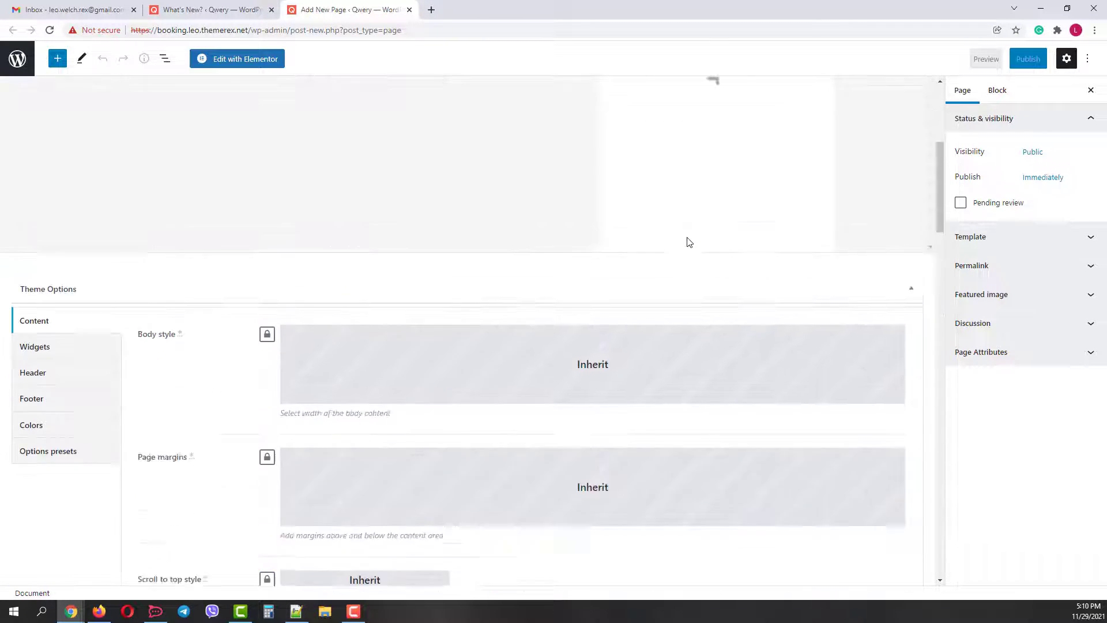
left_click(237, 59)
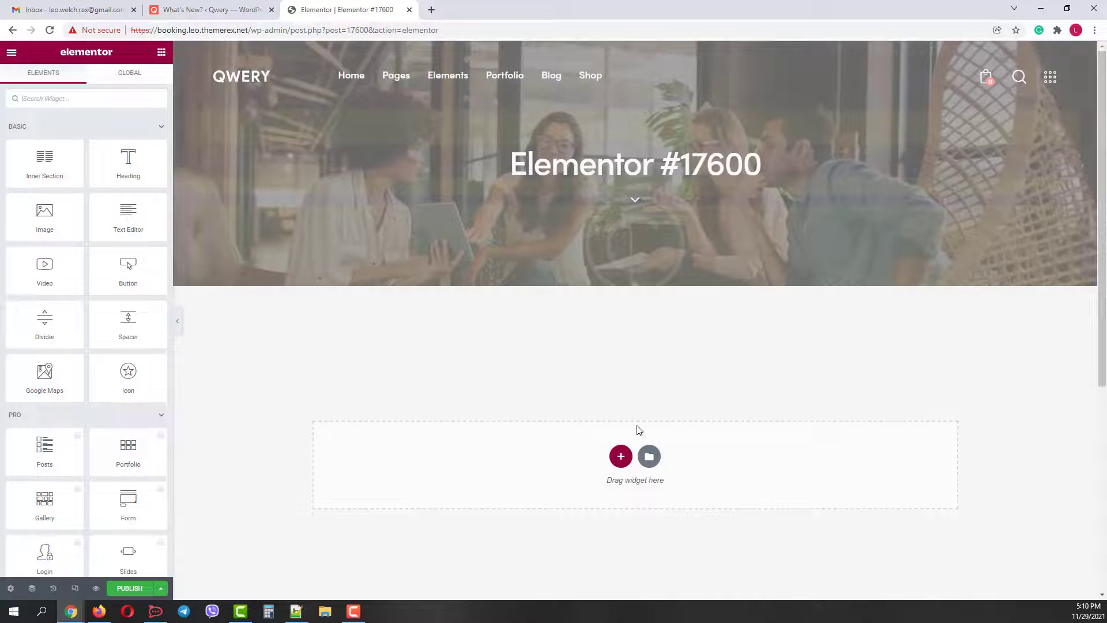
Add a single-column section and place the ThemeREX Booked Calendar widget in it.
left_click(621, 456)
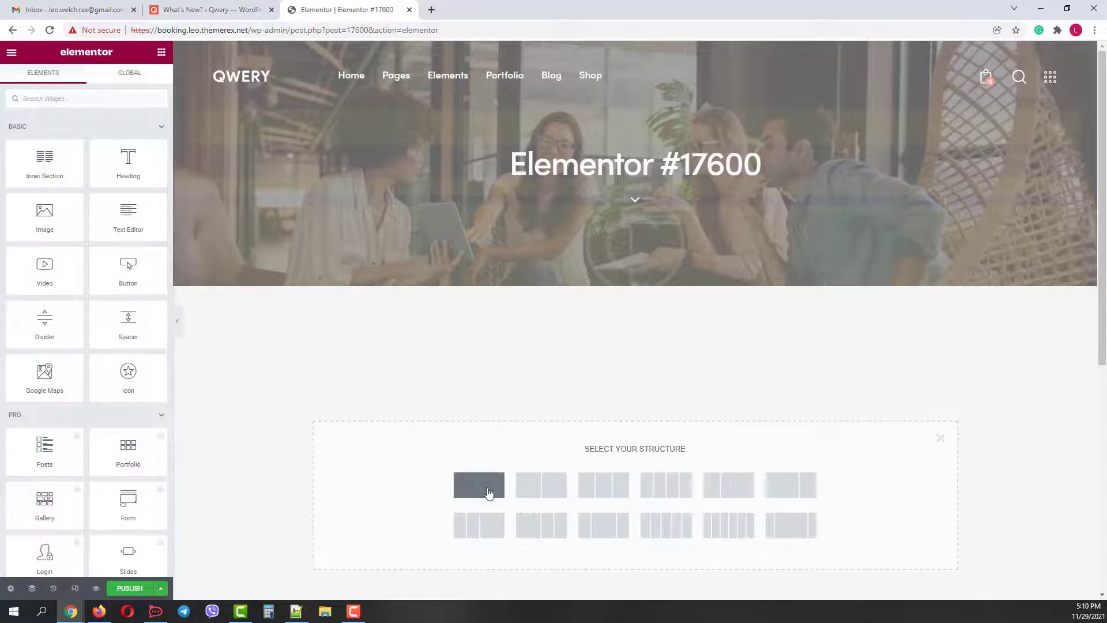
left_click(478, 485)
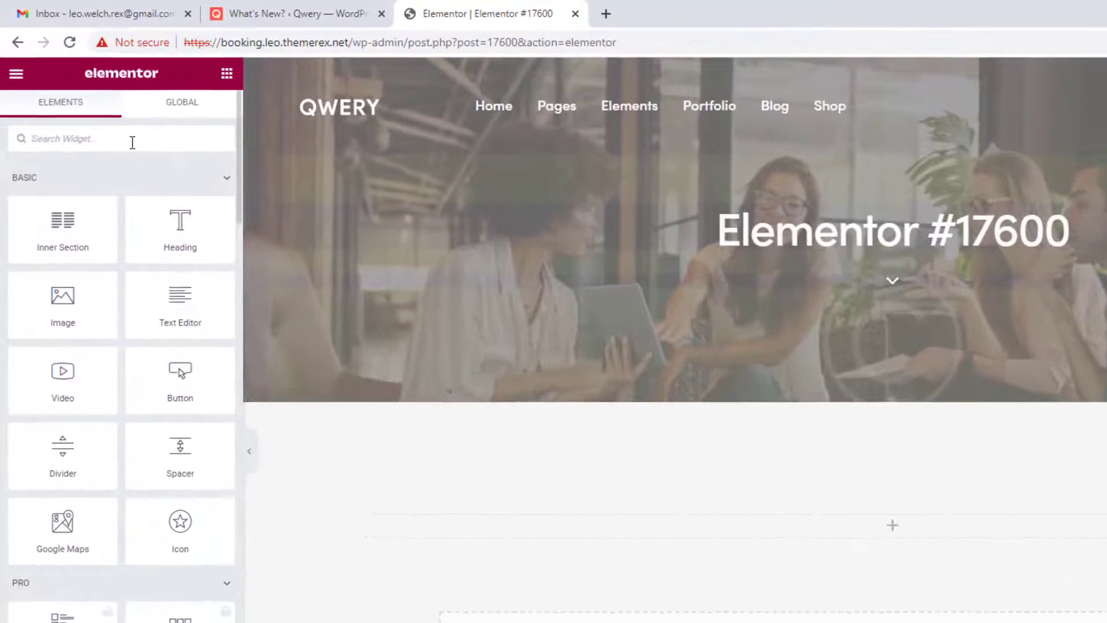
type("book")
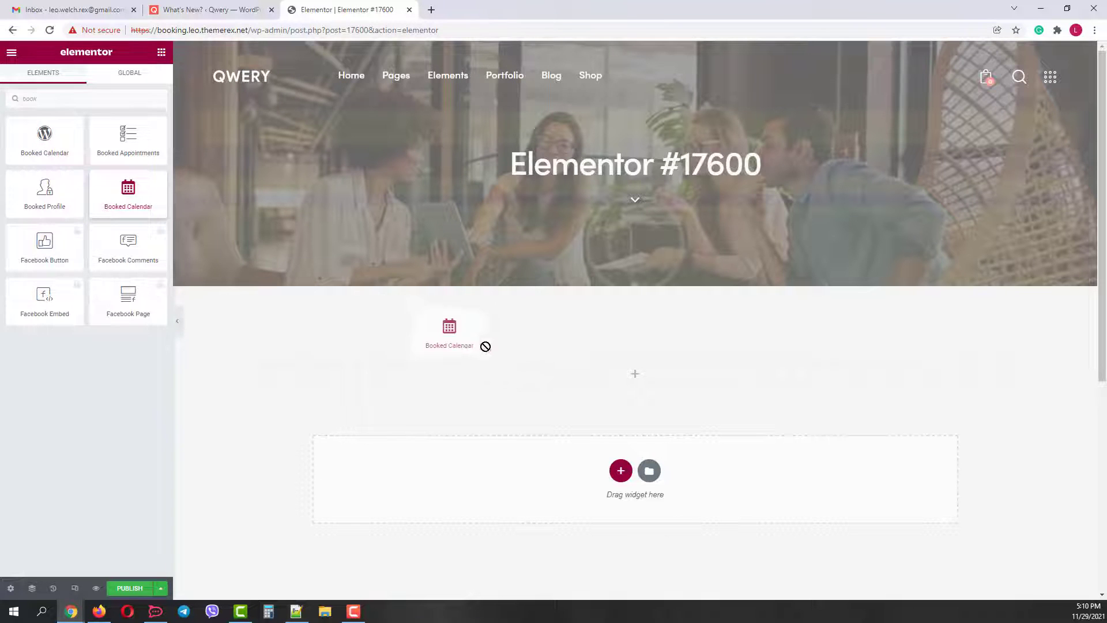
left_click_drag(450, 332, 635, 373)
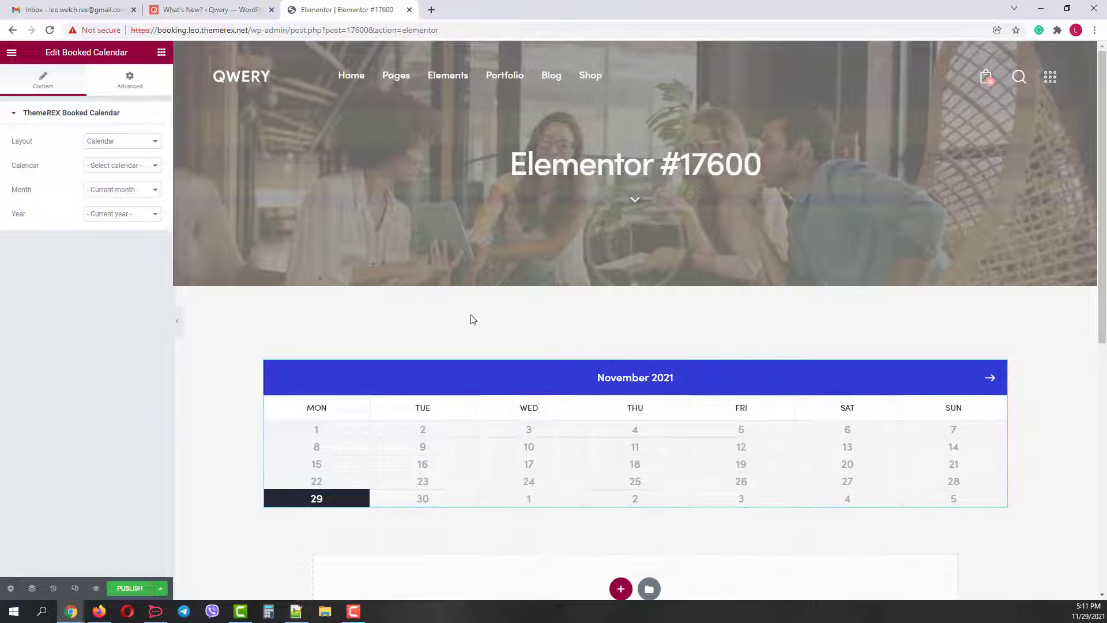
Set the widget's calendar to Booking Calendar and keep the current month.
left_click(121, 140)
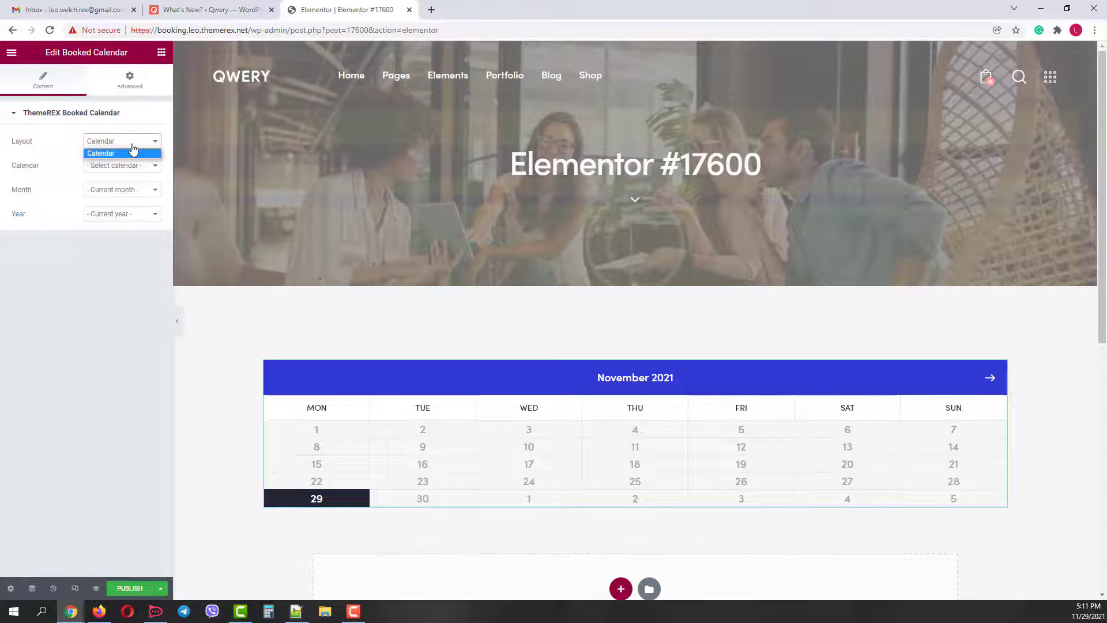
left_click(101, 153)
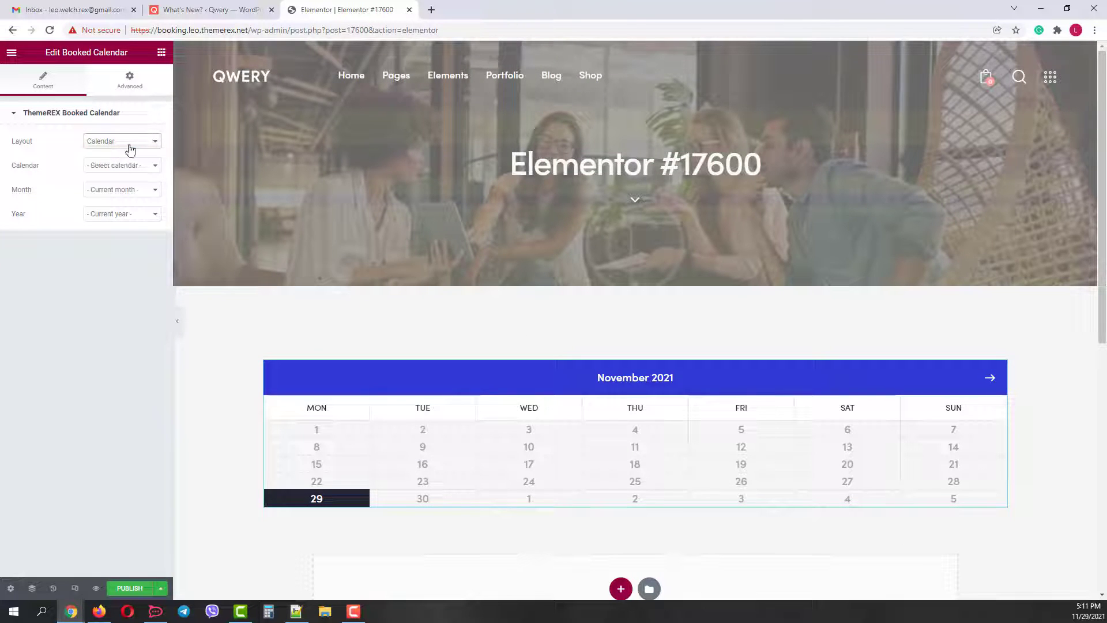
left_click(122, 166)
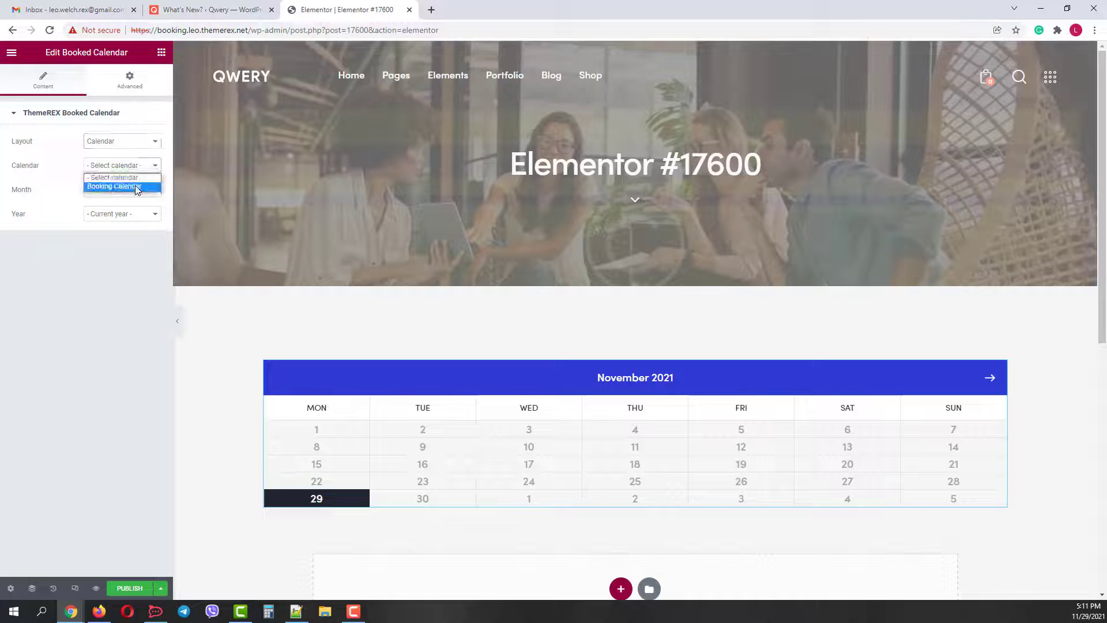
left_click(122, 186)
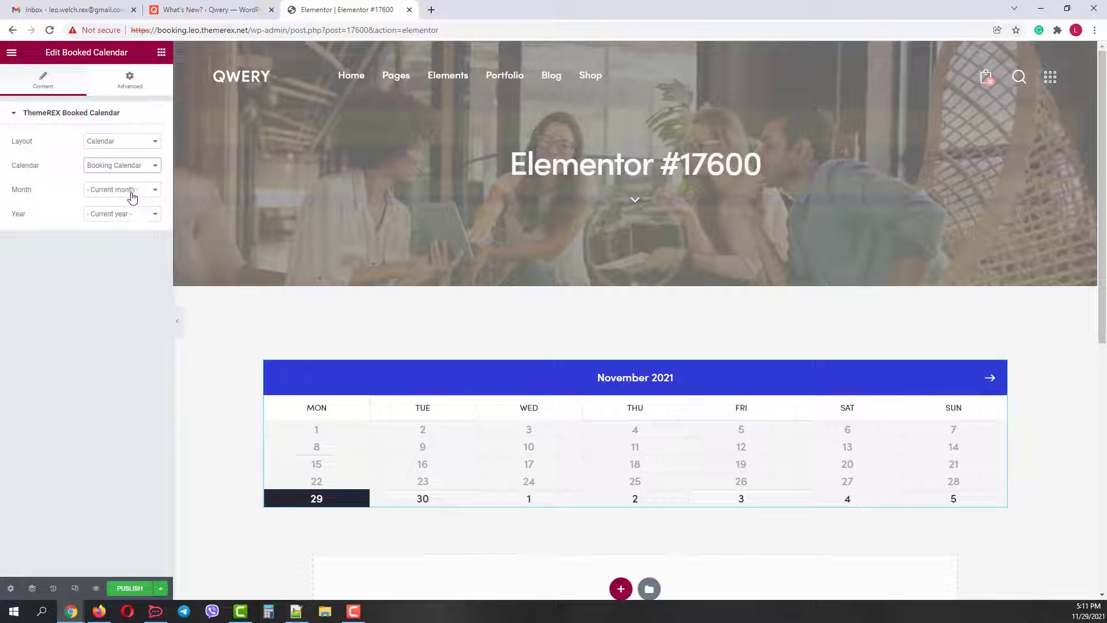
left_click(121, 189)
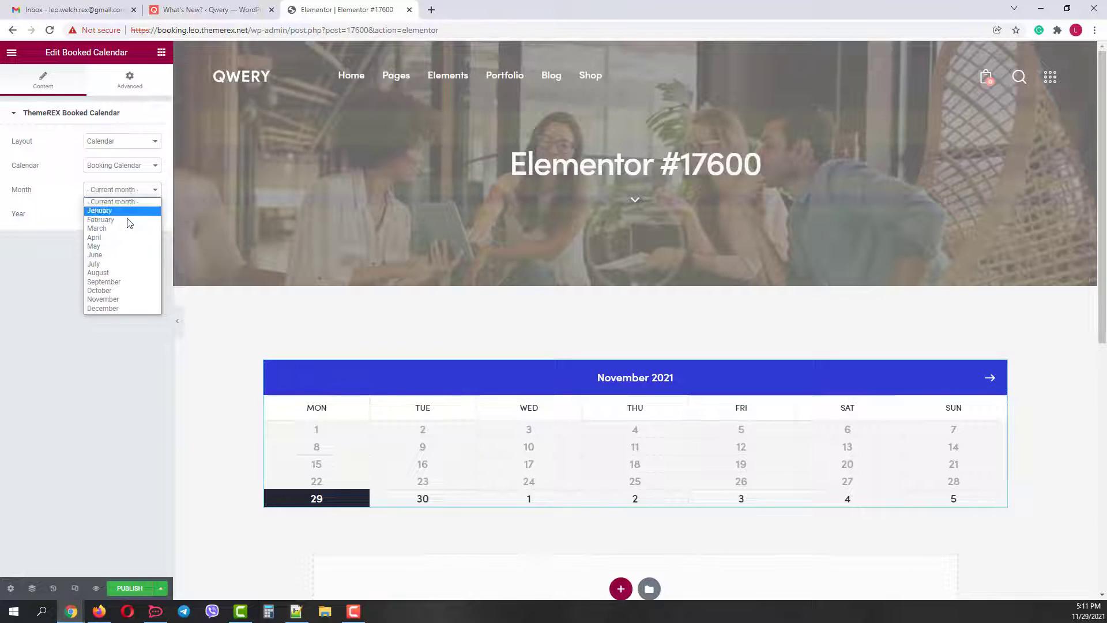
left_click(122, 213)
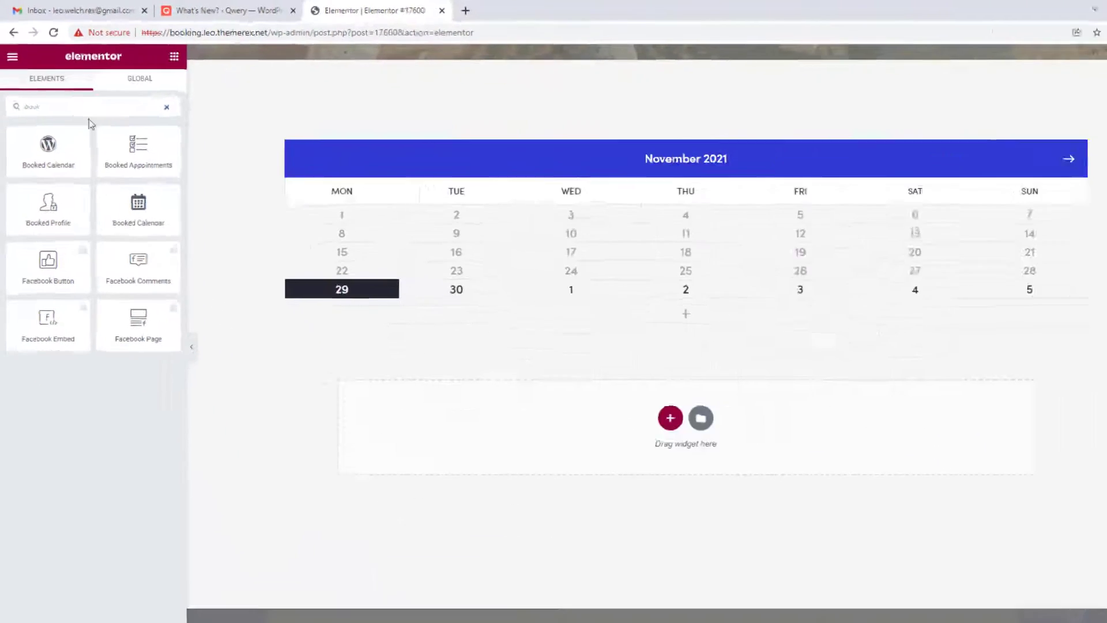
Drop the WordPress Booked Calendar widget below, titled 'Booked Calendar', and choose its calendar.
left_click_drag(45, 139, 648, 290)
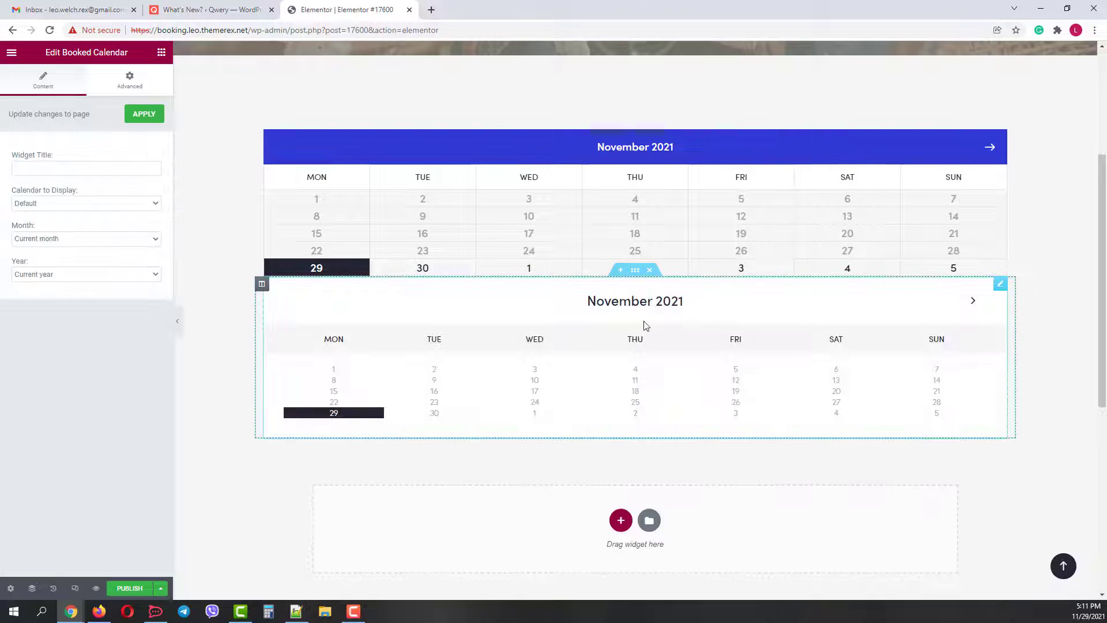
left_click(86, 167)
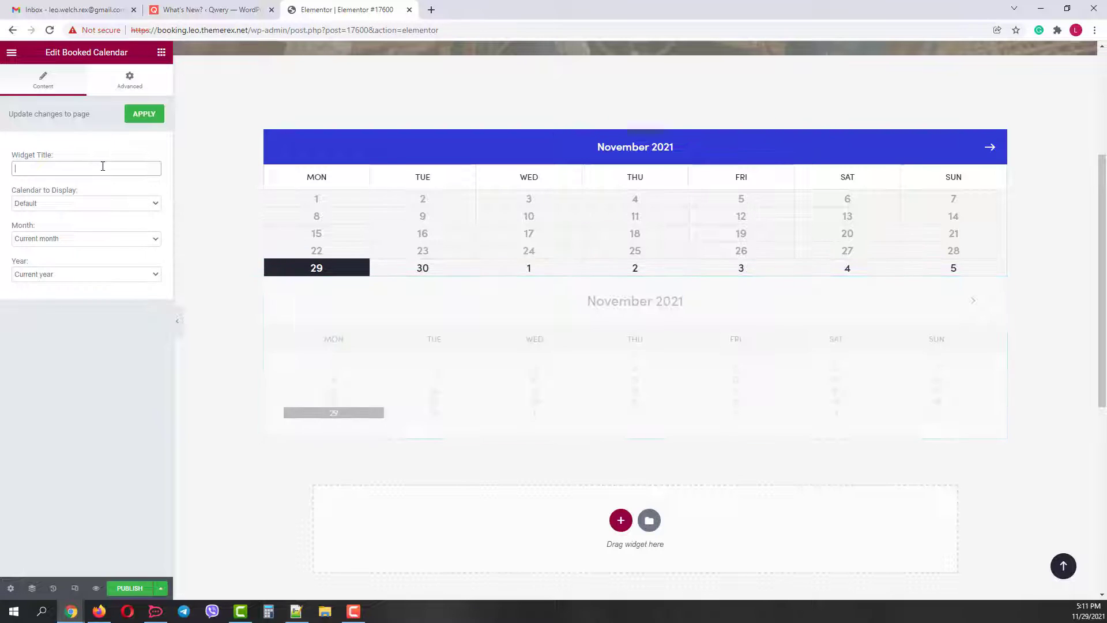
type("Booked Calendar")
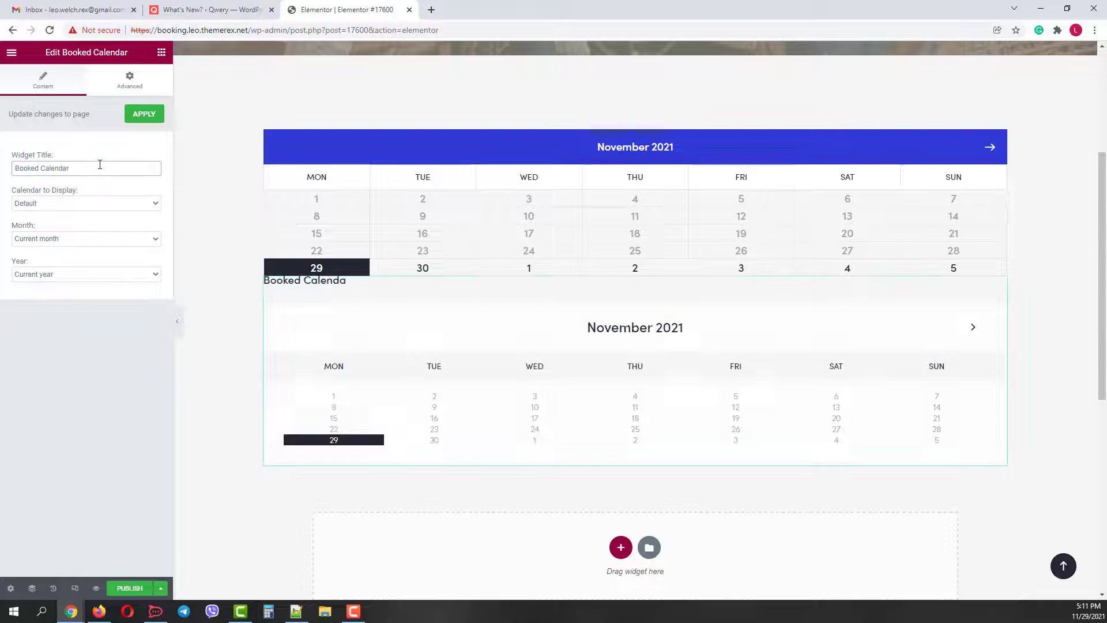
left_click(86, 203)
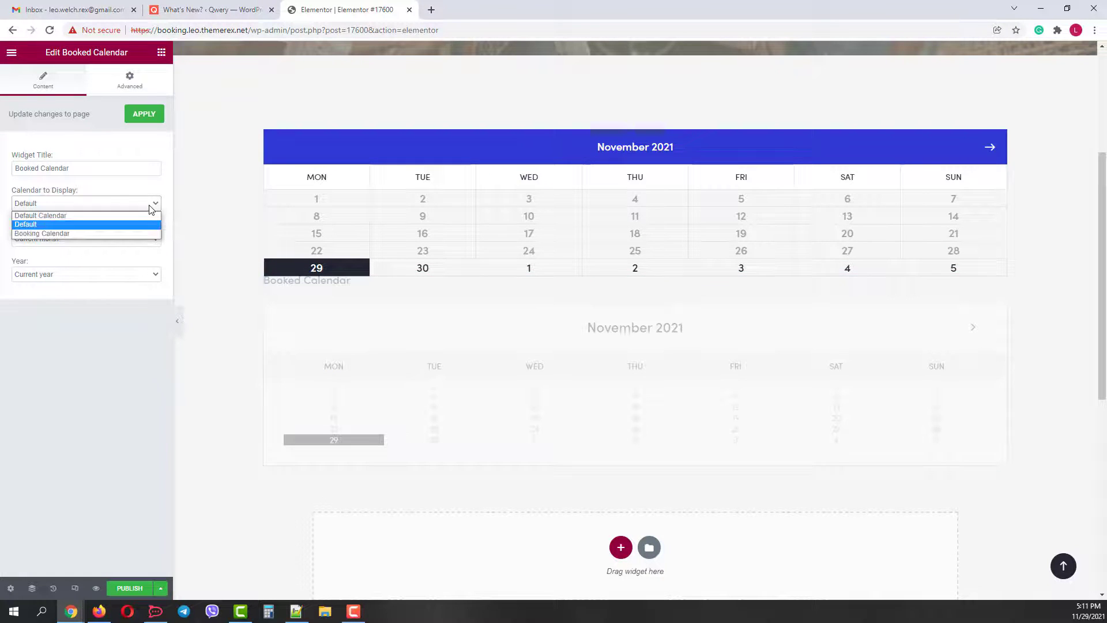
left_click(42, 233)
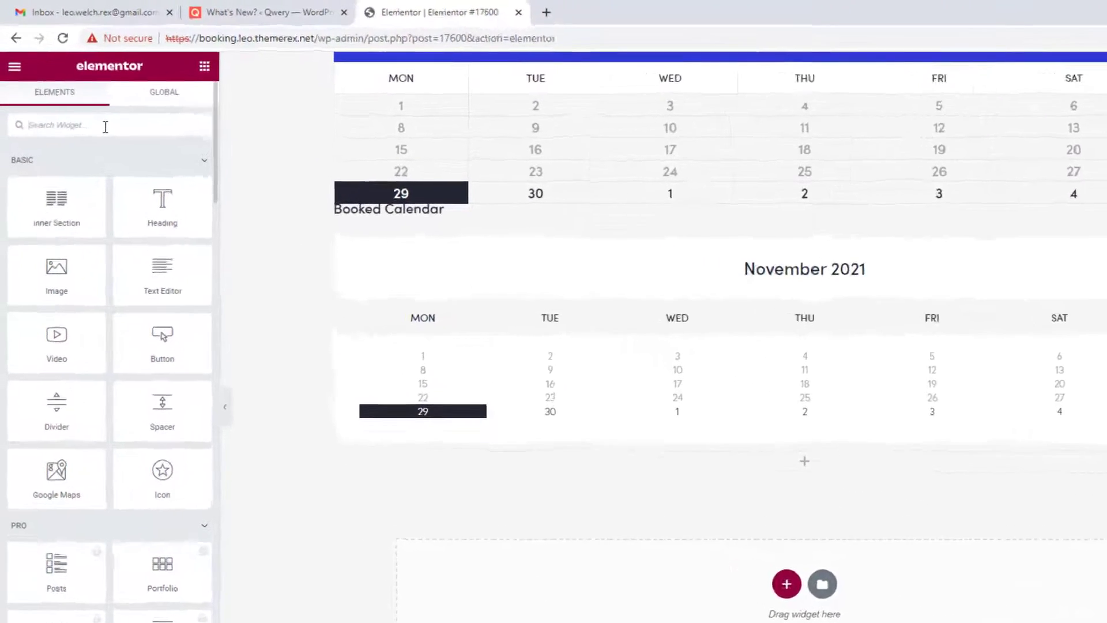
Add a Shortcode widget under the calendars and bring up Booked's General settings.
type("short")
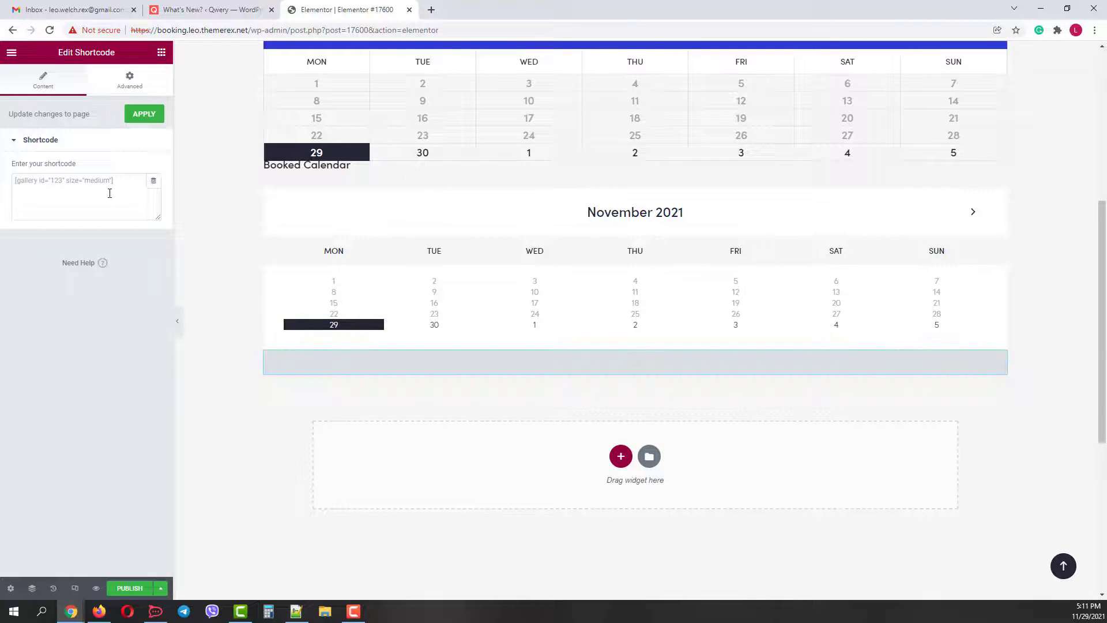
left_click(206, 10)
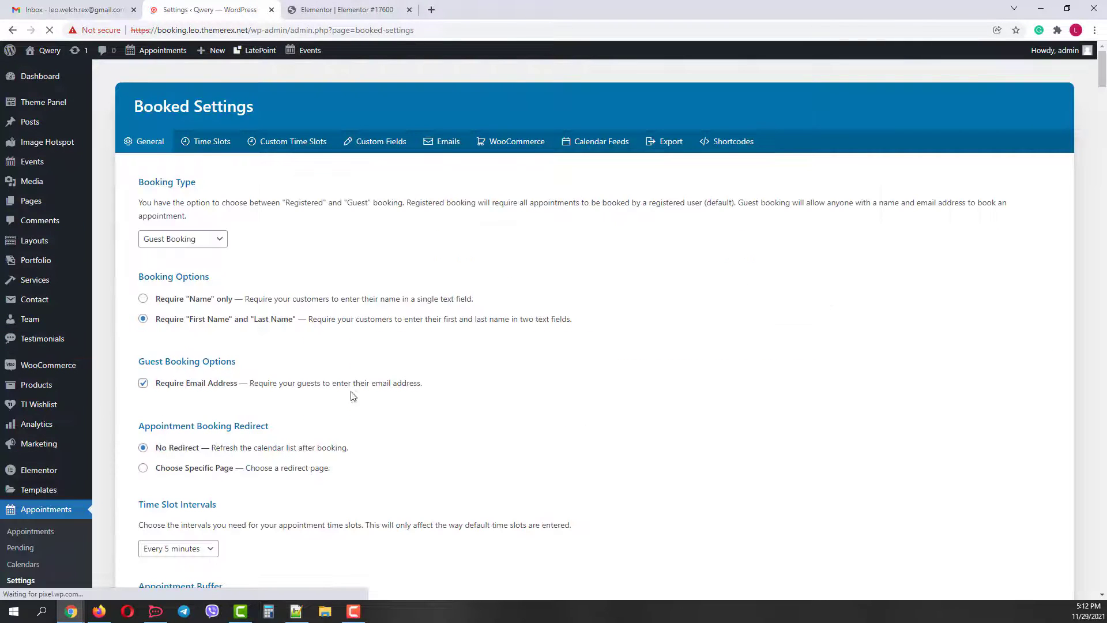
Copy the Booking Calendar shortcode [booked-calendar calendar=149] and return to Elementor.
left_click(733, 141)
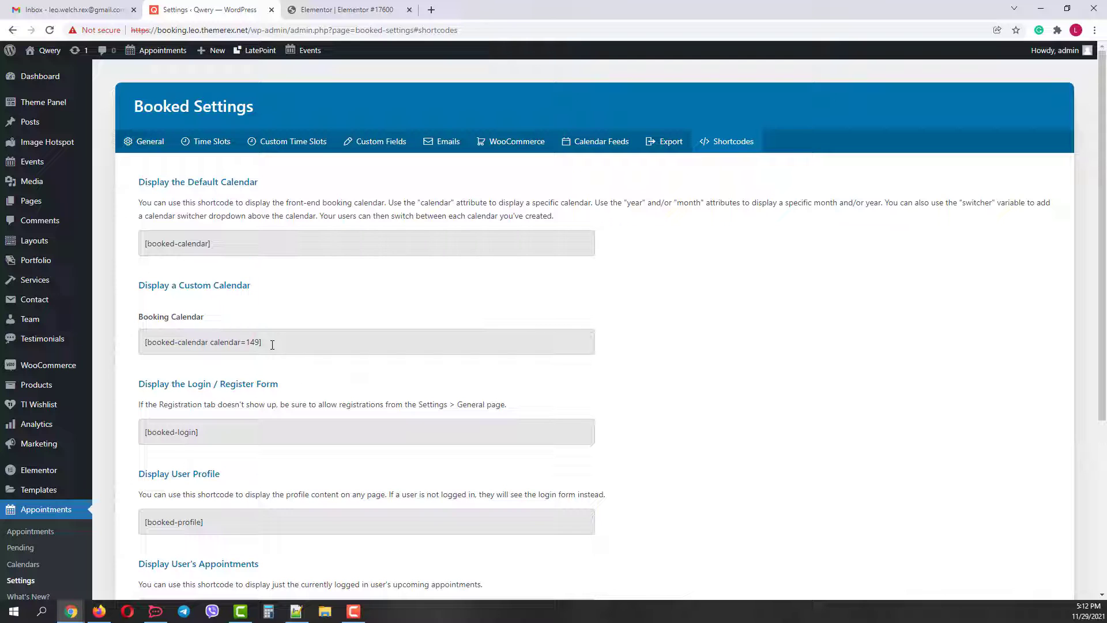
triple_click(202, 342)
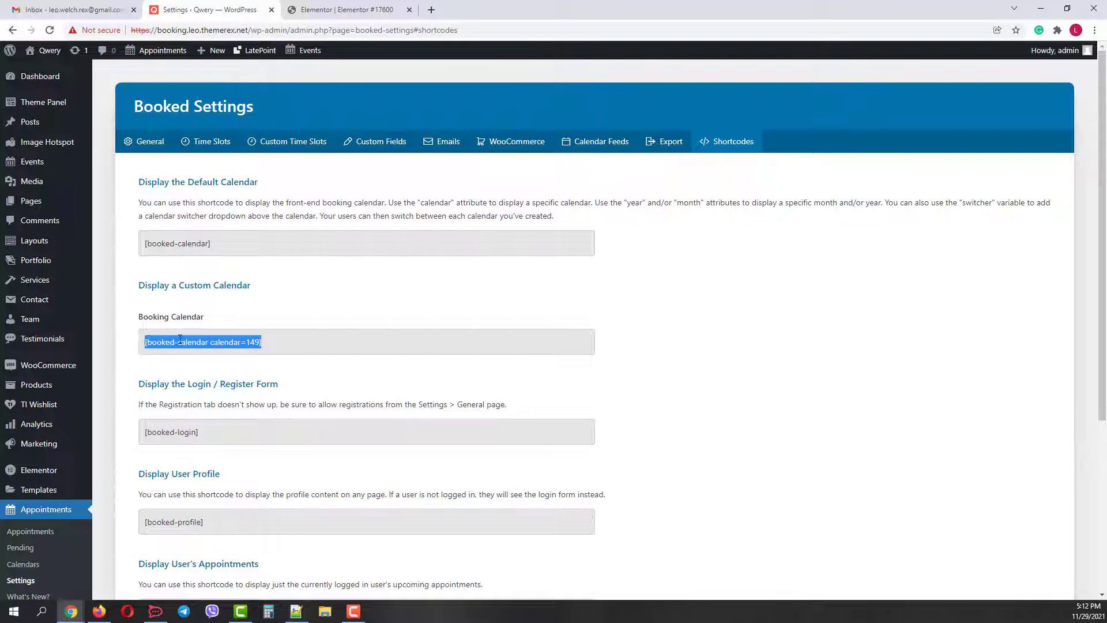
left_click(346, 10)
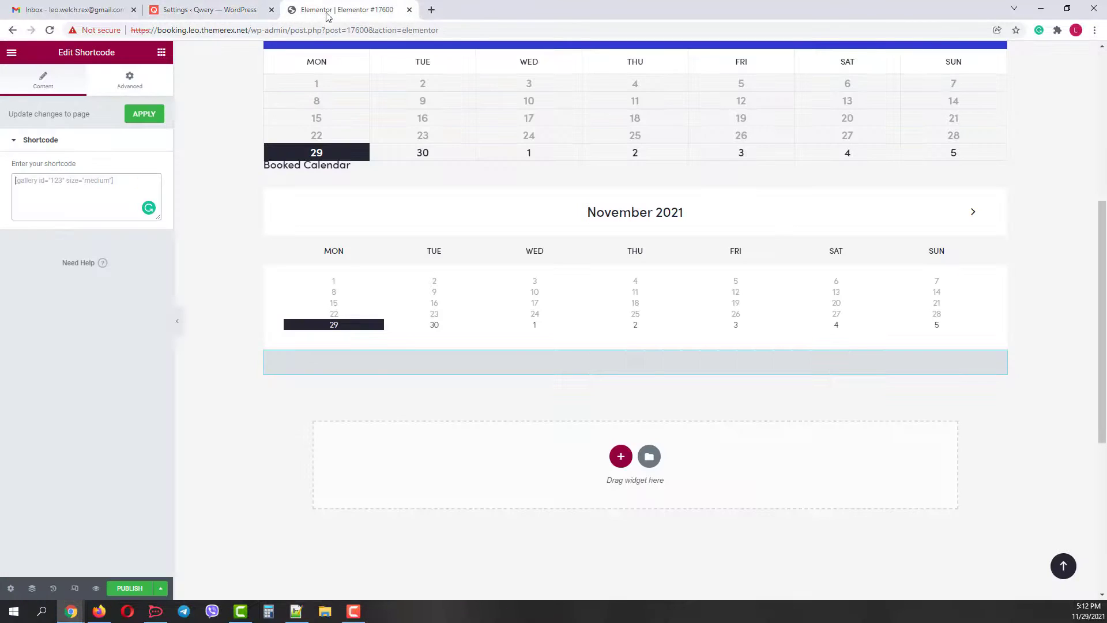
Enter [booked-calendar calendar=149 size="large" month="current" style="list"] in the Shortcode widget and publish.
type("[booked-calendar calendar=149]")
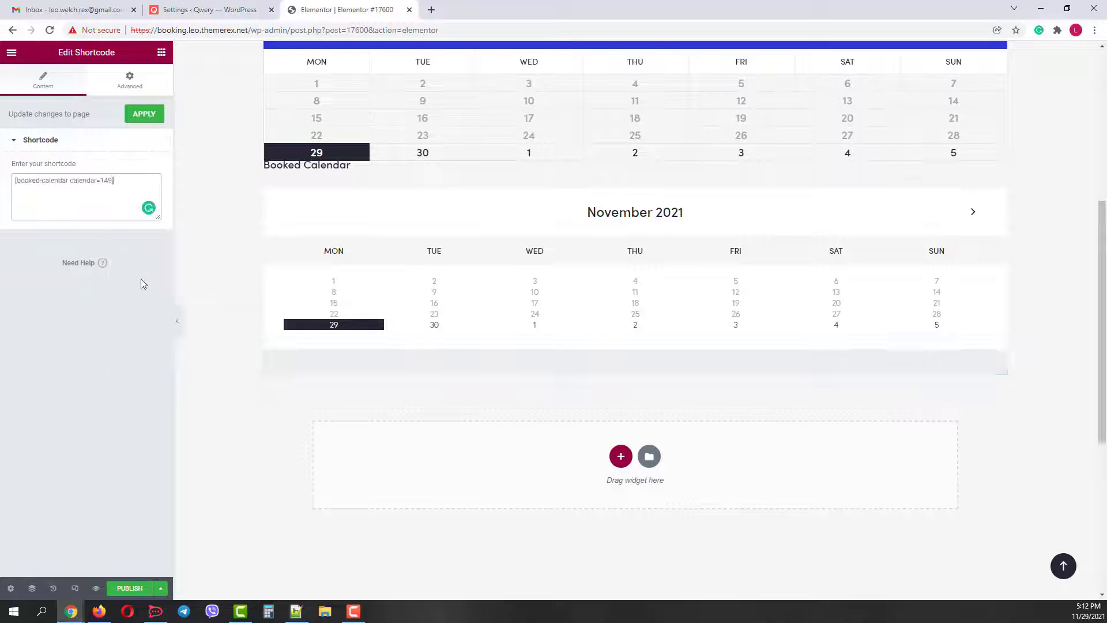
left_click(143, 113)
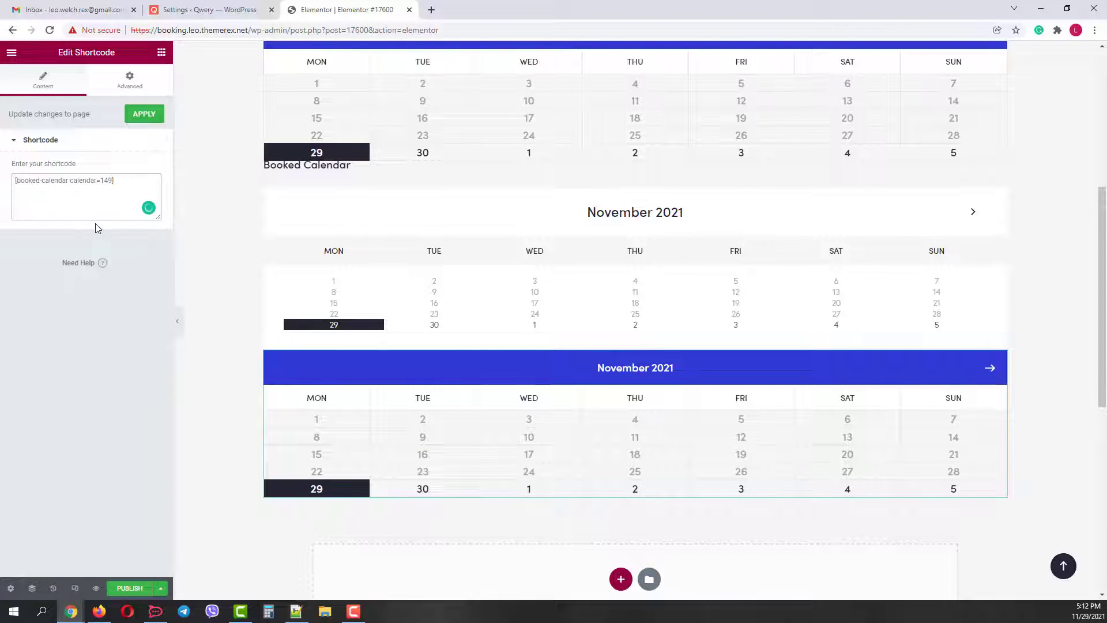
type("size=")
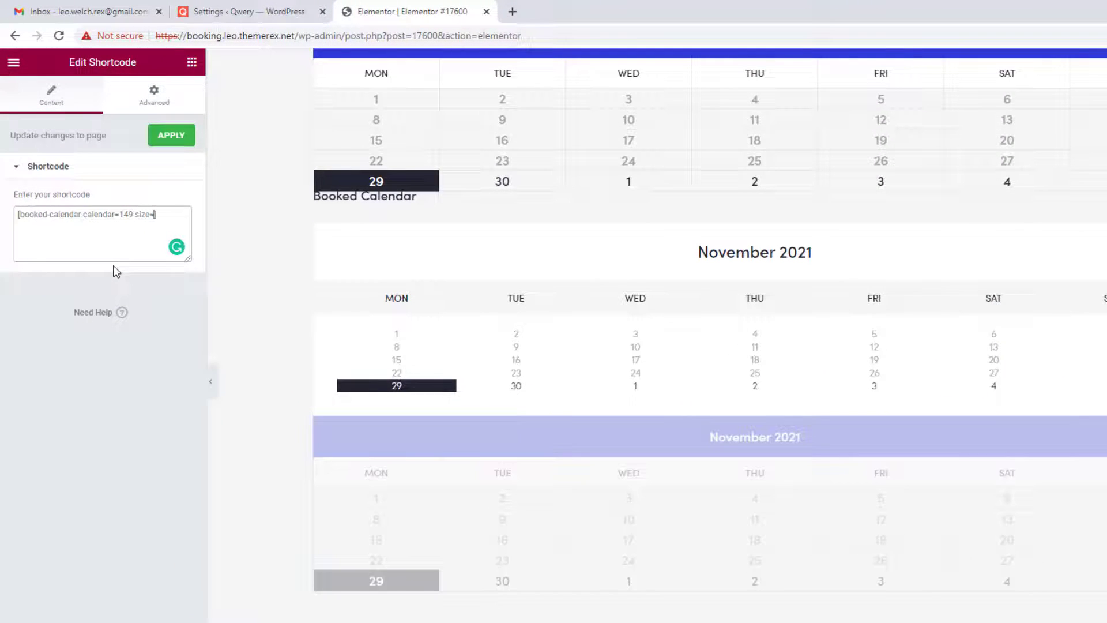
type("\"large\"")
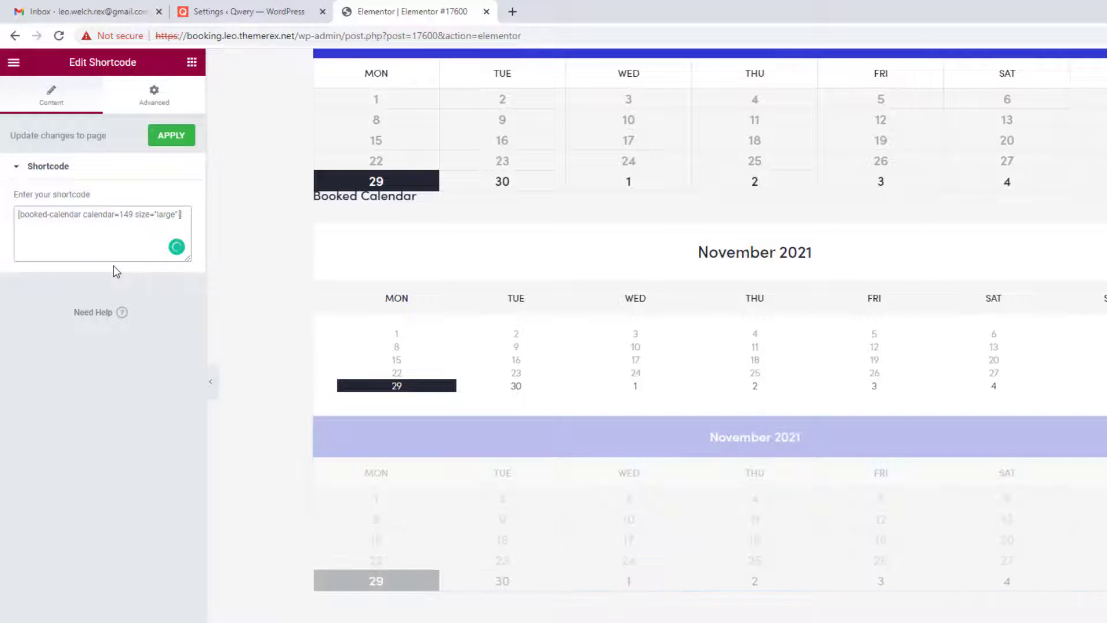
type("month=\"")
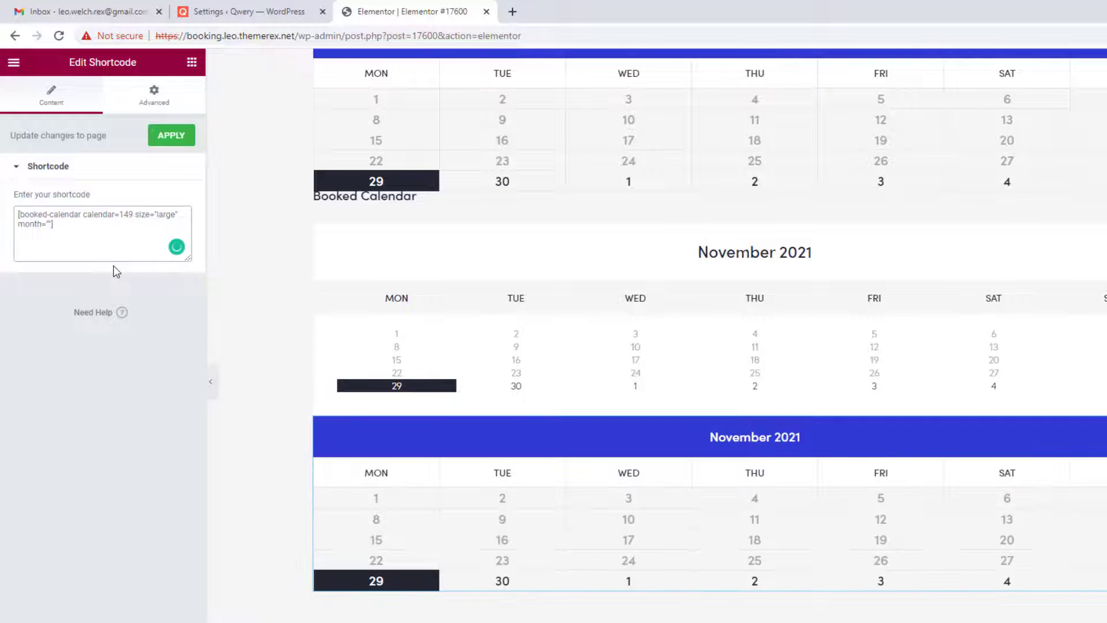
type("12")
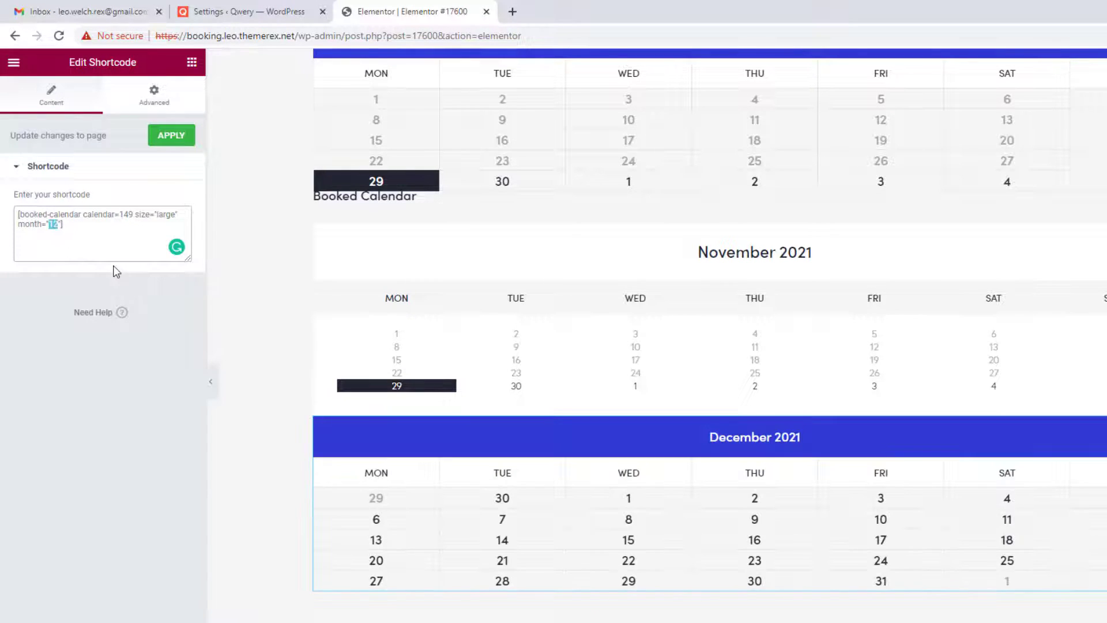
type("current\" style=")
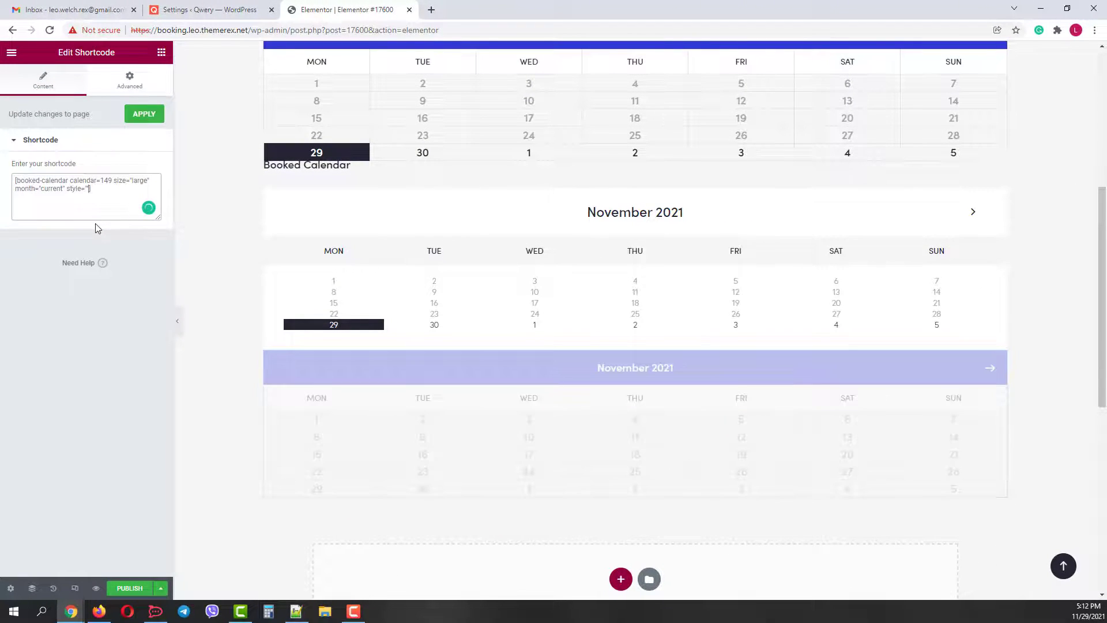
type("list")
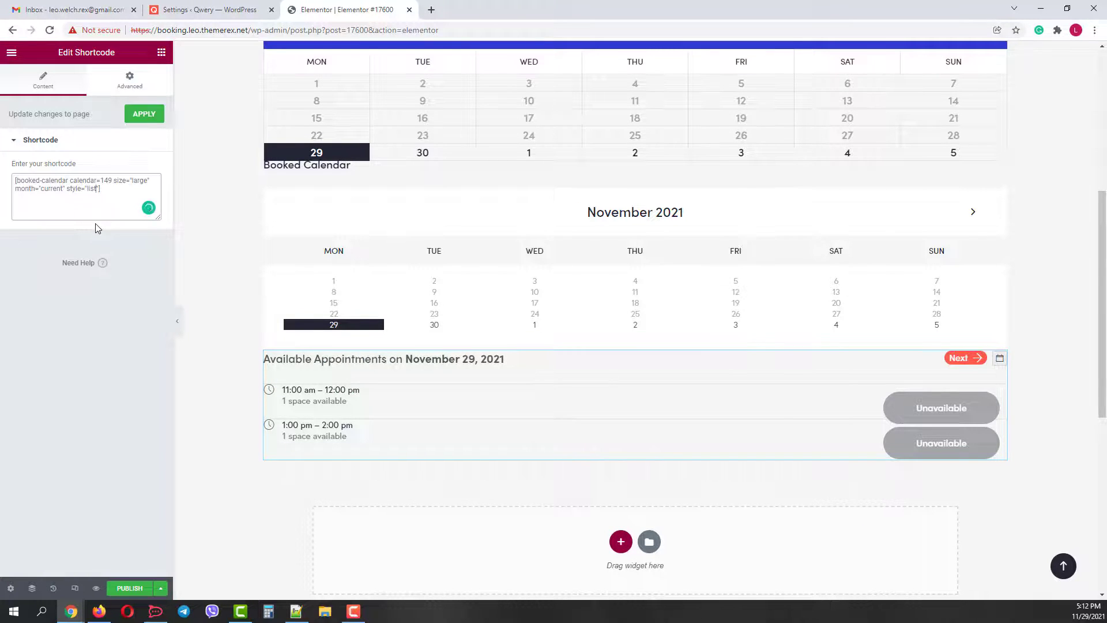
left_click(131, 588)
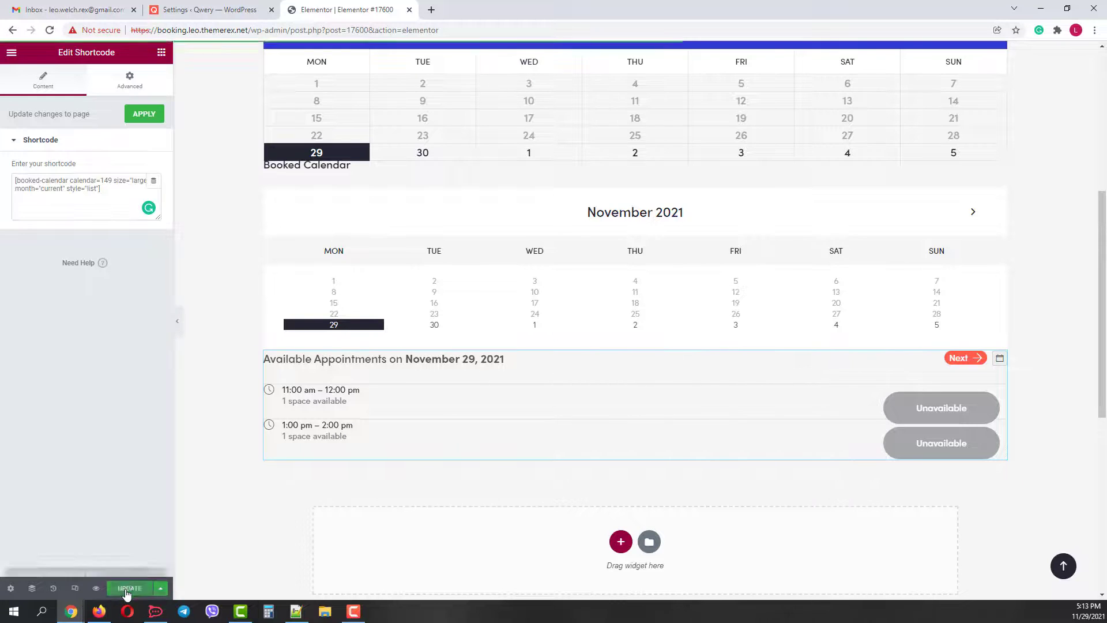
View the live Elementor #17600 page and advance its Booked Calendar to December 2021.
left_click(129, 588)
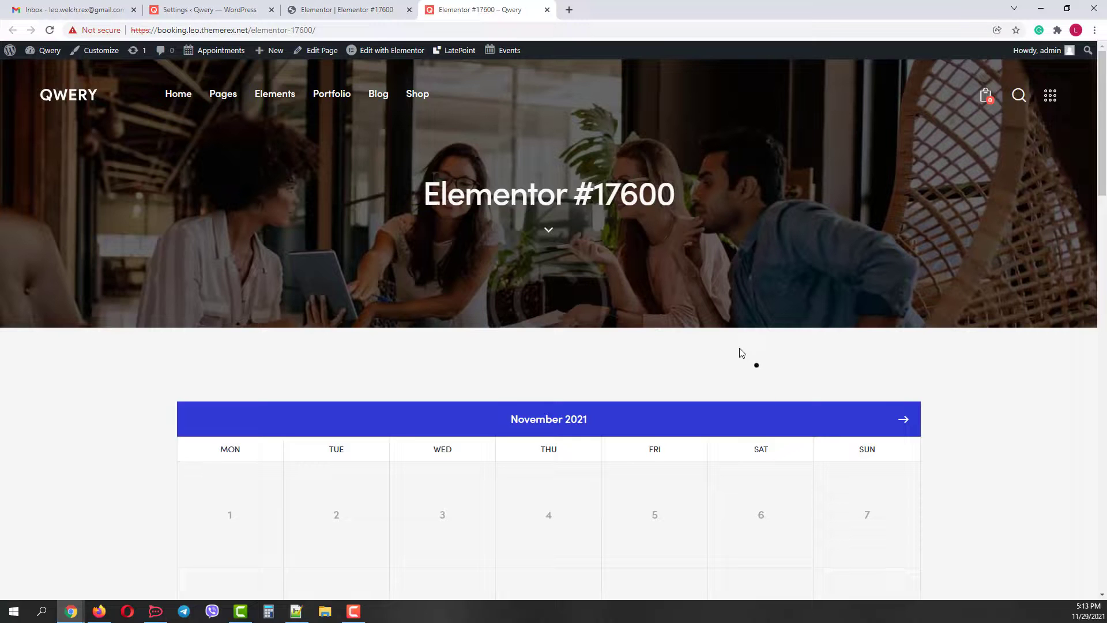
scroll("down", 3)
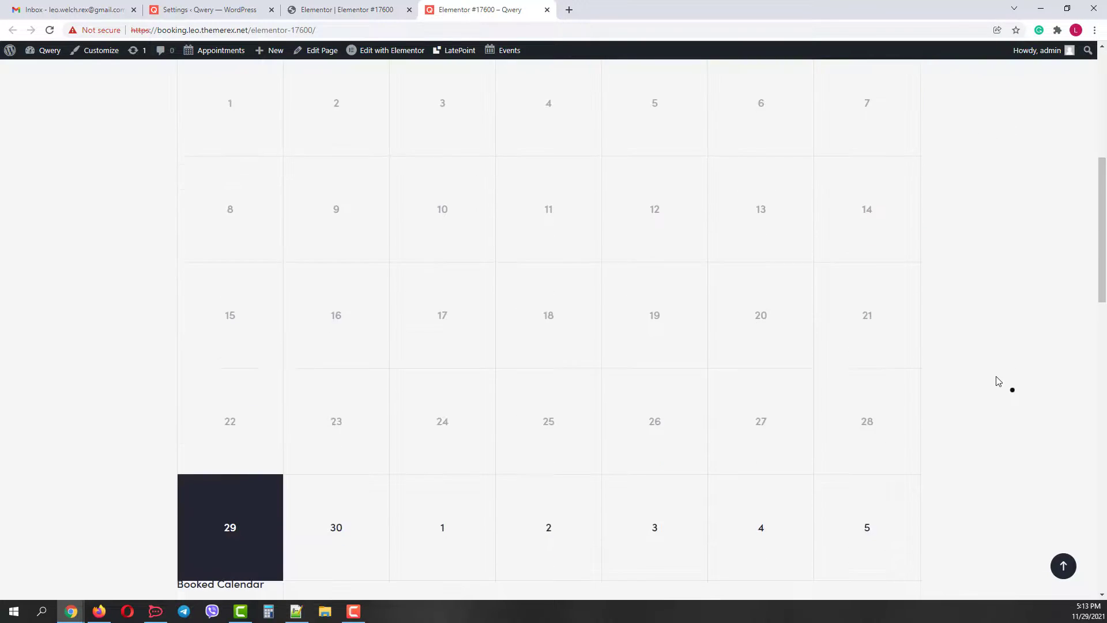
scroll("down", 3)
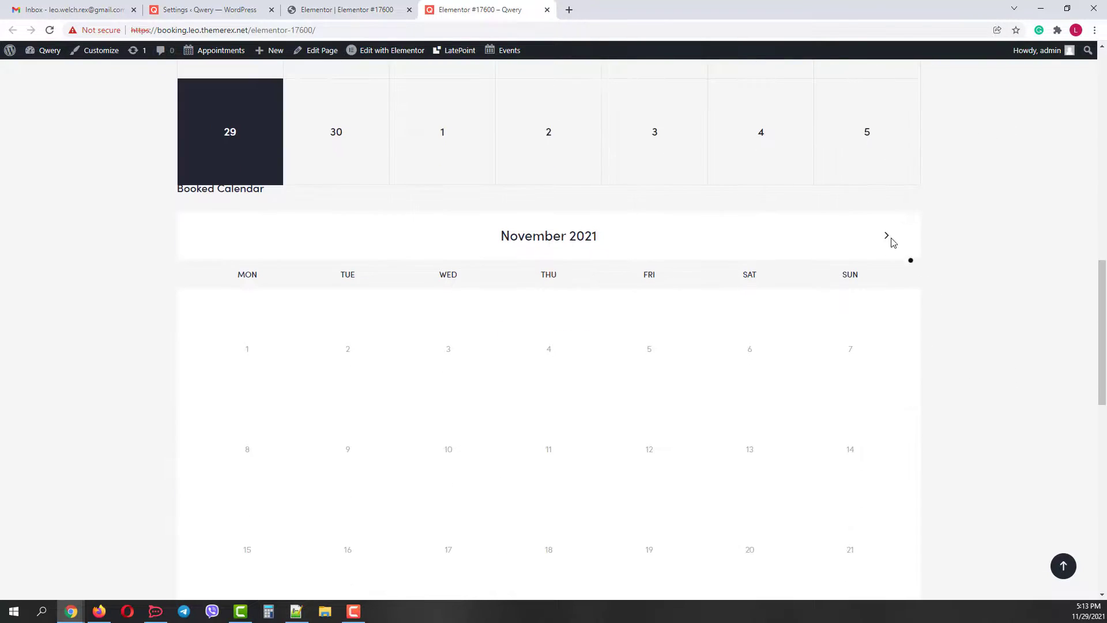
left_click(887, 236)
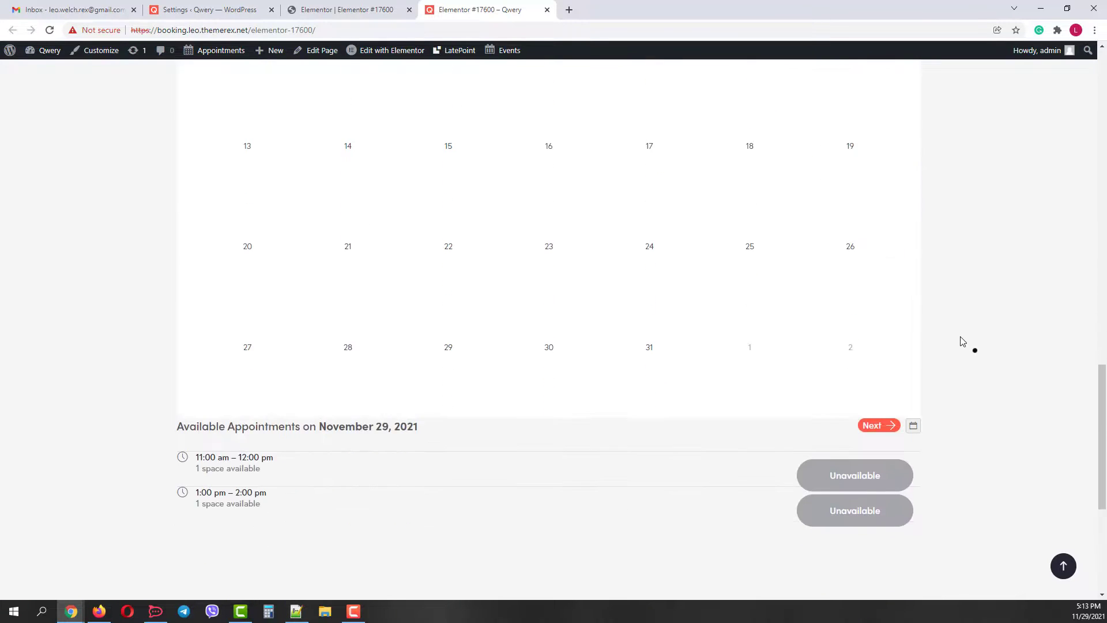
scroll("down", 3)
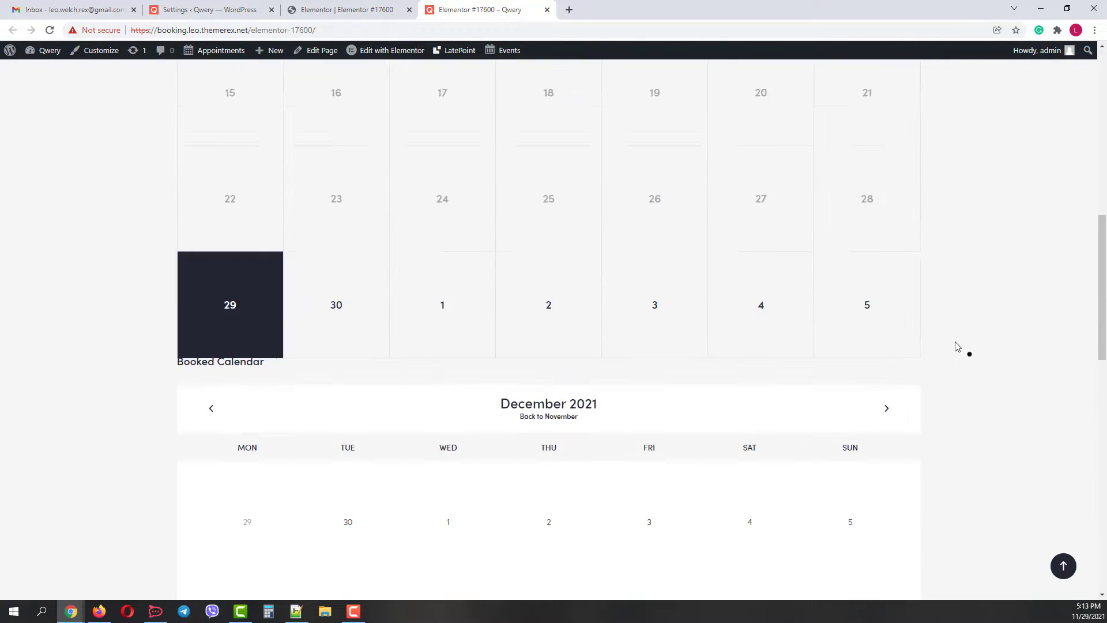